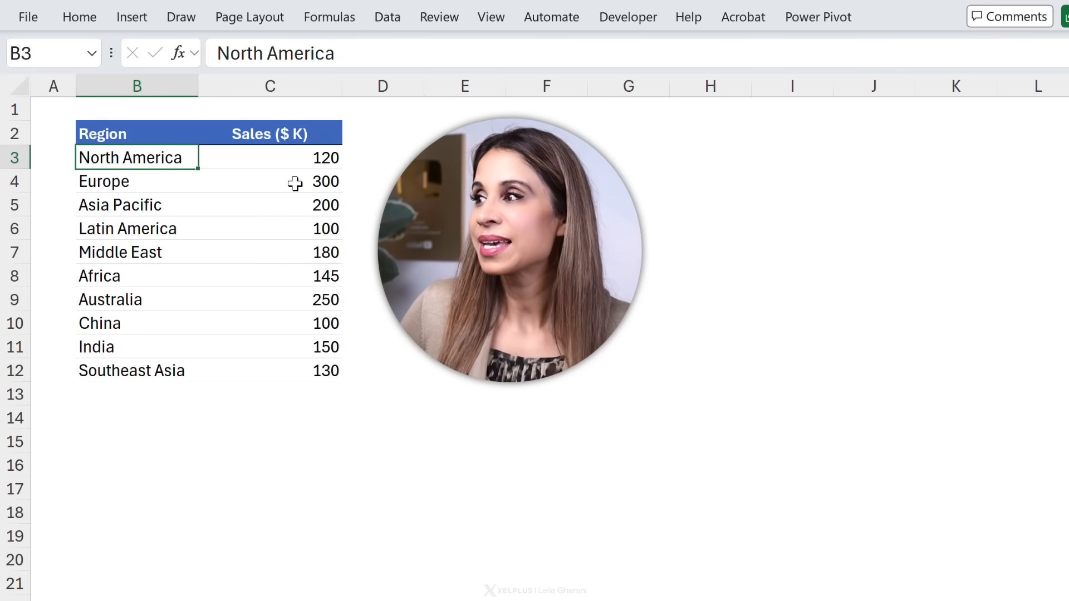
Select the Sales values C3:C12 and switch to Book1's More data sheet of Additional Sales
{"action": "left_click_drag", "start_coordinate": [269, 157], "coordinate": [320, 370]}
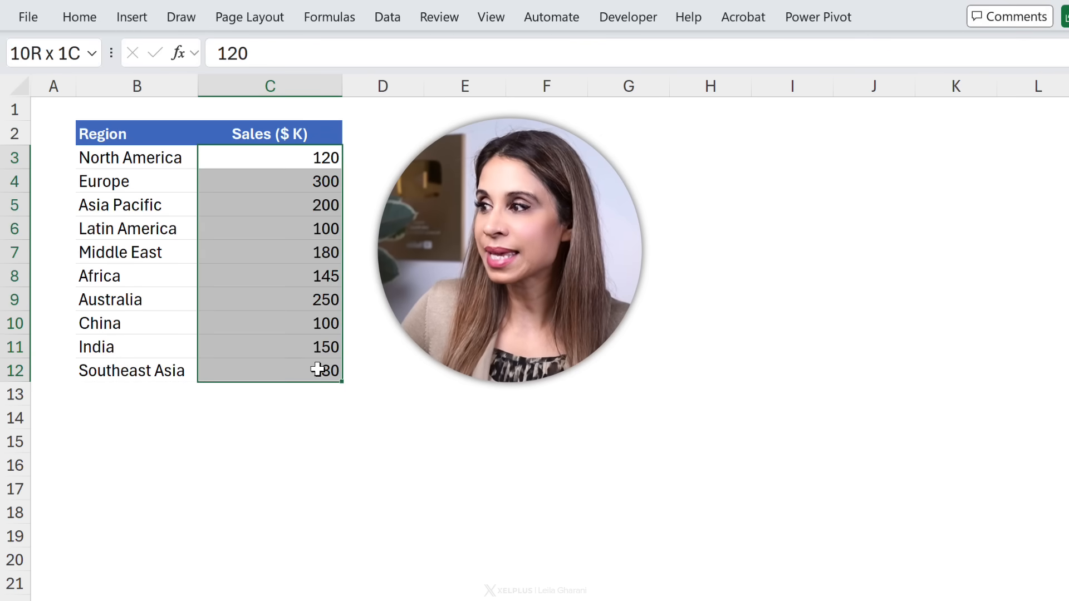
{"action": "left_click", "coordinate": [269, 205]}
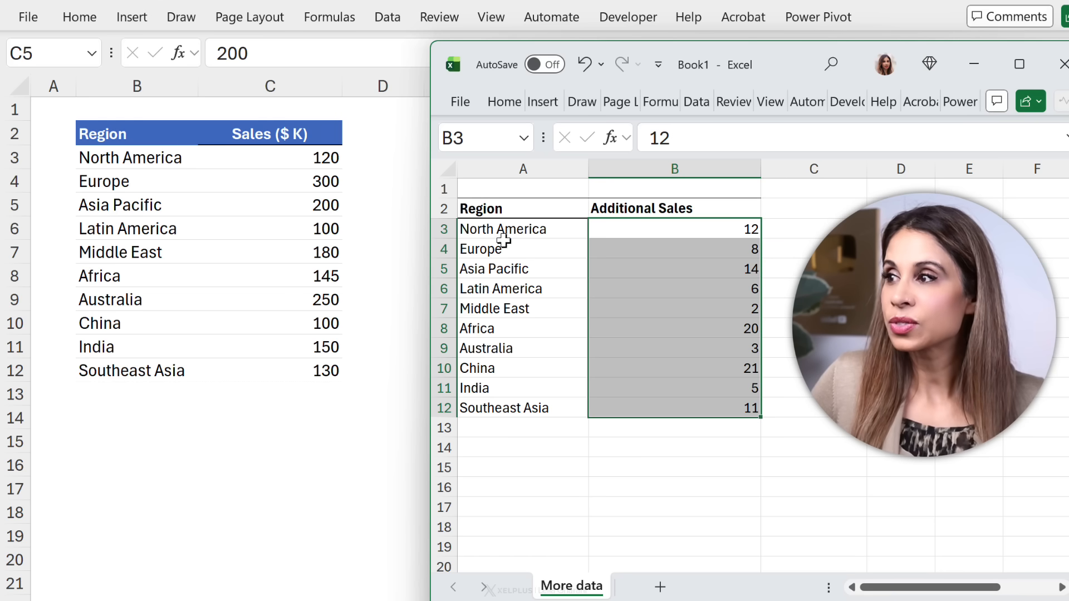
{"action": "left_click", "coordinate": [502, 228]}
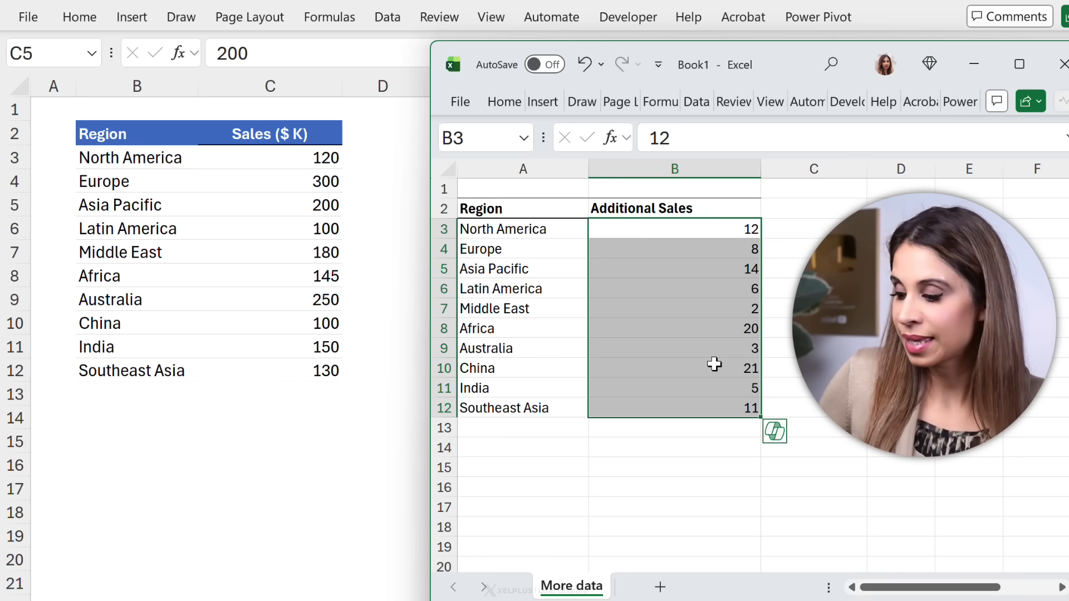
{"action": "left_click", "coordinate": [773, 431]}
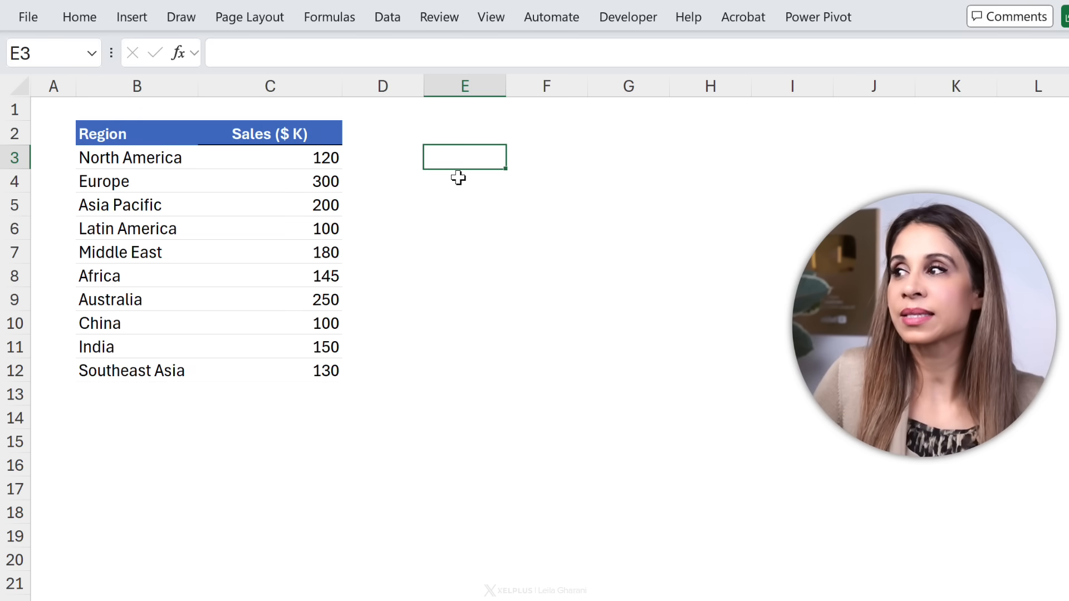
{"action": "mouse_move", "coordinate": [490, 396]}
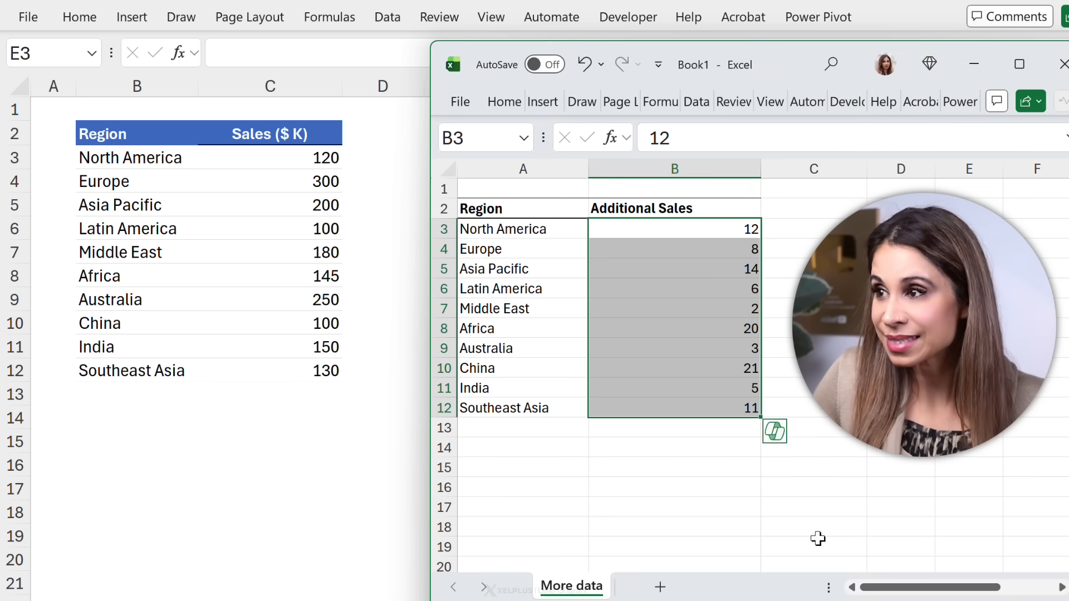
Copy Additional Sales B3:B12 and Paste Special > Add them onto the Sales column at C3
{"action": "key", "text": "ctrl+c"}
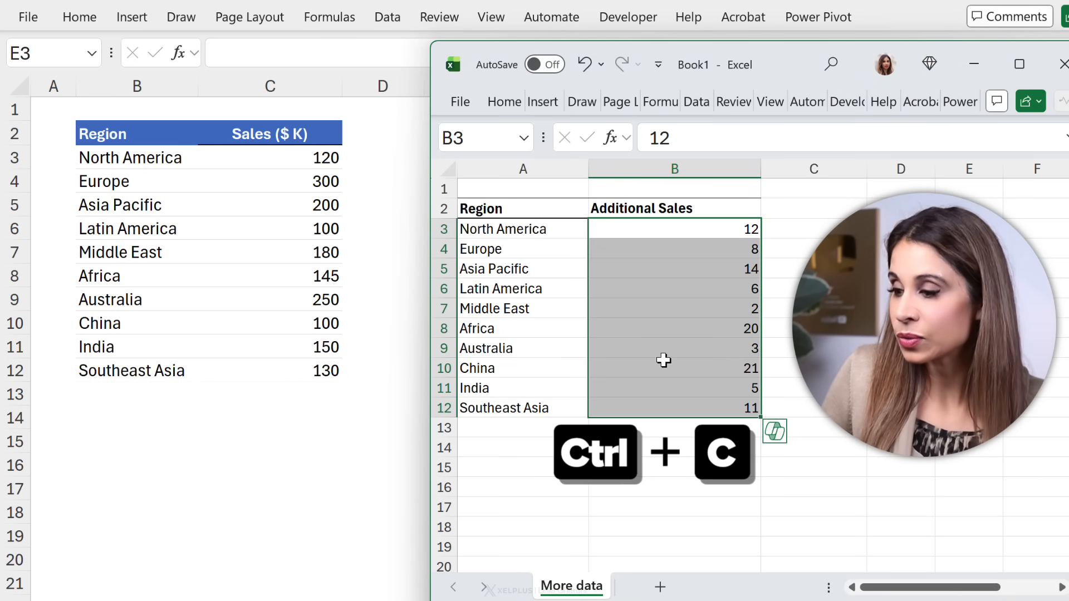
{"action": "key", "text": "ctrl+c"}
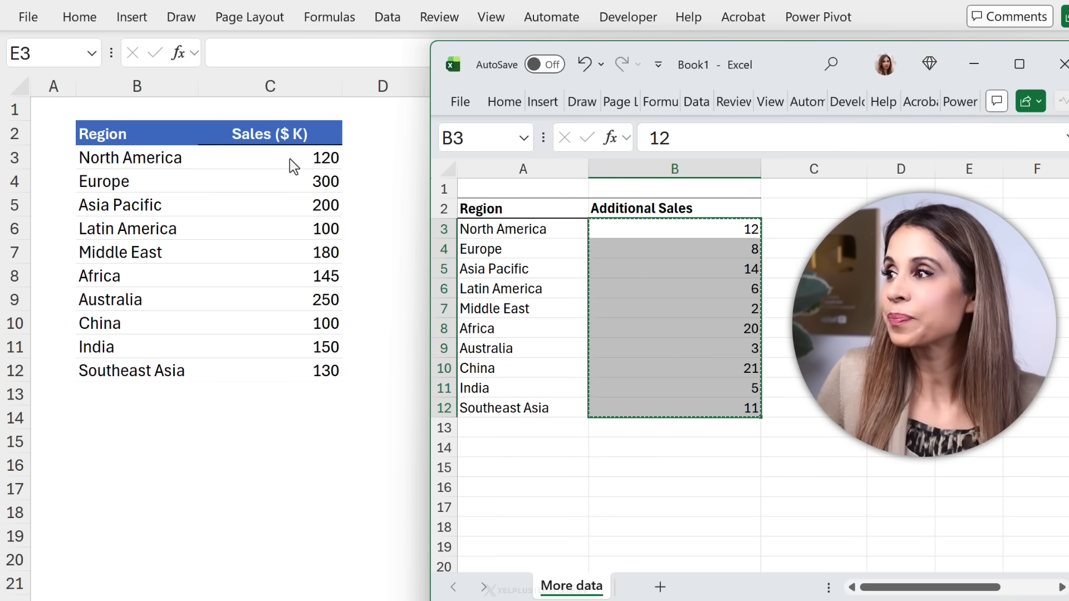
{"action": "right_click", "coordinate": [269, 157]}
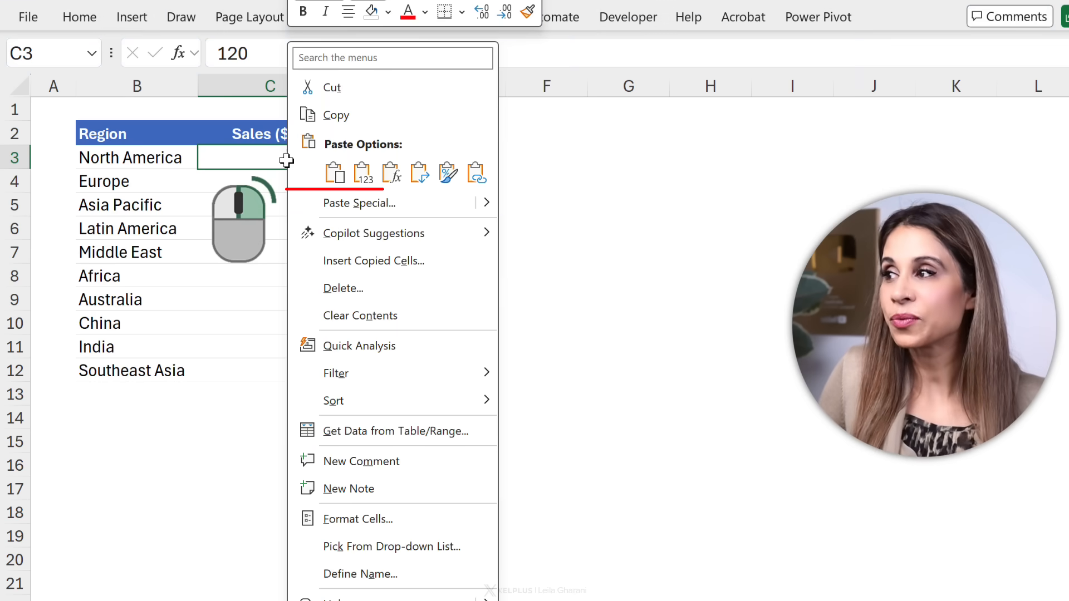
{"action": "left_click", "coordinate": [359, 203]}
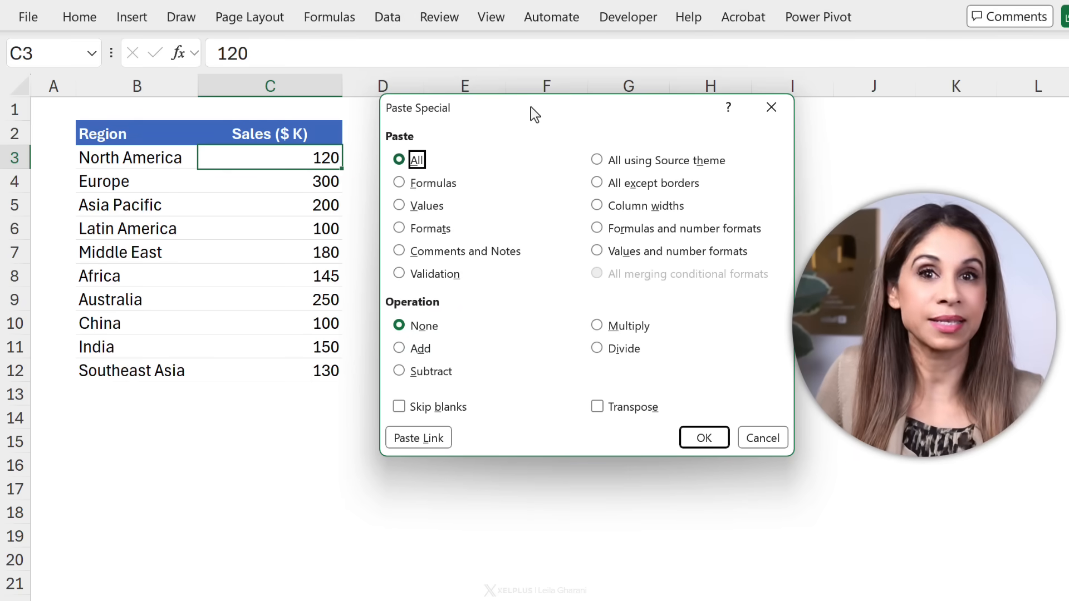
{"action": "mouse_move", "coordinate": [408, 357]}
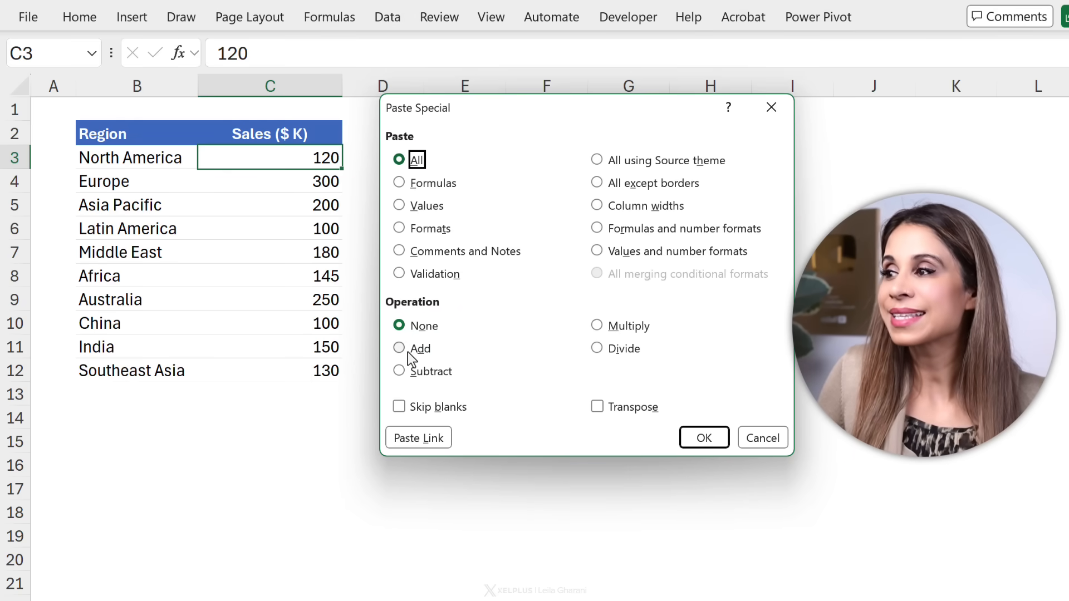
{"action": "left_click", "coordinate": [399, 347]}
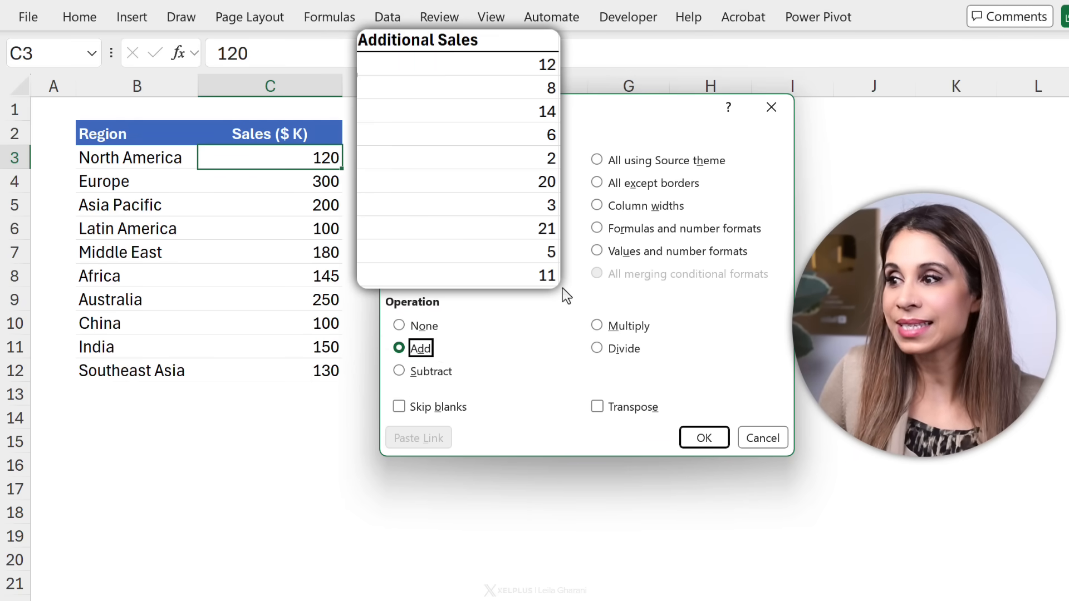
{"action": "left_click", "coordinate": [703, 436]}
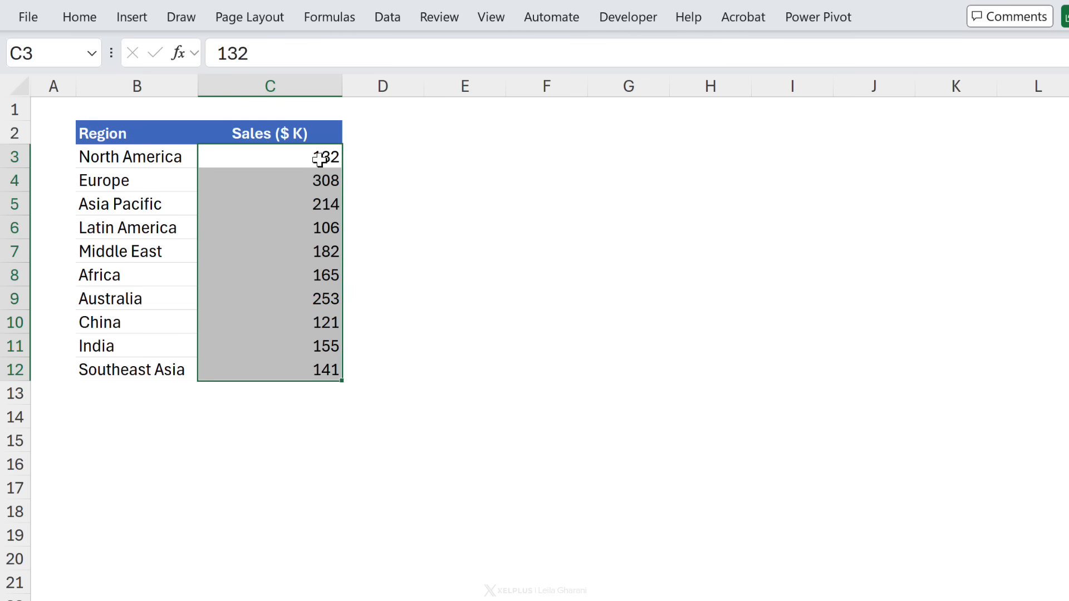
Retitle the header to Sales in dollars and enter a 1000 multiplier in D1
{"action": "left_click", "coordinate": [270, 156]}
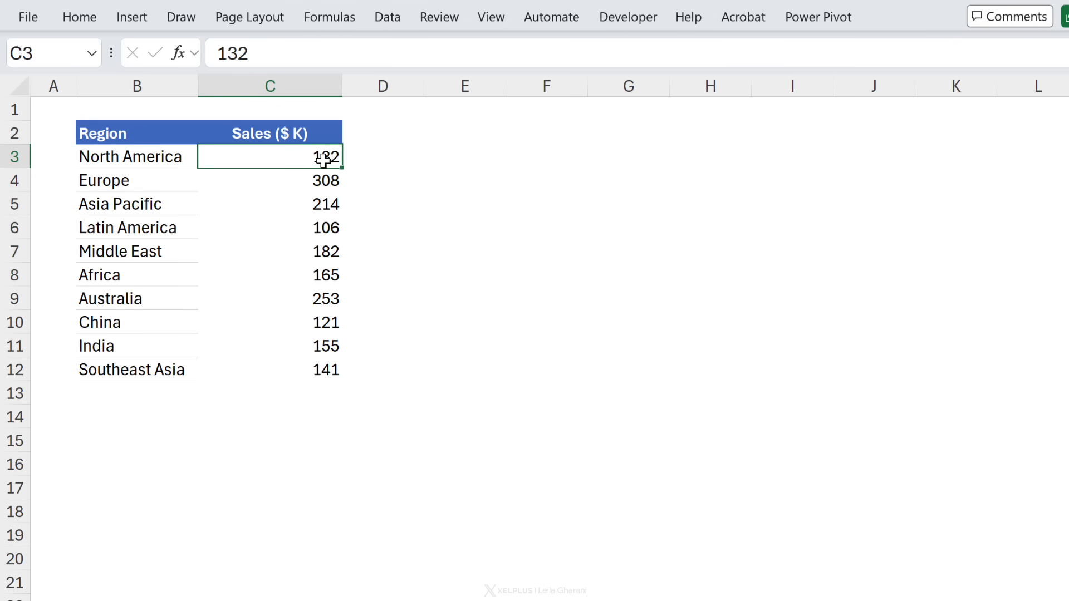
{"action": "double_click", "coordinate": [269, 132]}
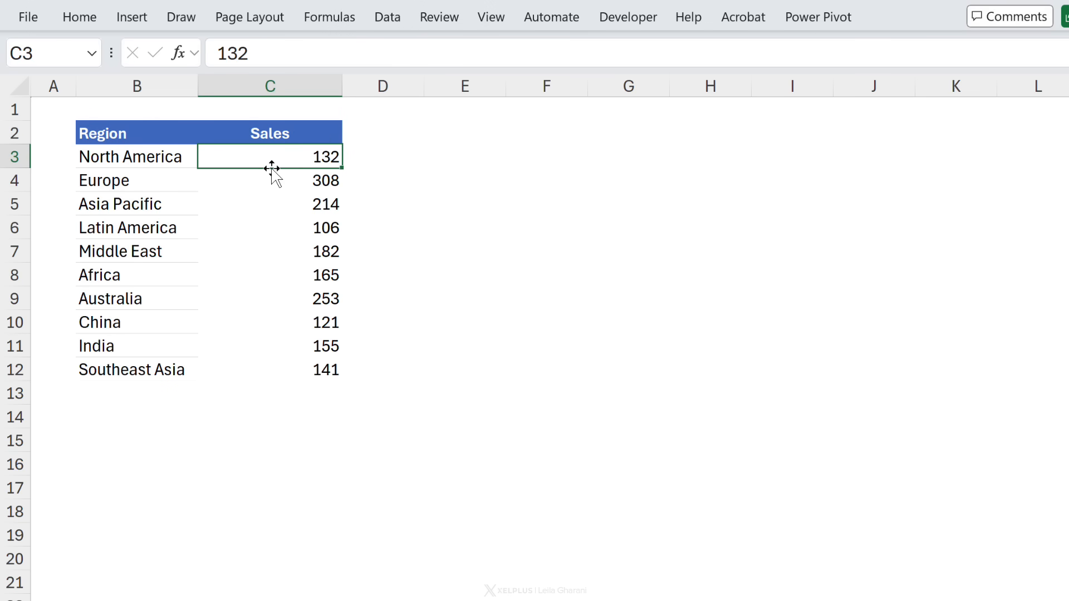
{"action": "left_click", "coordinate": [382, 110]}
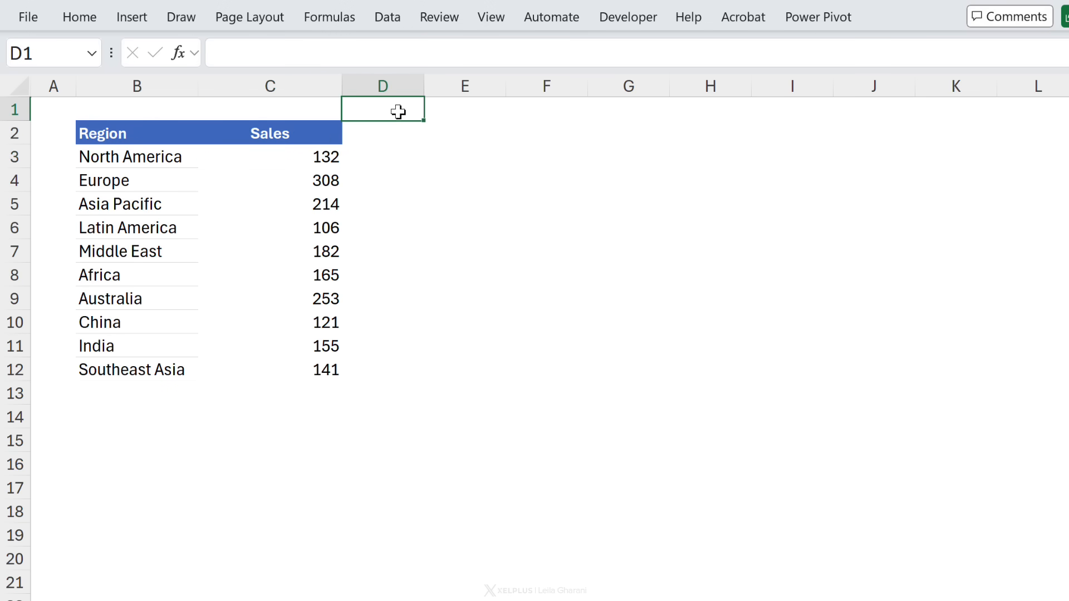
{"action": "type", "text": "1000"}
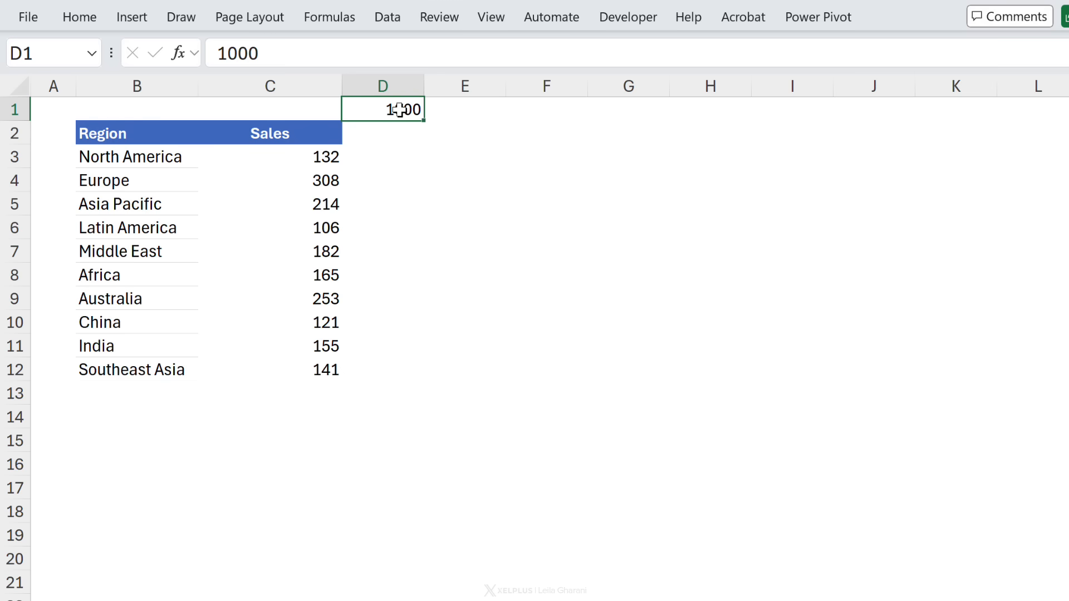
Multiply the sales values C3:C12 by the copied 1000 using Paste Special > Multiply
{"action": "left_click", "coordinate": [269, 156]}
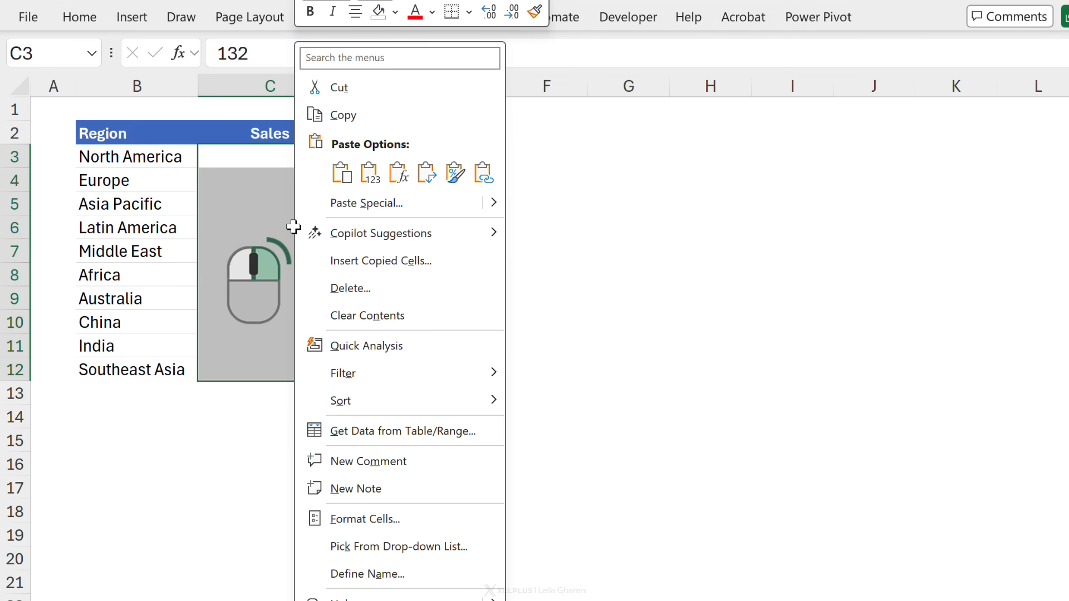
{"action": "left_click", "coordinate": [366, 202]}
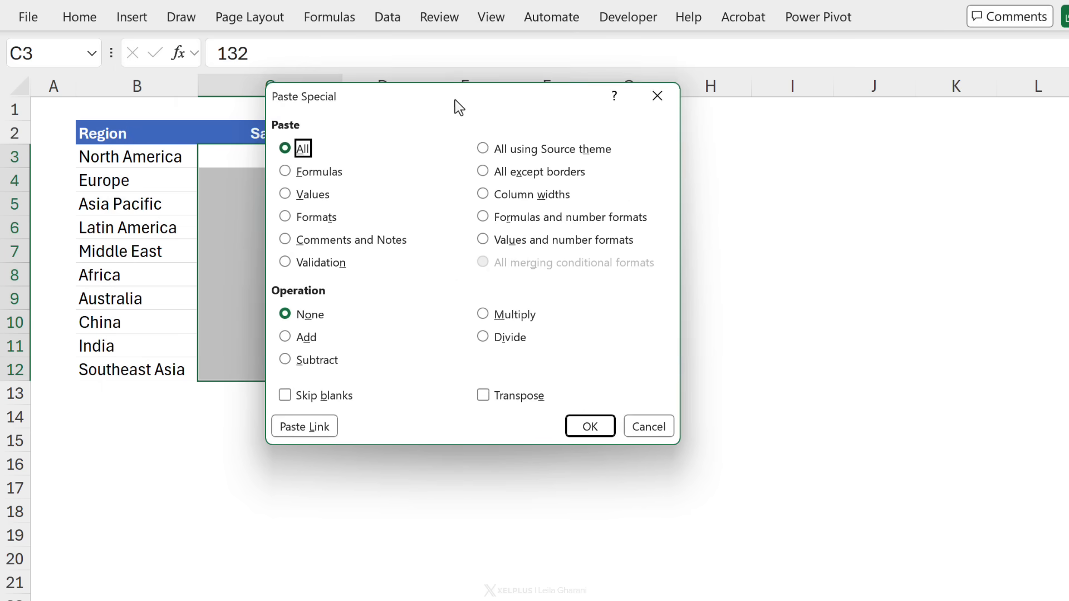
{"action": "left_click", "coordinate": [579, 318]}
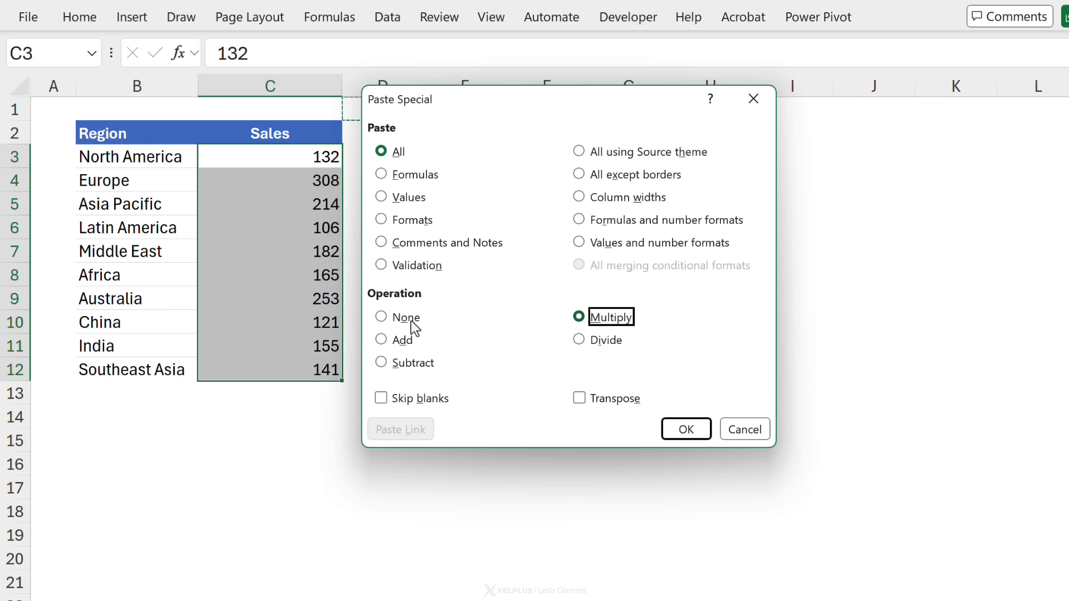
{"action": "mouse_move", "coordinate": [589, 370]}
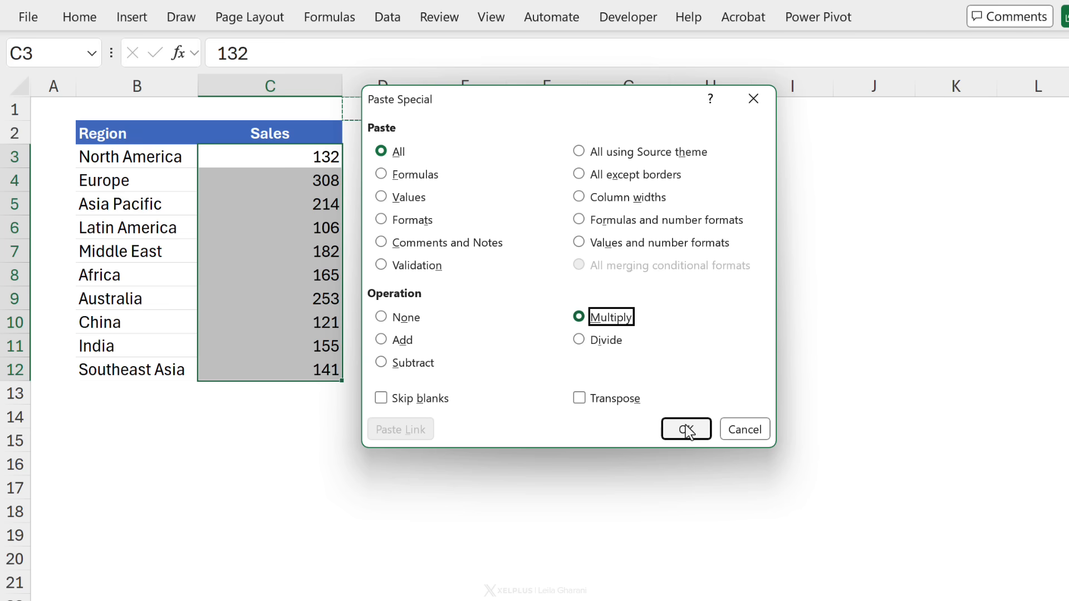
{"action": "left_click", "coordinate": [686, 429]}
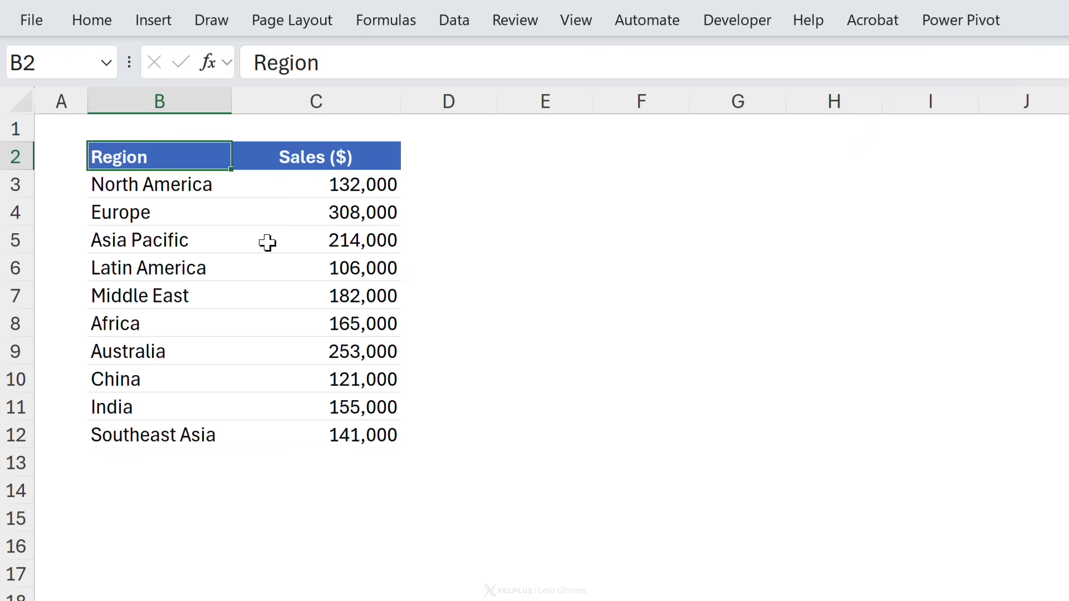
Insert a Region Initials column, enter NA and E, and Flash Fill the remaining initials
{"action": "right_click", "coordinate": [315, 101]}
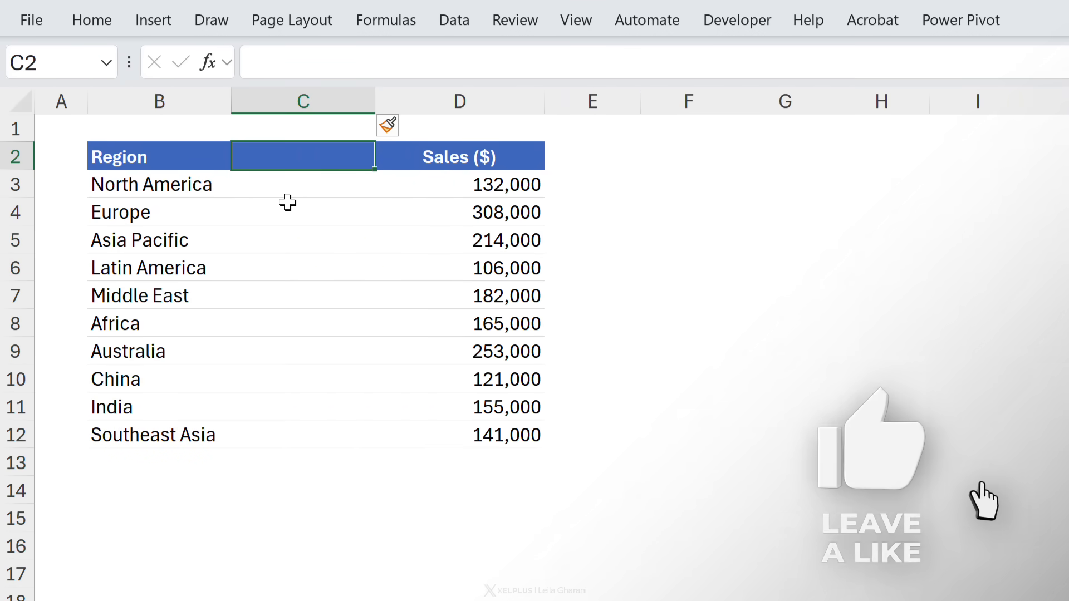
{"action": "type", "text": "Region Initials"}
{"action": "left_click", "coordinate": [303, 184]}
{"action": "type", "text": "NA"}
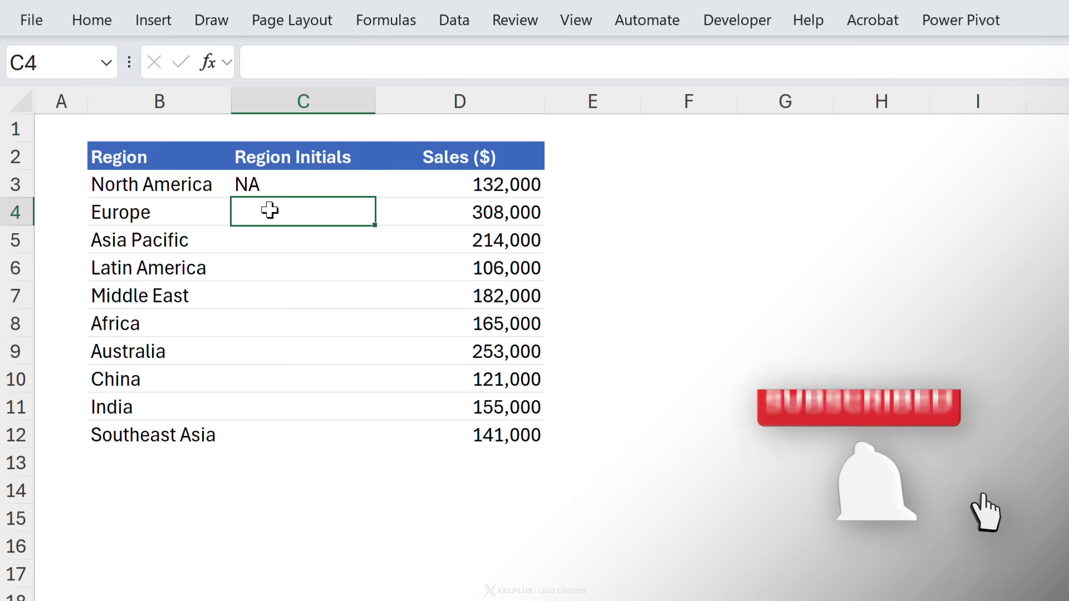
{"action": "type", "text": "E"}
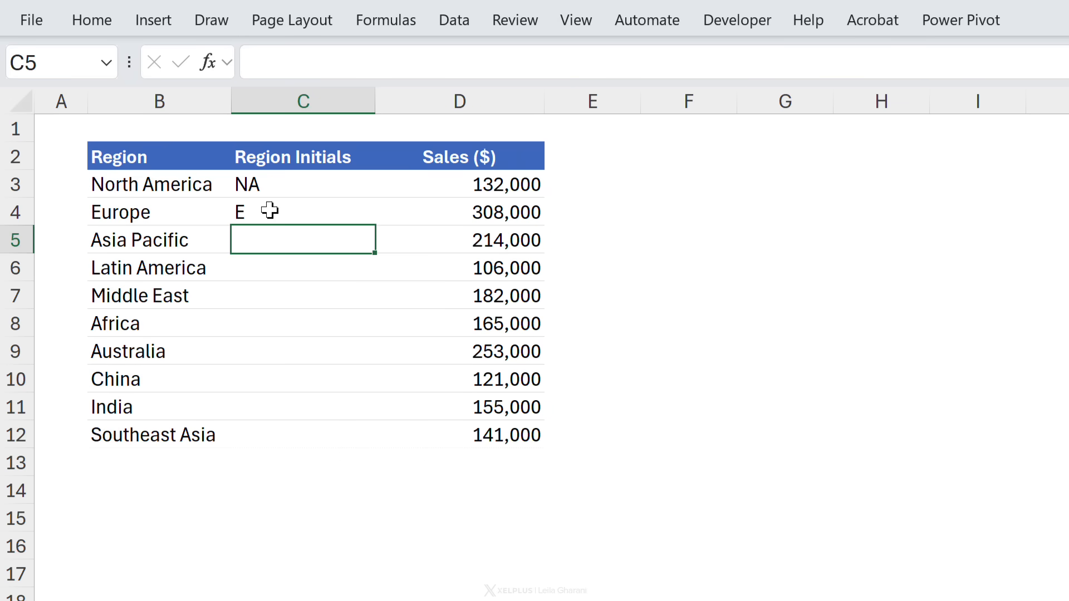
{"action": "key", "text": "ctrl+e"}
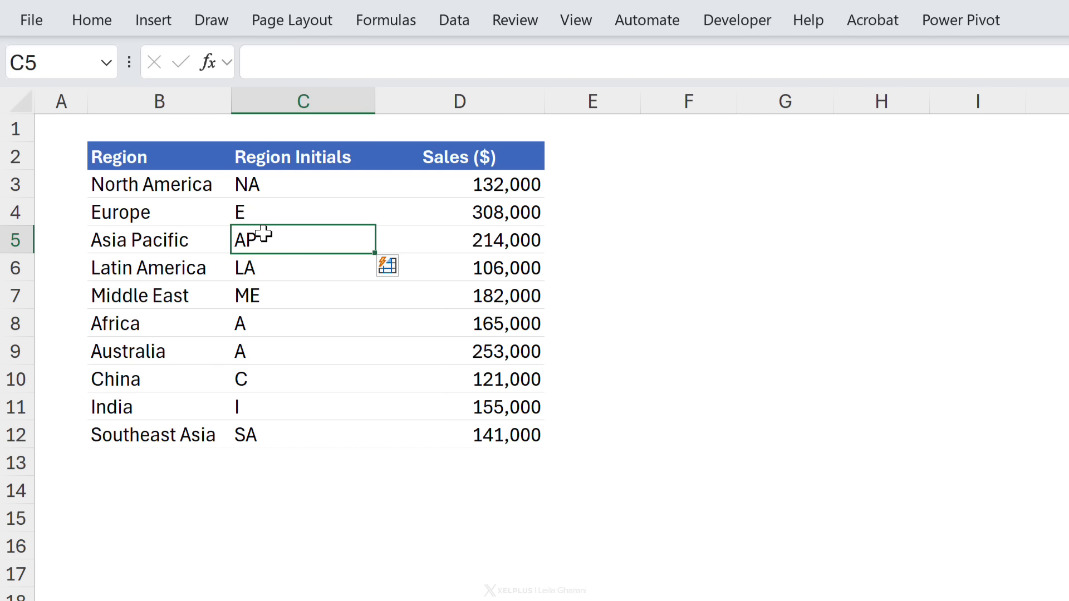
{"action": "mouse_move", "coordinate": [302, 245]}
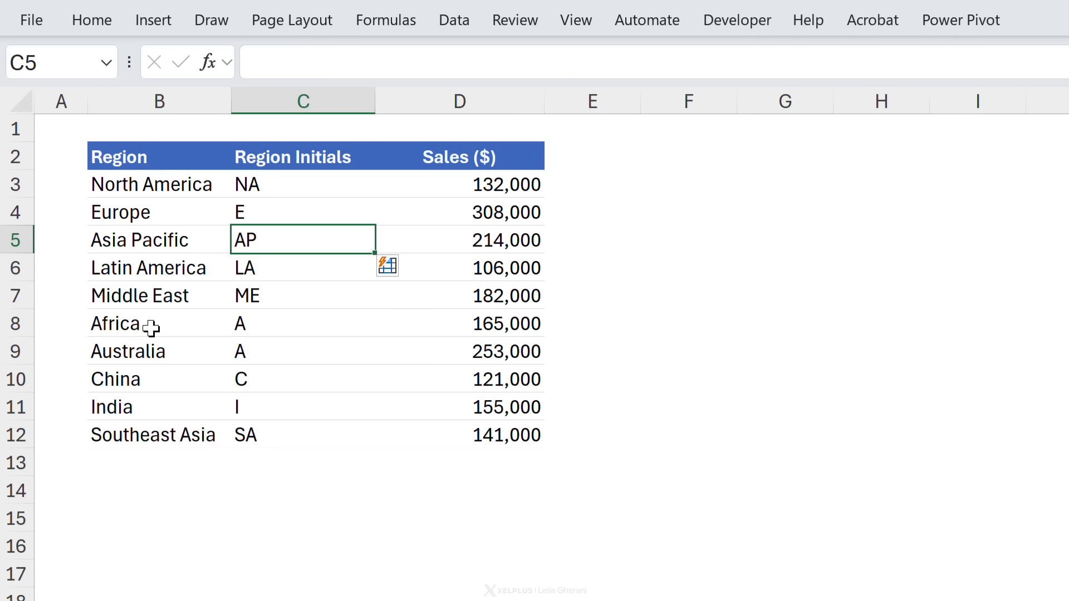
{"action": "mouse_move", "coordinate": [280, 324]}
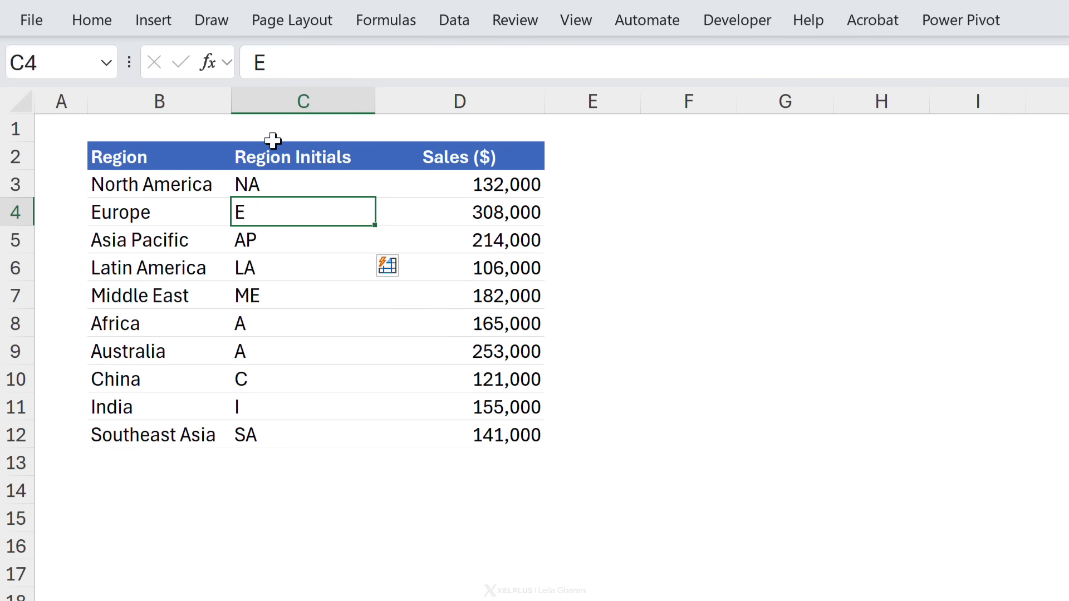
Use the Flash Fill Options icon to undo Flash Fill's revision of the initials
{"action": "type", "text": "u"}
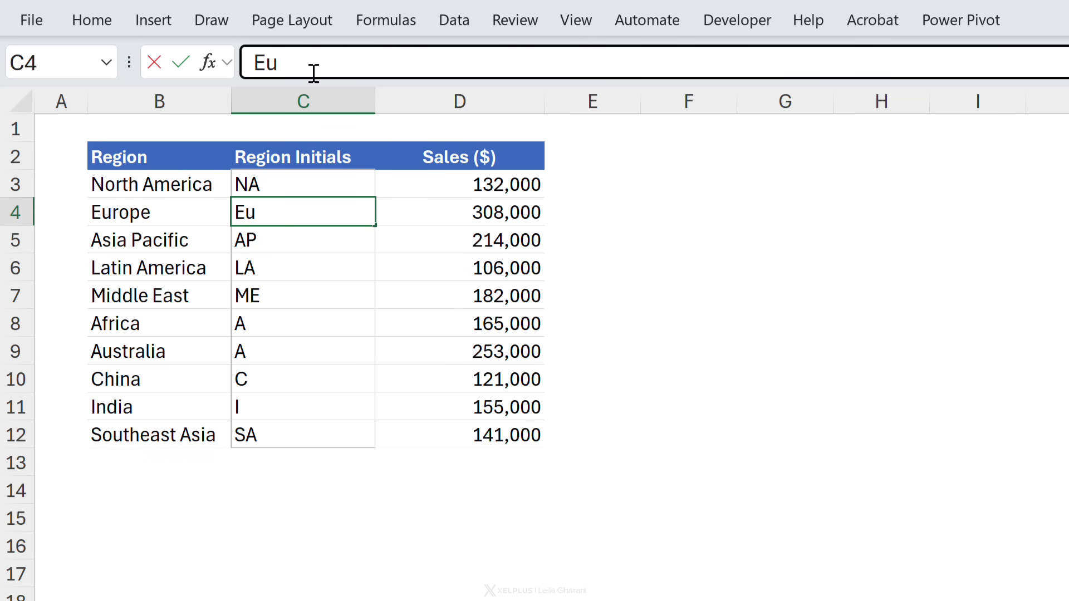
{"action": "mouse_move", "coordinate": [376, 194]}
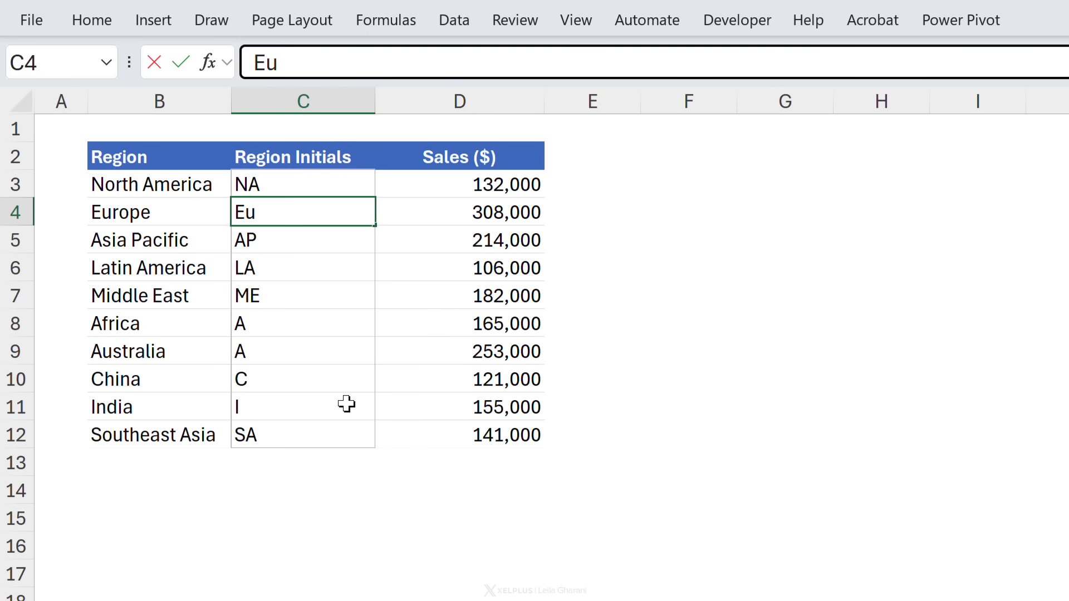
{"action": "mouse_move", "coordinate": [336, 274]}
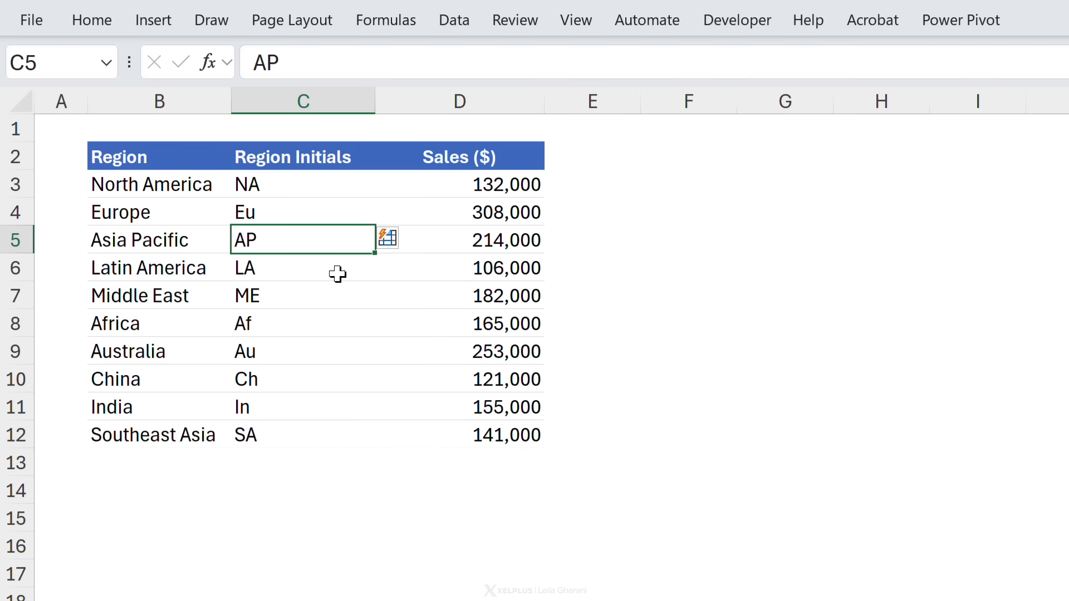
{"action": "mouse_move", "coordinate": [287, 305]}
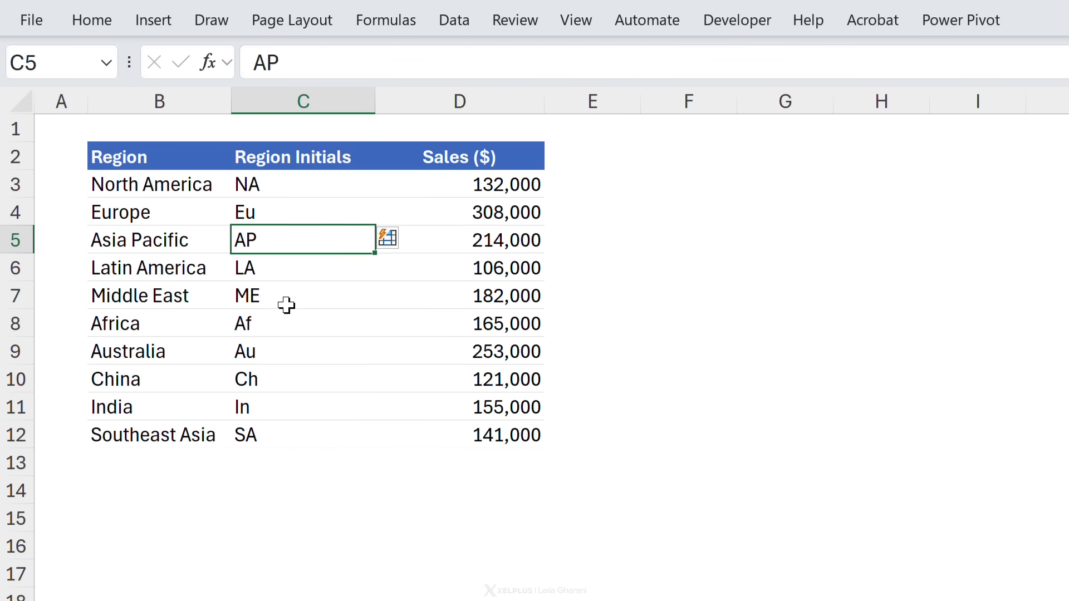
{"action": "mouse_move", "coordinate": [114, 373]}
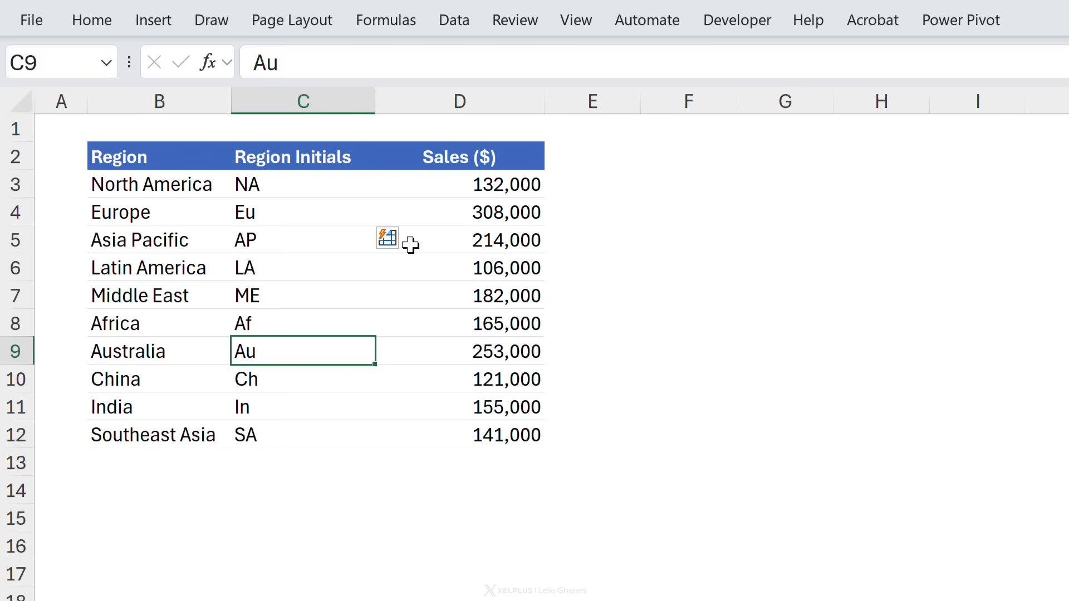
{"action": "left_click", "coordinate": [410, 239]}
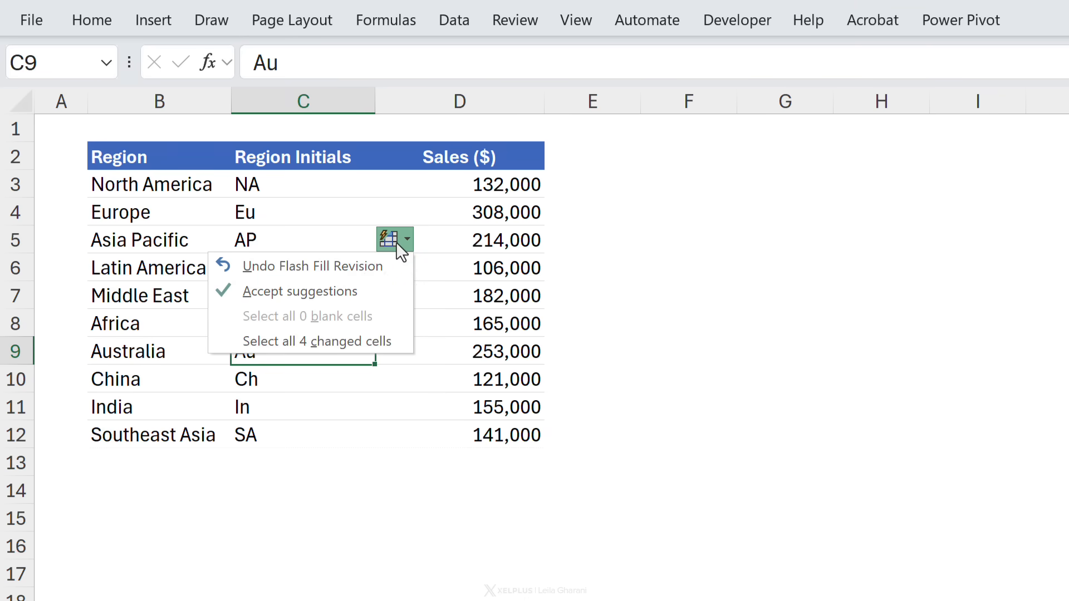
{"action": "mouse_move", "coordinate": [311, 266]}
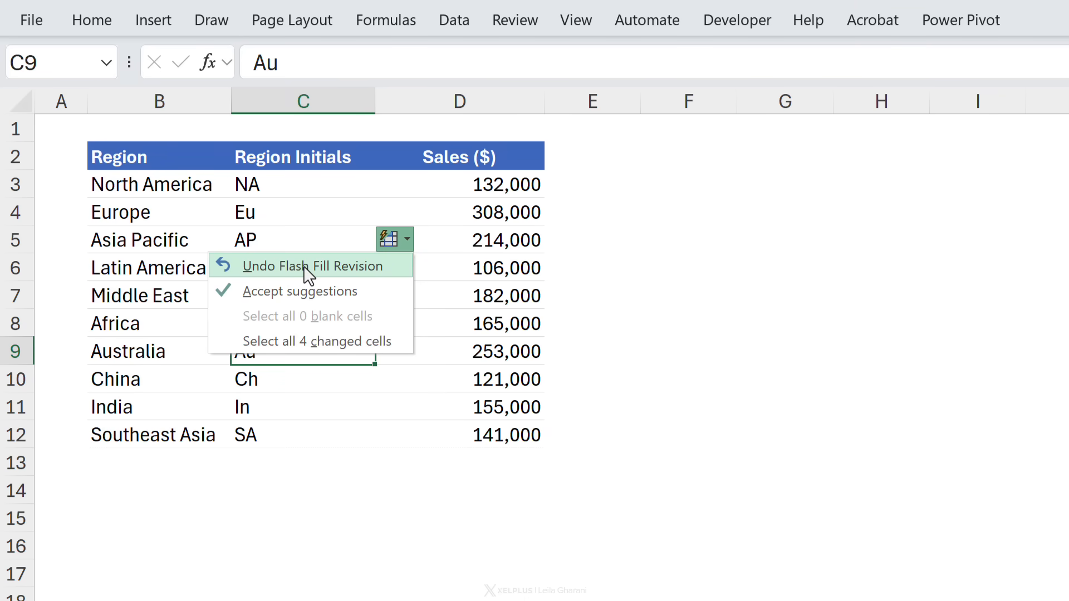
{"action": "left_click", "coordinate": [311, 267]}
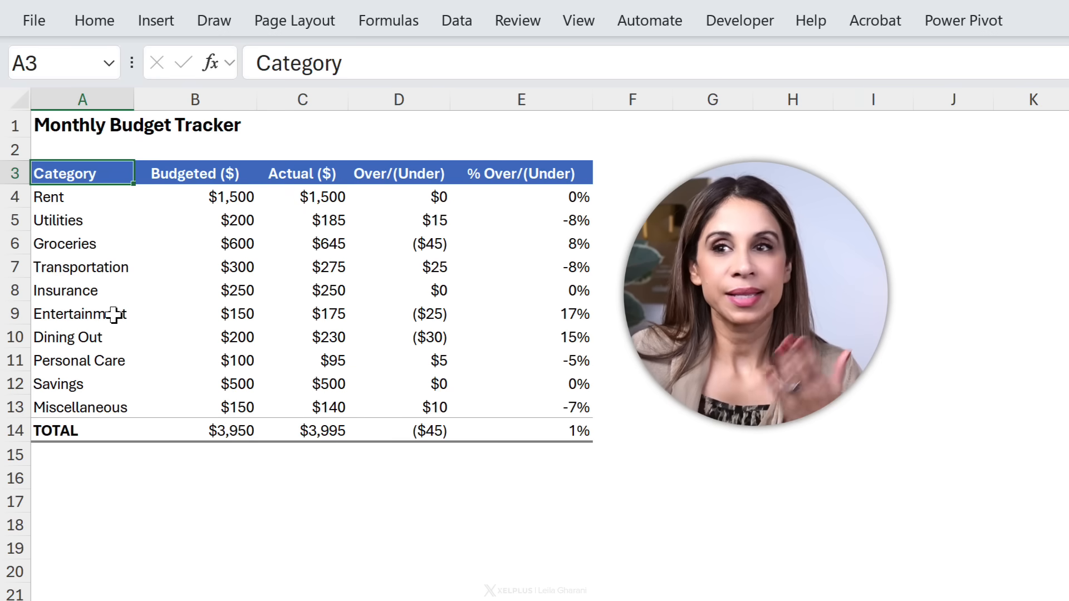
{"action": "left_click", "coordinate": [194, 173]}
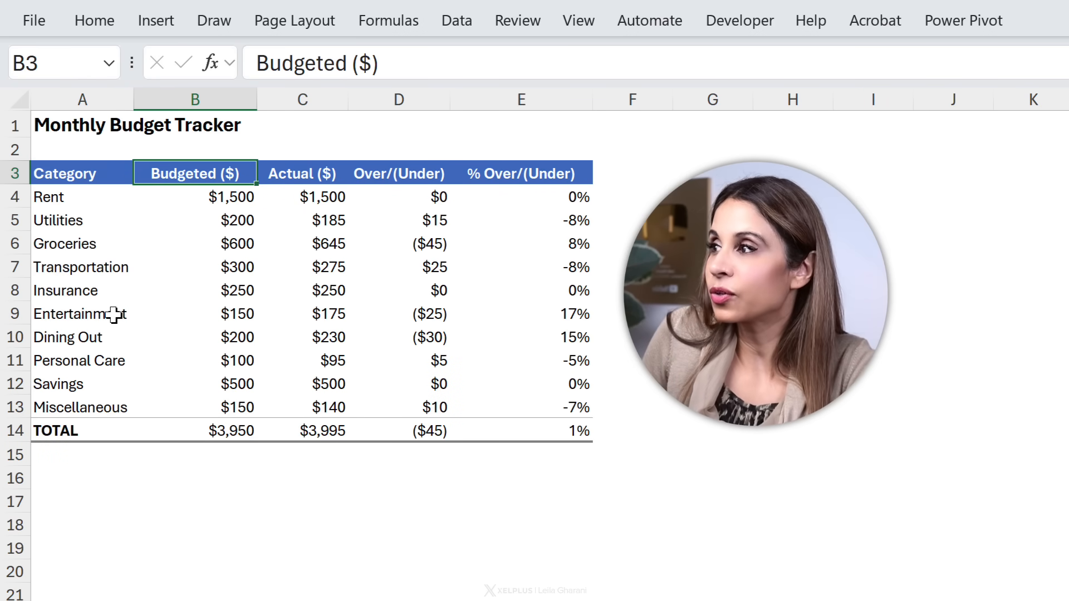
{"action": "left_click", "coordinate": [195, 289]}
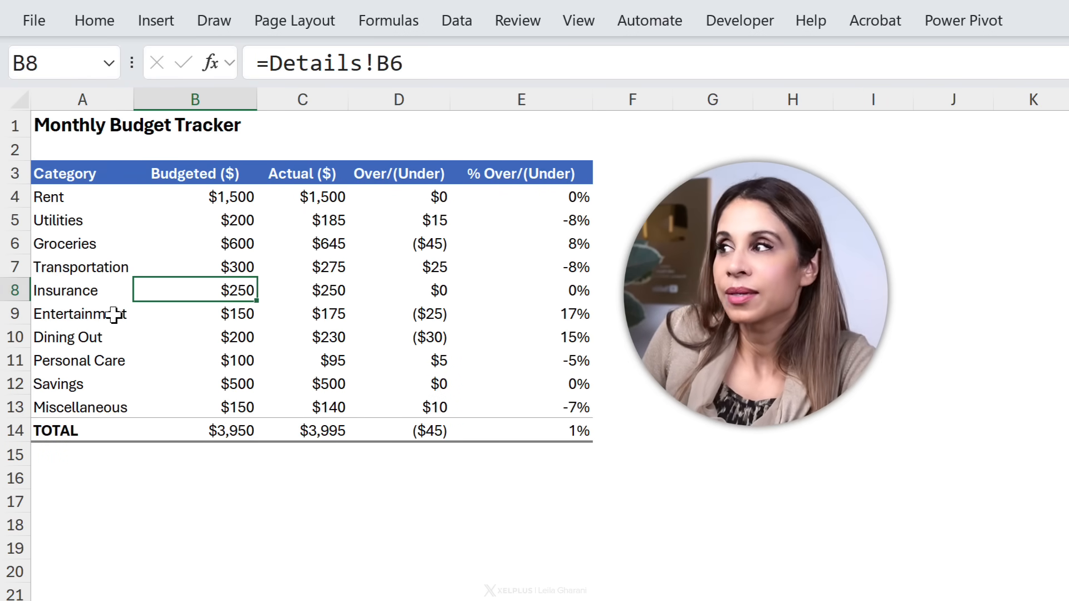
{"action": "left_click", "coordinate": [194, 383]}
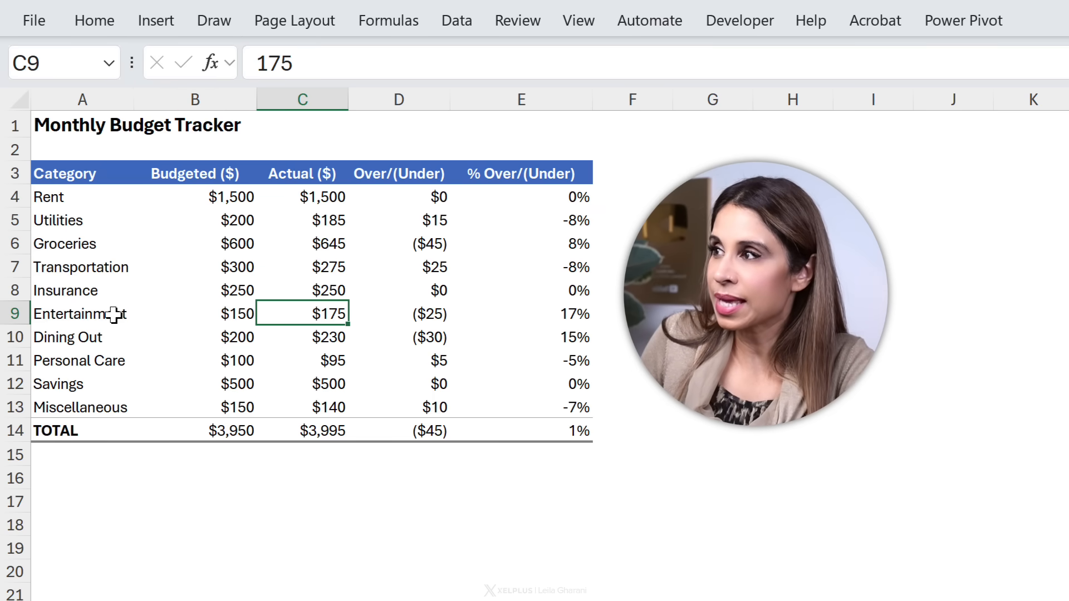
{"action": "left_click", "coordinate": [301, 289]}
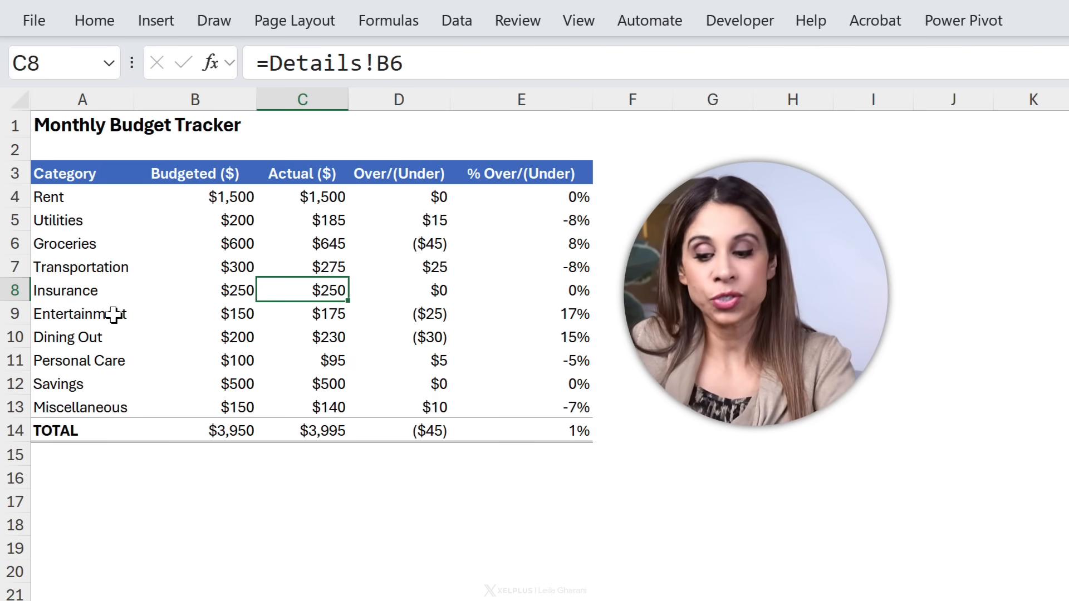
{"action": "left_click", "coordinate": [194, 196]}
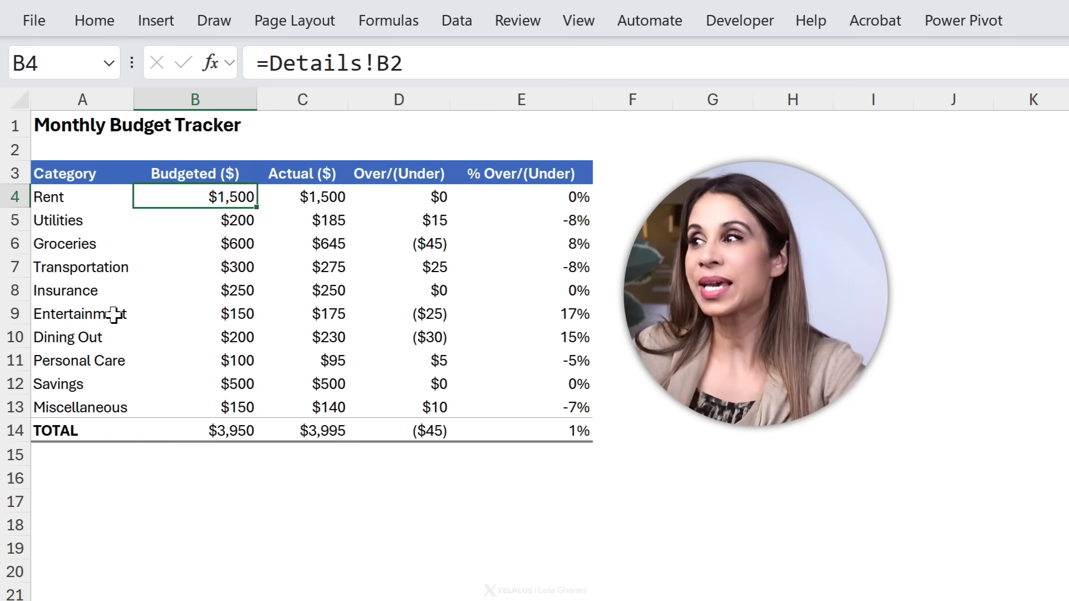
Use Go To Special to select Formulas limited to Numbers only across the budget table
{"action": "left_click", "coordinate": [88, 20]}
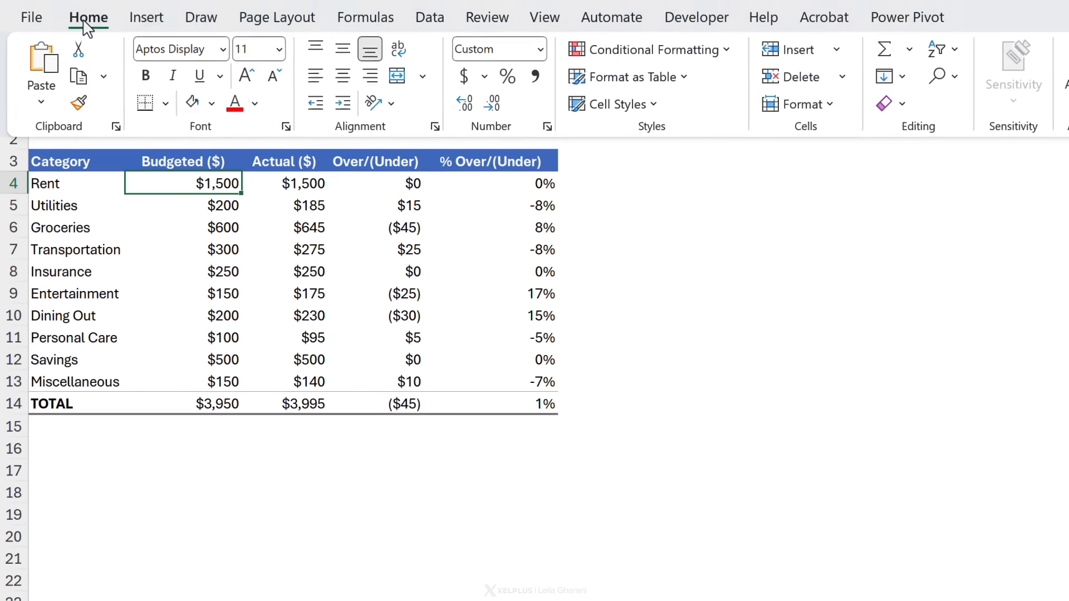
{"action": "left_click", "coordinate": [893, 71]}
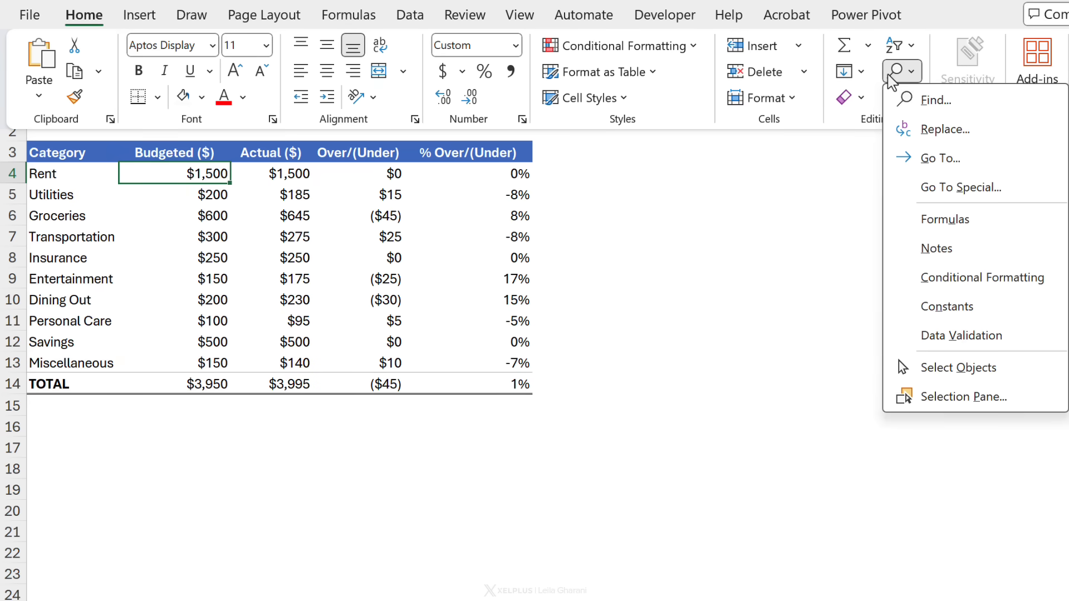
{"action": "left_click", "coordinate": [962, 188]}
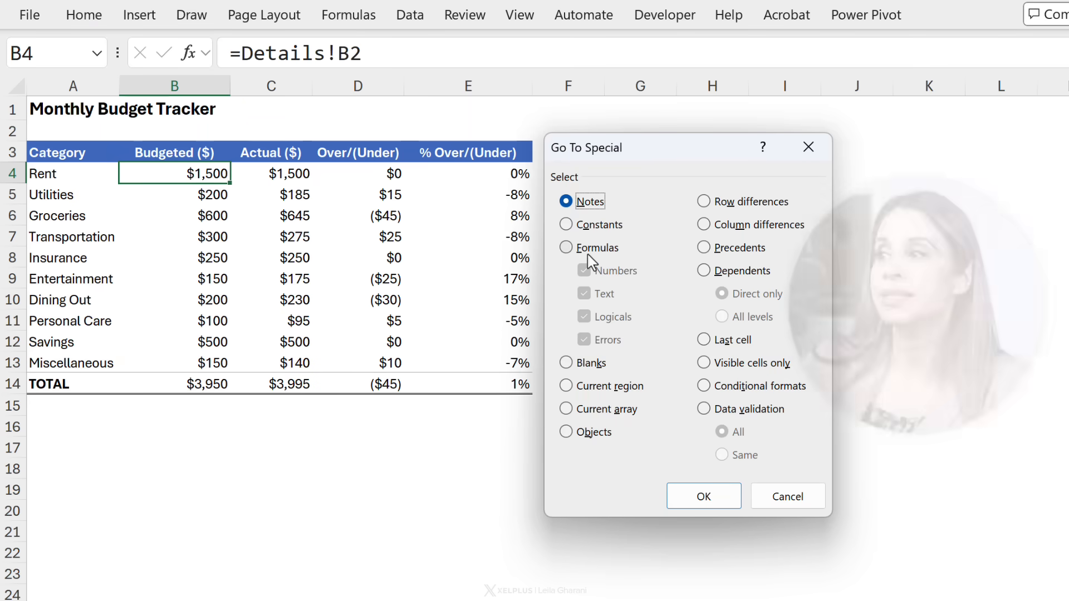
{"action": "left_click", "coordinate": [566, 247]}
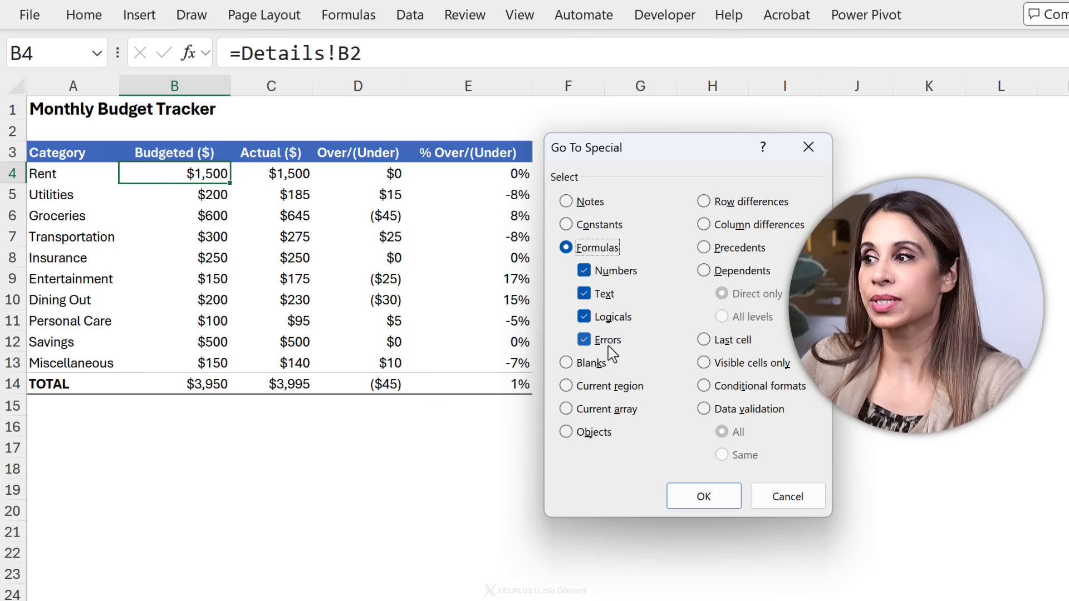
{"action": "left_click", "coordinate": [585, 292]}
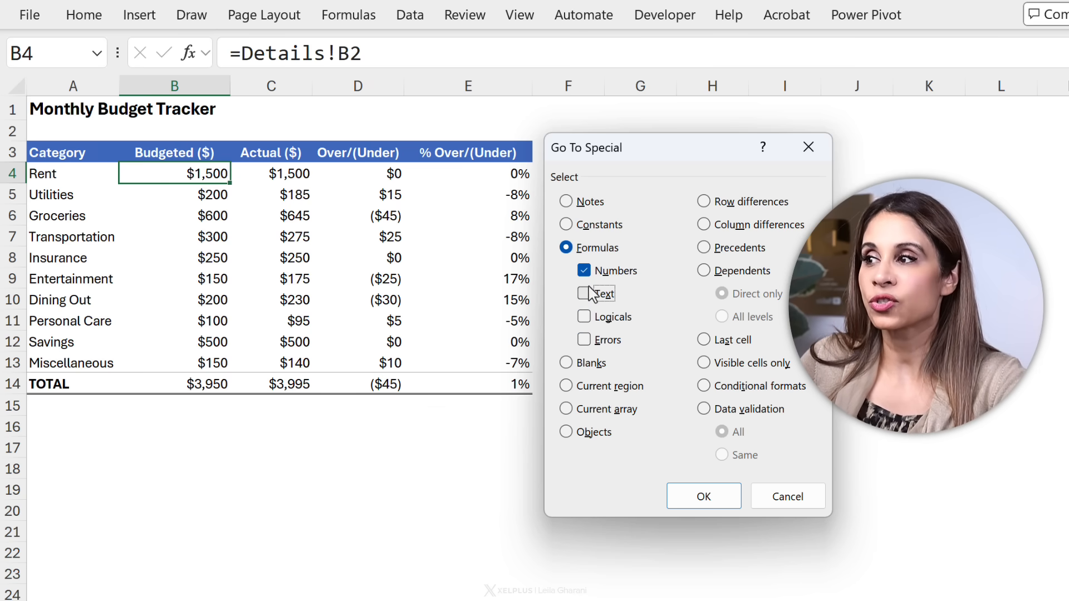
{"action": "mouse_move", "coordinate": [505, 179]}
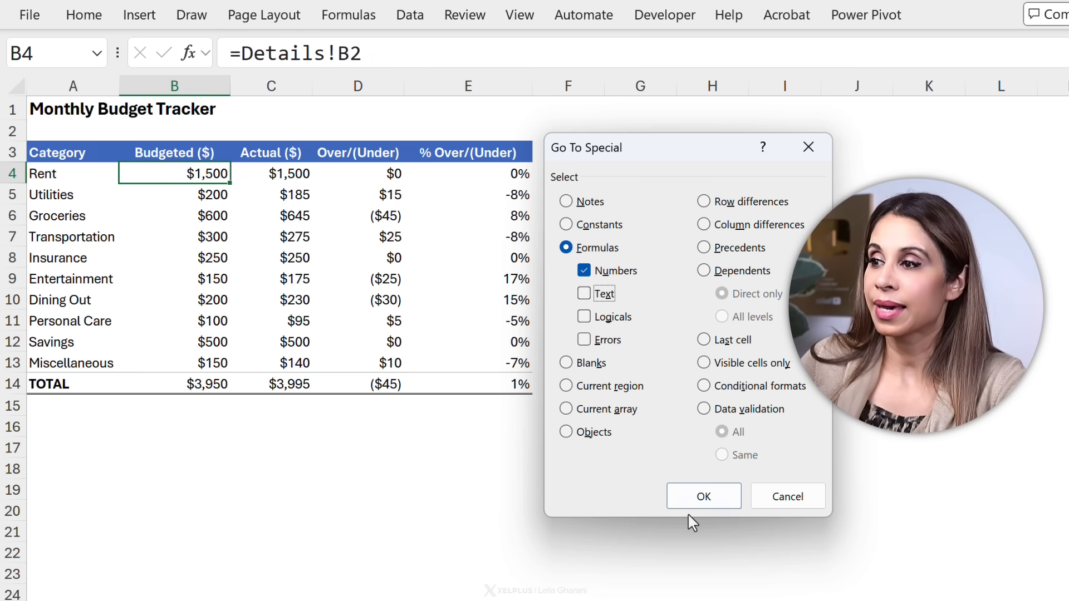
{"action": "left_click", "coordinate": [703, 495]}
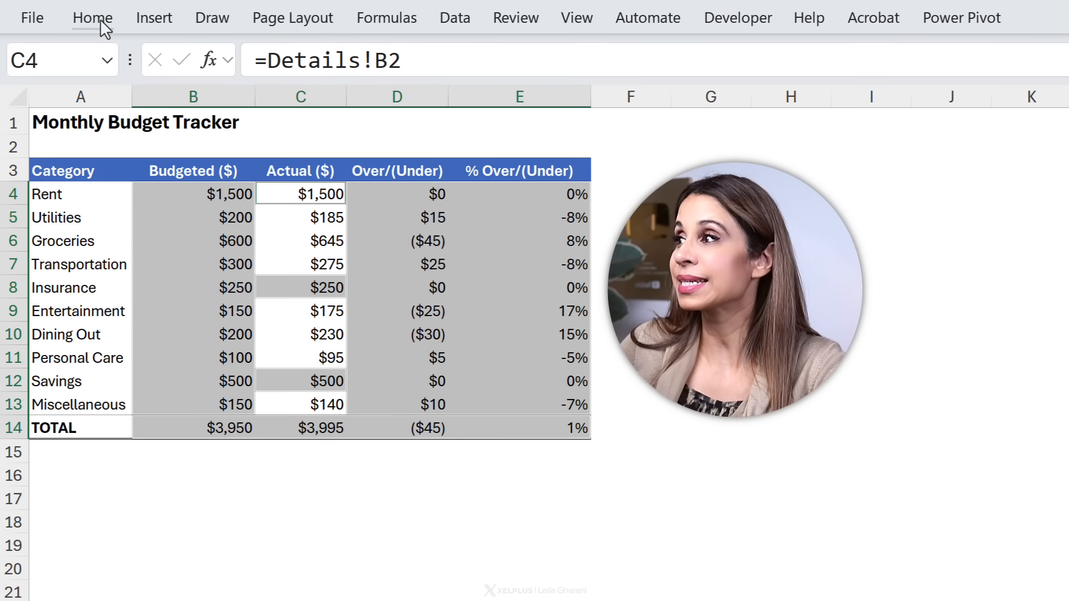
Fill the selected formula cells with the light green recent colour
{"action": "left_click", "coordinate": [93, 16]}
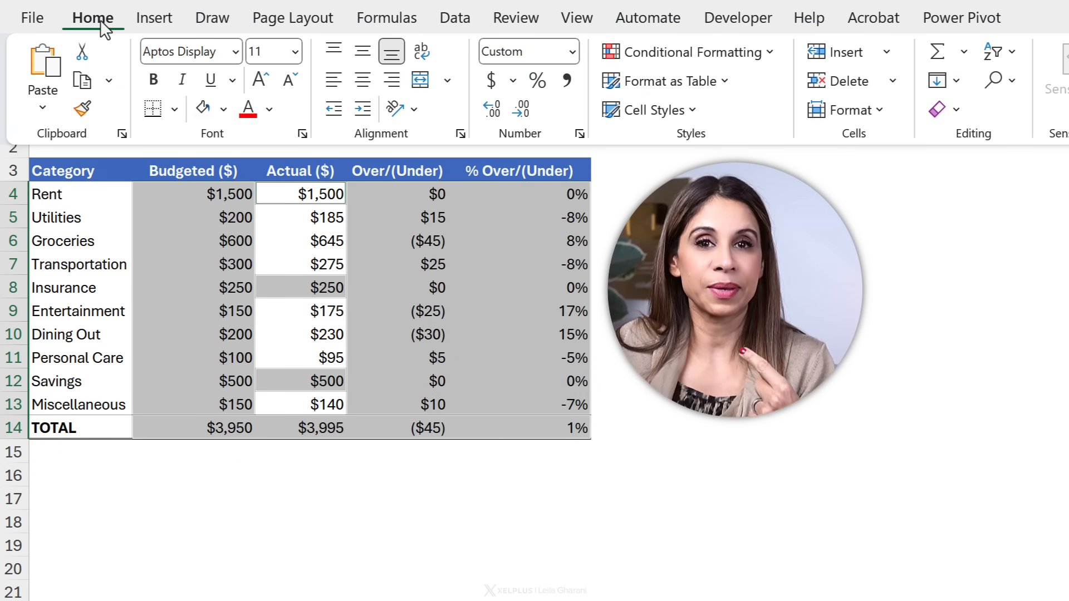
{"action": "left_click", "coordinate": [223, 109]}
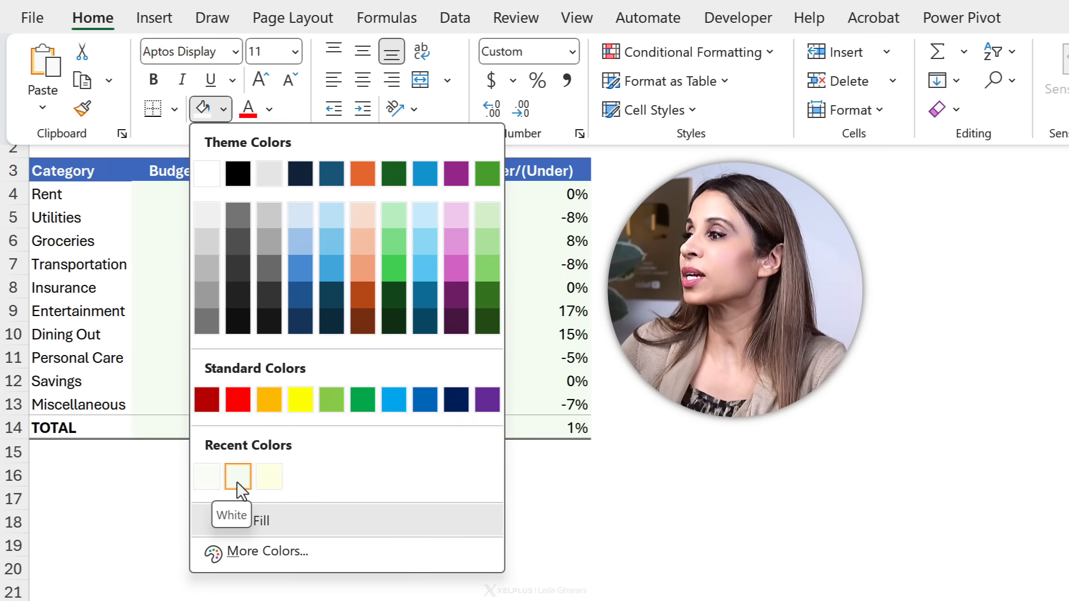
{"action": "left_click", "coordinate": [238, 475]}
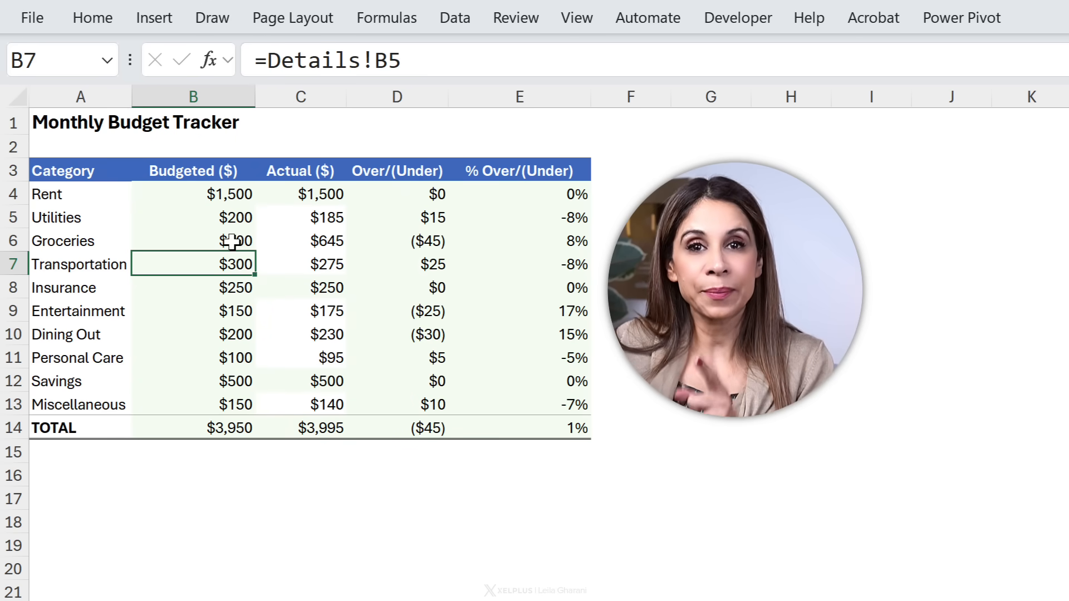
Check typed values in C7, C10 and C6 remain unshaded beside the green formula cells
{"action": "left_click", "coordinate": [299, 263]}
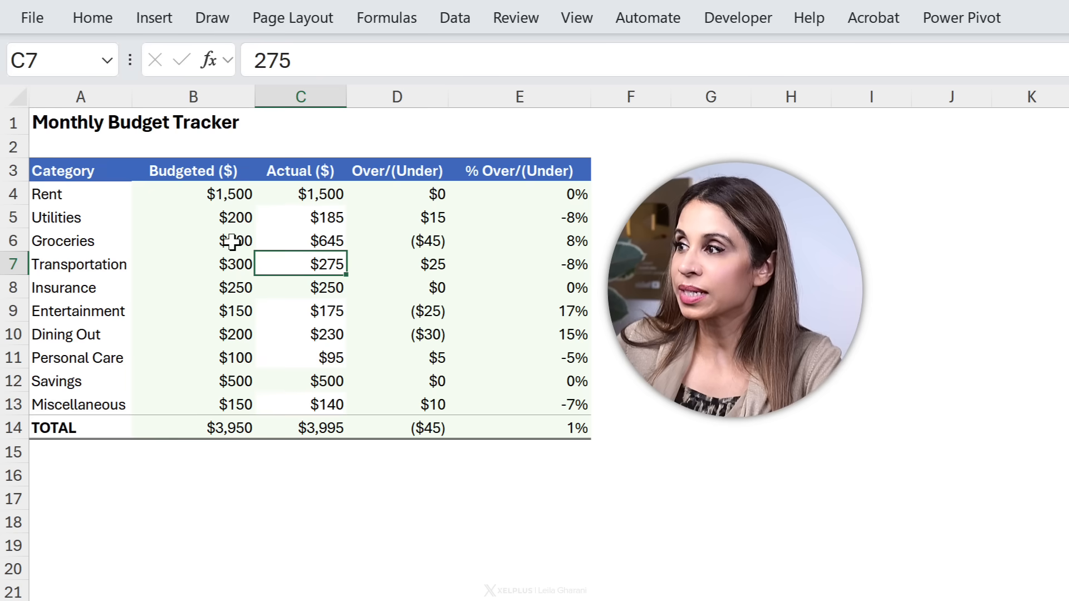
{"action": "left_click", "coordinate": [299, 334]}
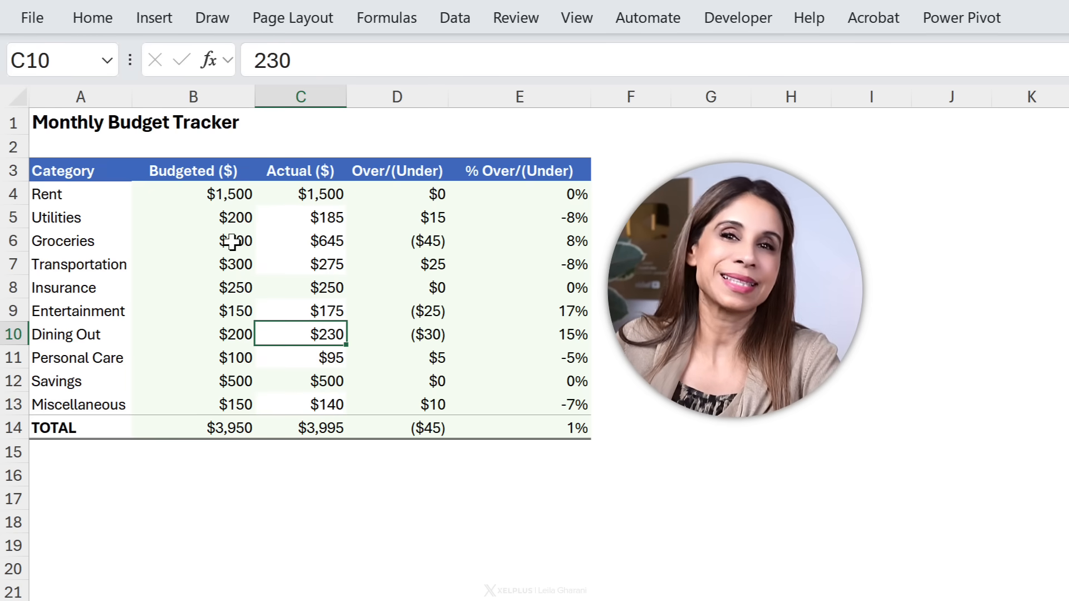
{"action": "left_click", "coordinate": [300, 265]}
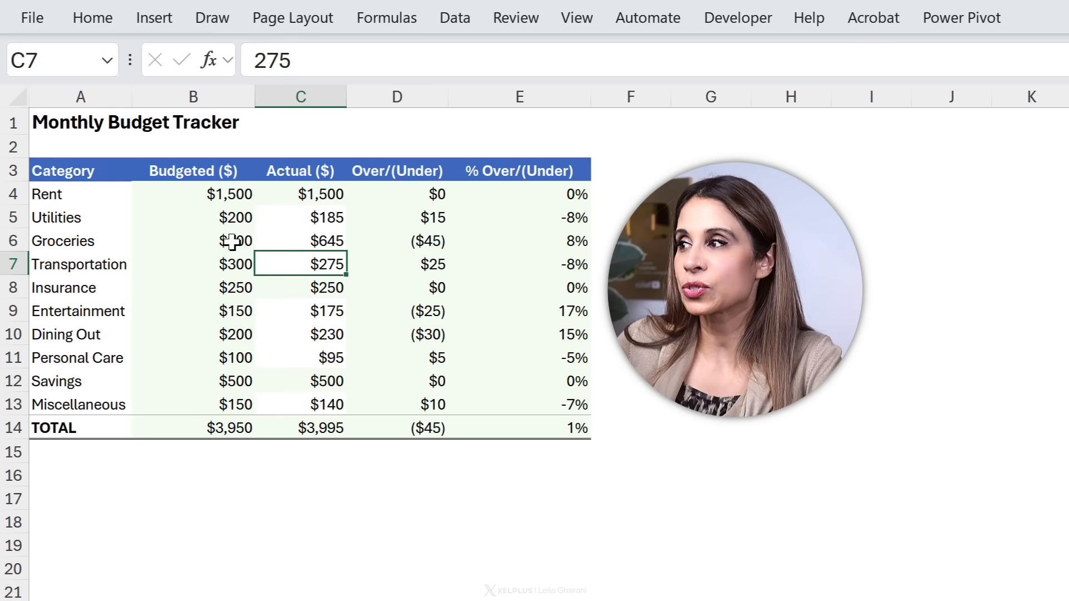
{"action": "left_click", "coordinate": [299, 241]}
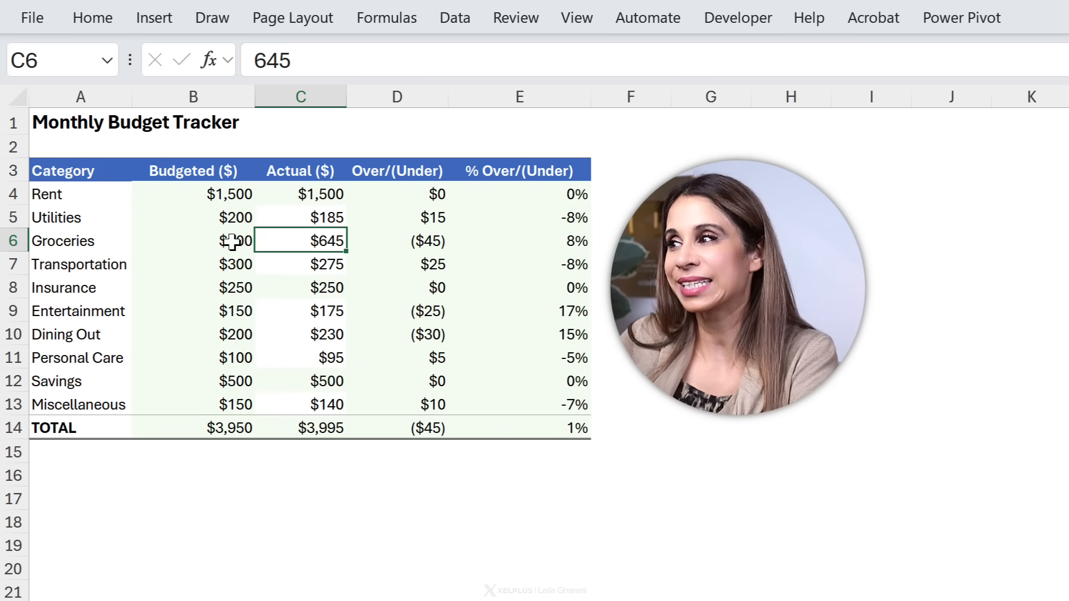
Via Ctrl+G Go To Special, select Constants limited to Numbers, excluding errors
{"action": "key", "text": "ctrl+g"}
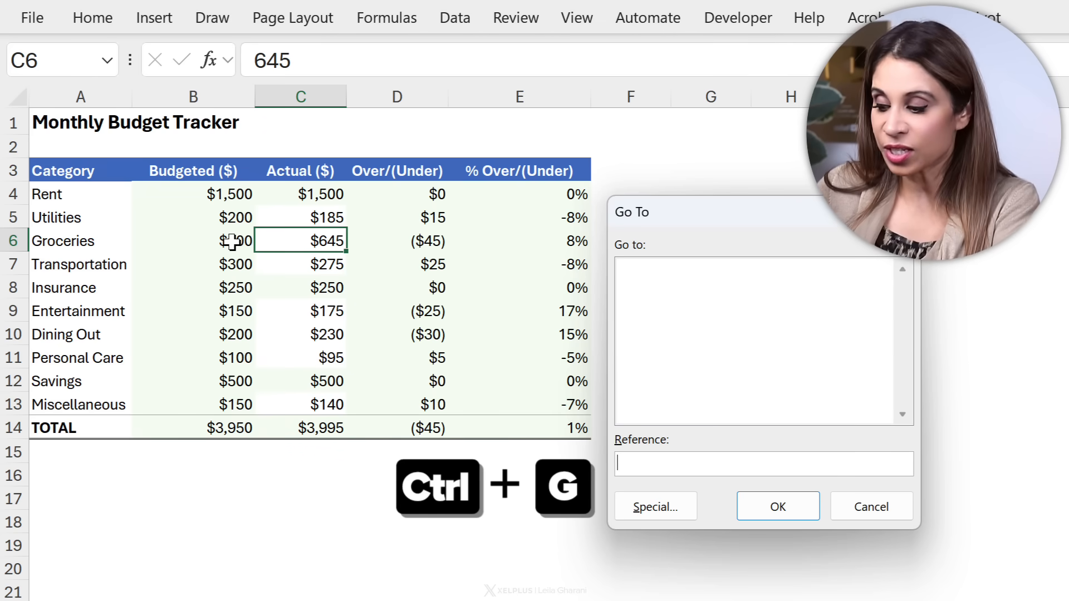
{"action": "key", "text": "alt+s"}
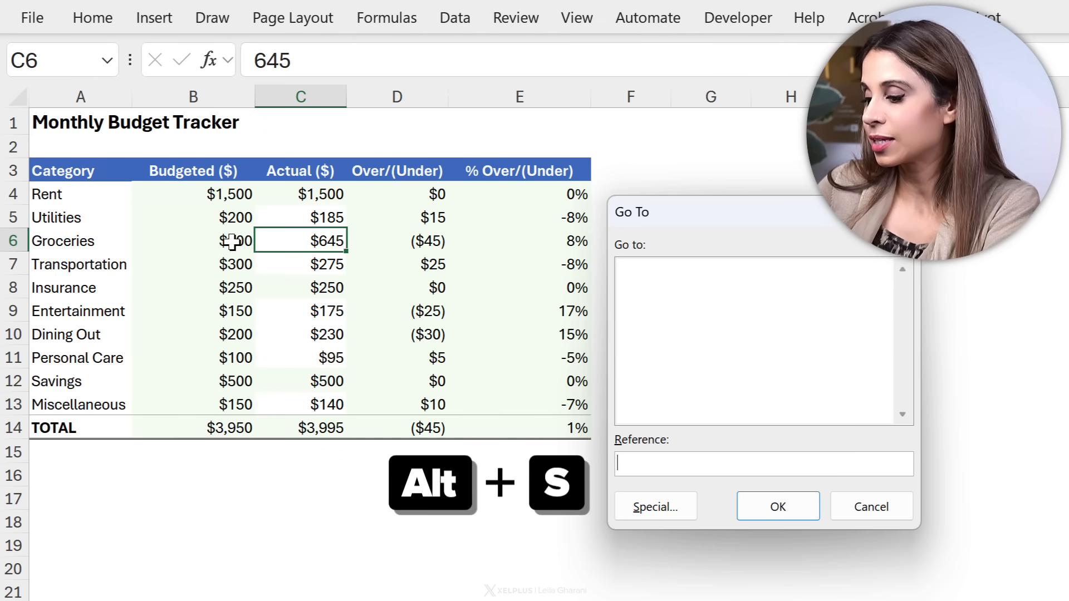
{"action": "left_click", "coordinate": [653, 506]}
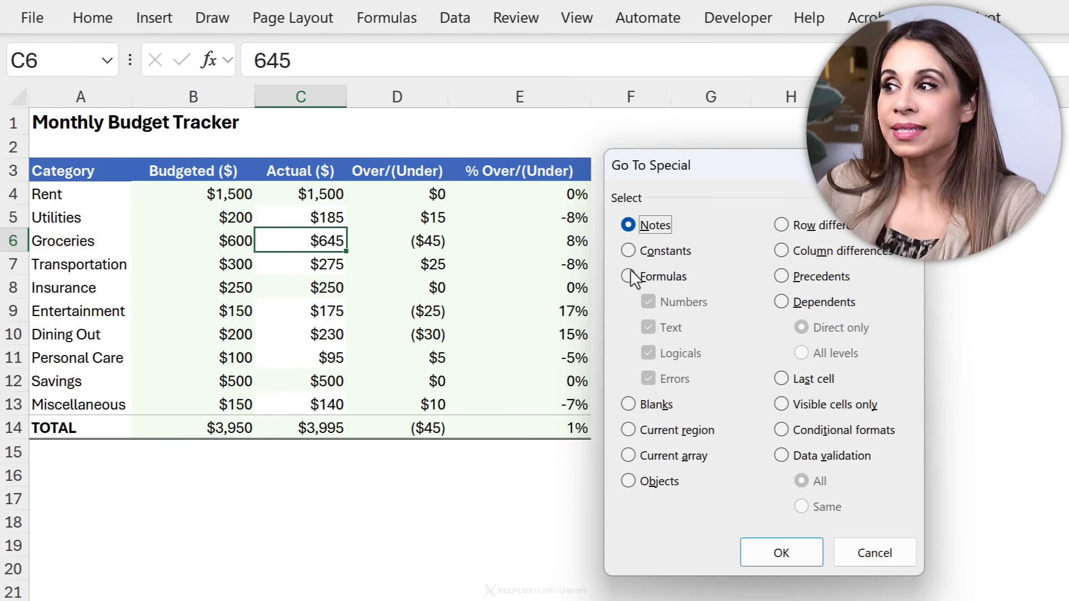
{"action": "left_click", "coordinate": [627, 251]}
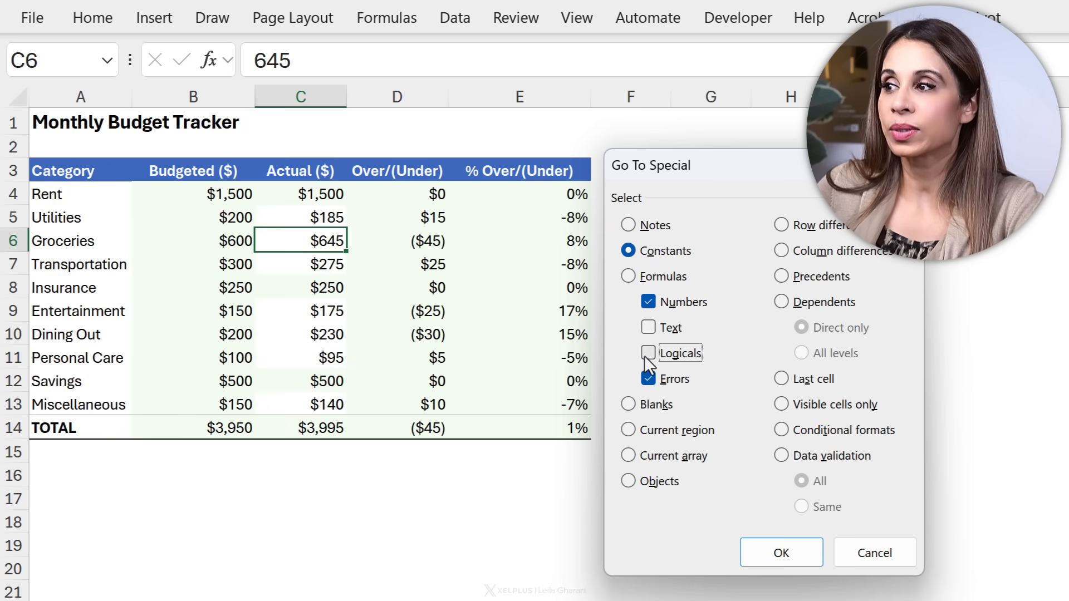
{"action": "left_click", "coordinate": [648, 379]}
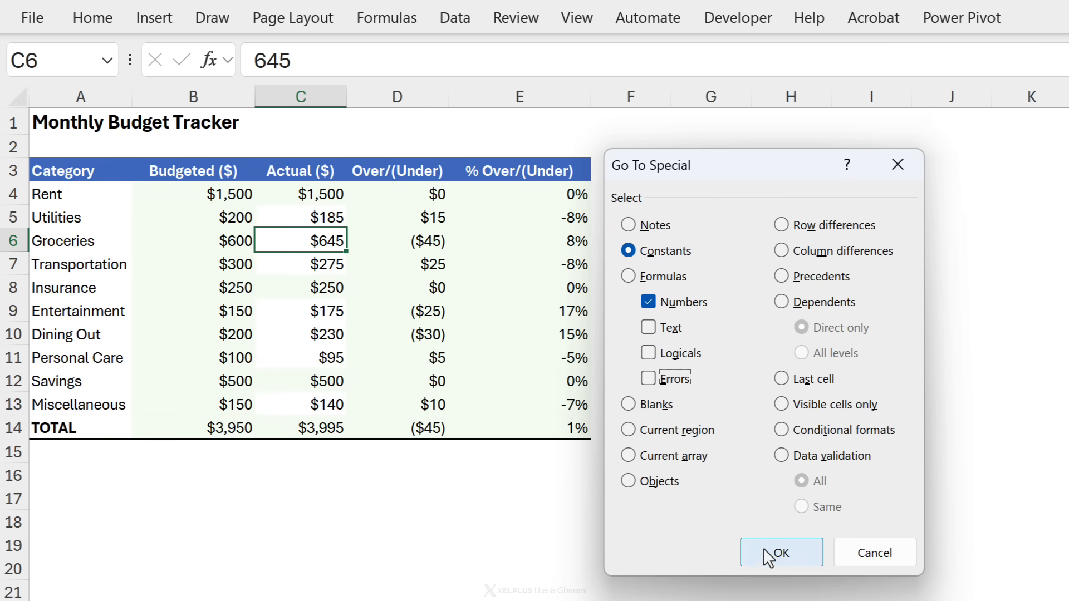
{"action": "left_click", "coordinate": [780, 552]}
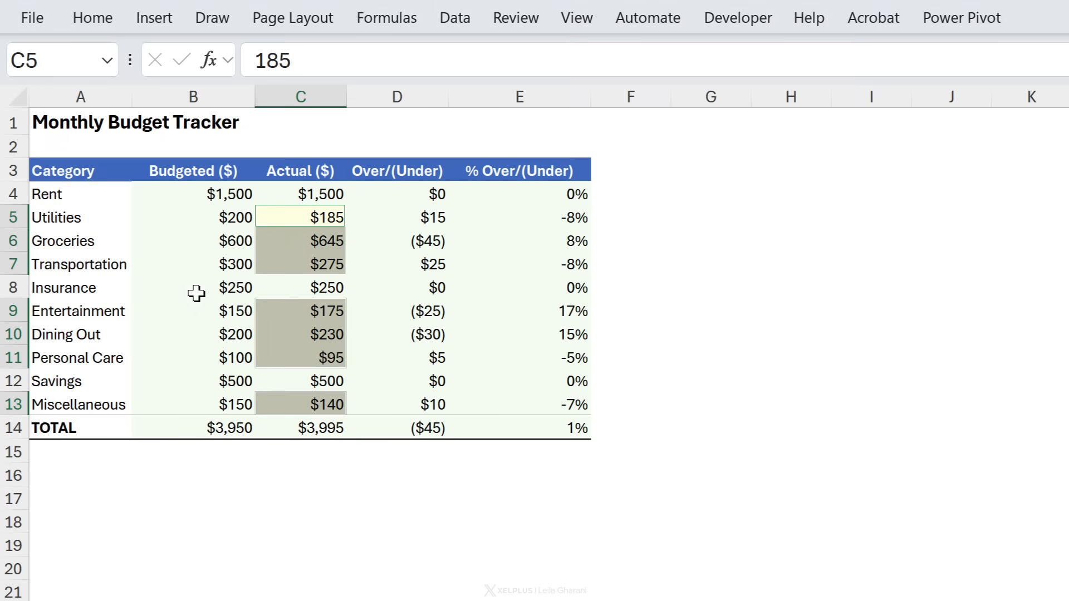
{"action": "left_click", "coordinate": [193, 287]}
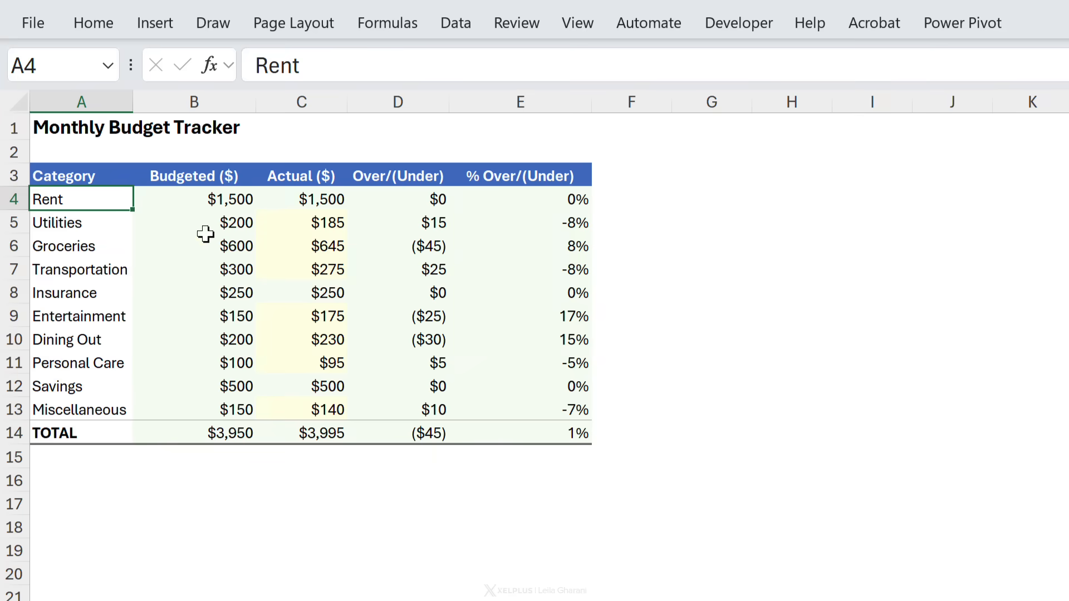
Select the Insurance category cell and repeat the last fill with F4 on category cells
{"action": "left_click", "coordinate": [93, 22]}
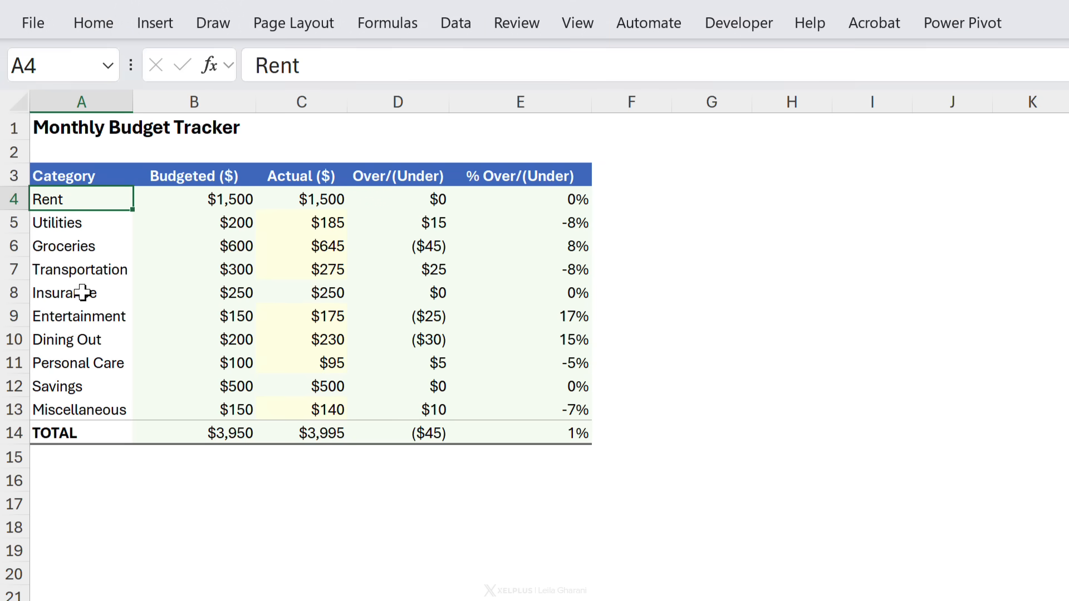
{"action": "left_click", "coordinate": [65, 293]}
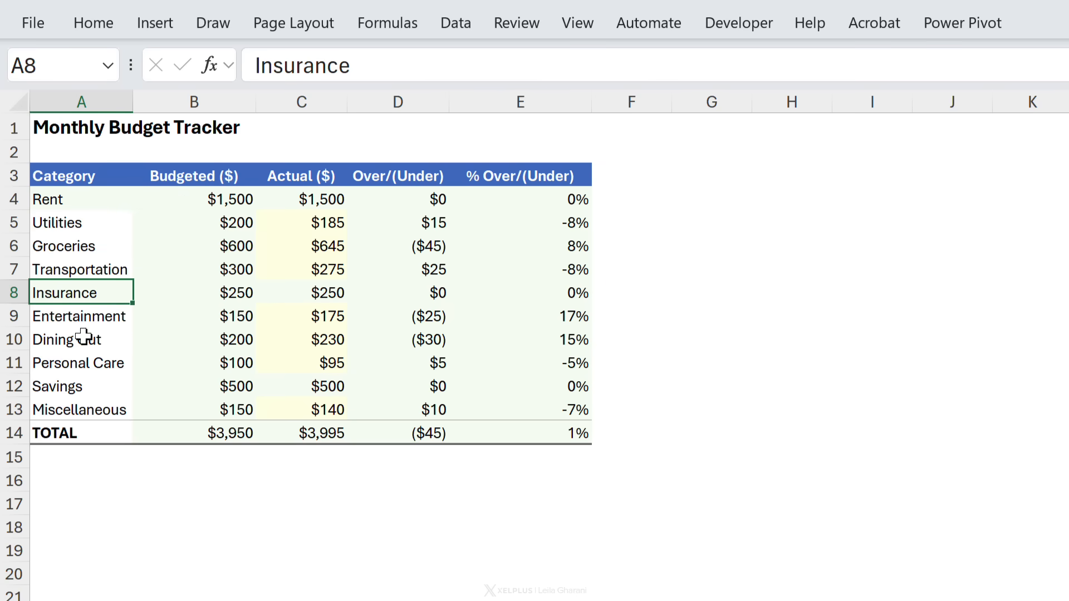
{"action": "key", "text": "F4"}
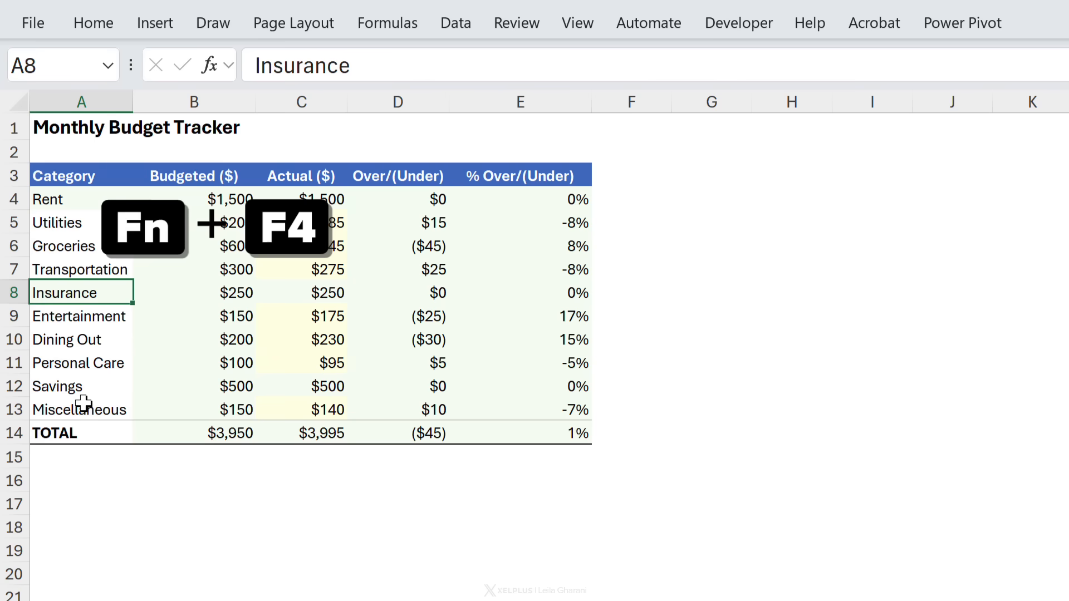
{"action": "key", "text": "F4"}
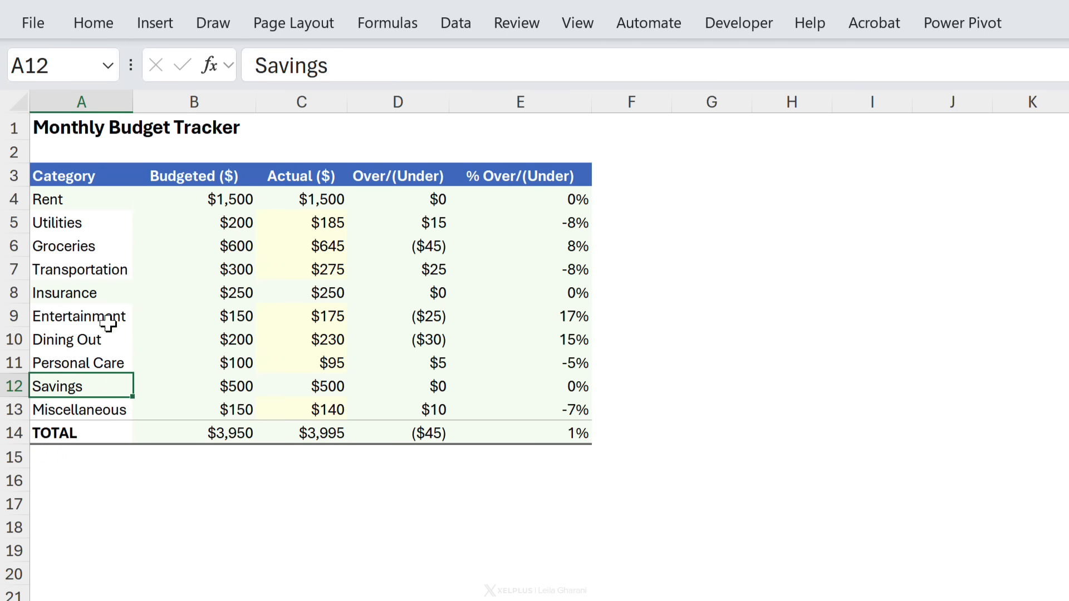
Format Painter a category cell's formatting onto TOTAL and repeat it with F4
{"action": "left_click", "coordinate": [94, 22]}
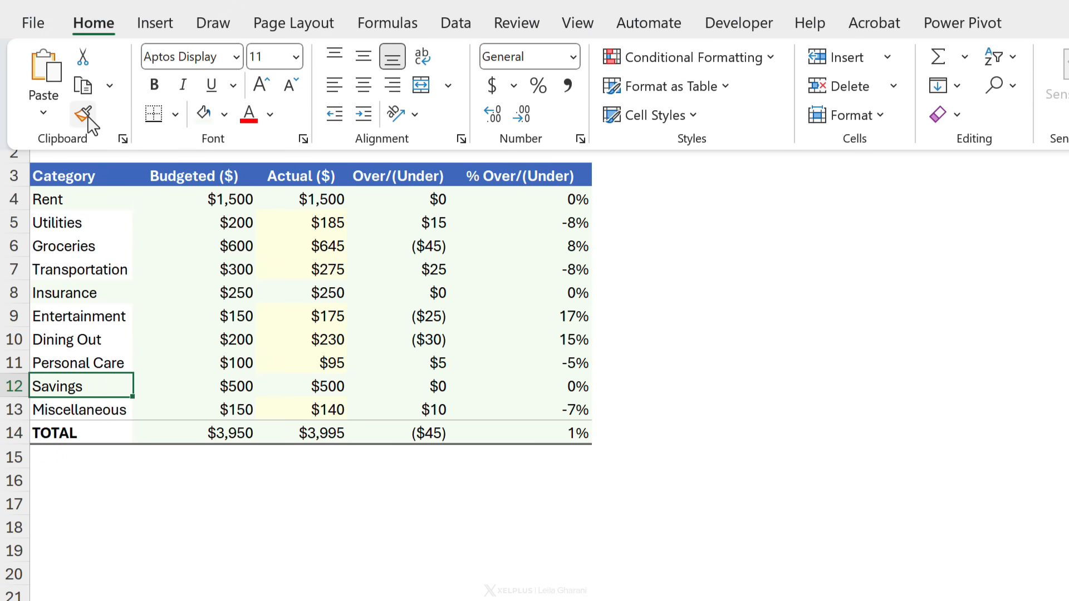
{"action": "mouse_move", "coordinate": [82, 114]}
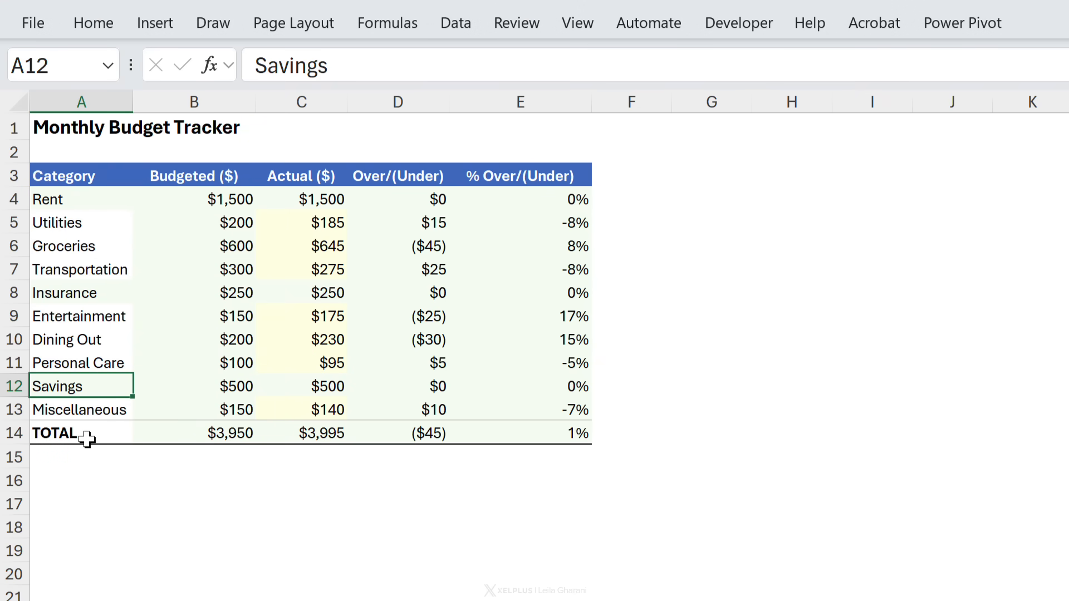
{"action": "left_click", "coordinate": [54, 433]}
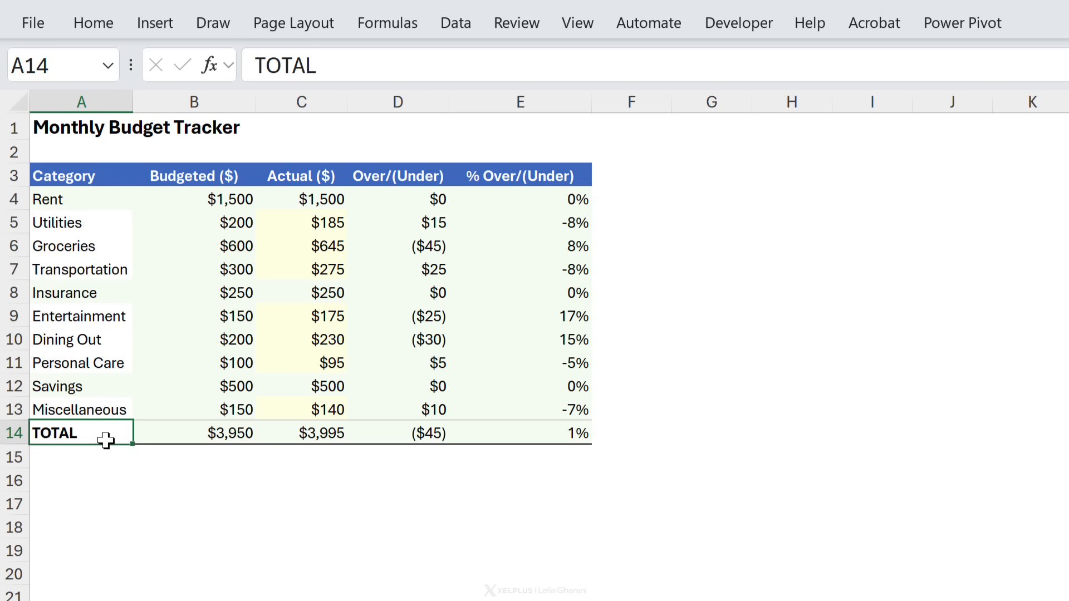
{"action": "mouse_move", "coordinate": [103, 449]}
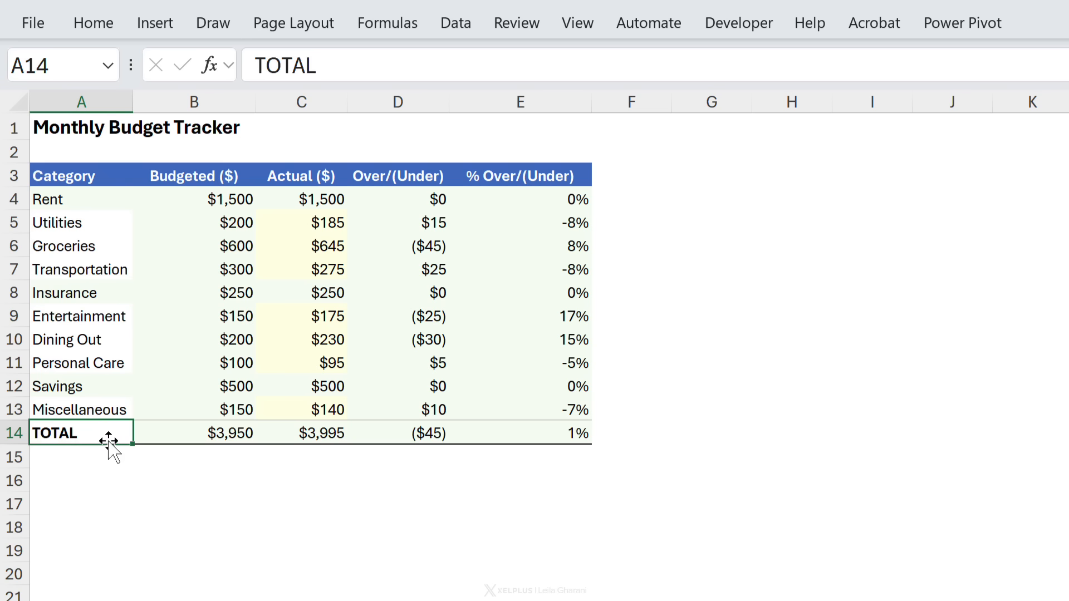
{"action": "key", "text": "f4"}
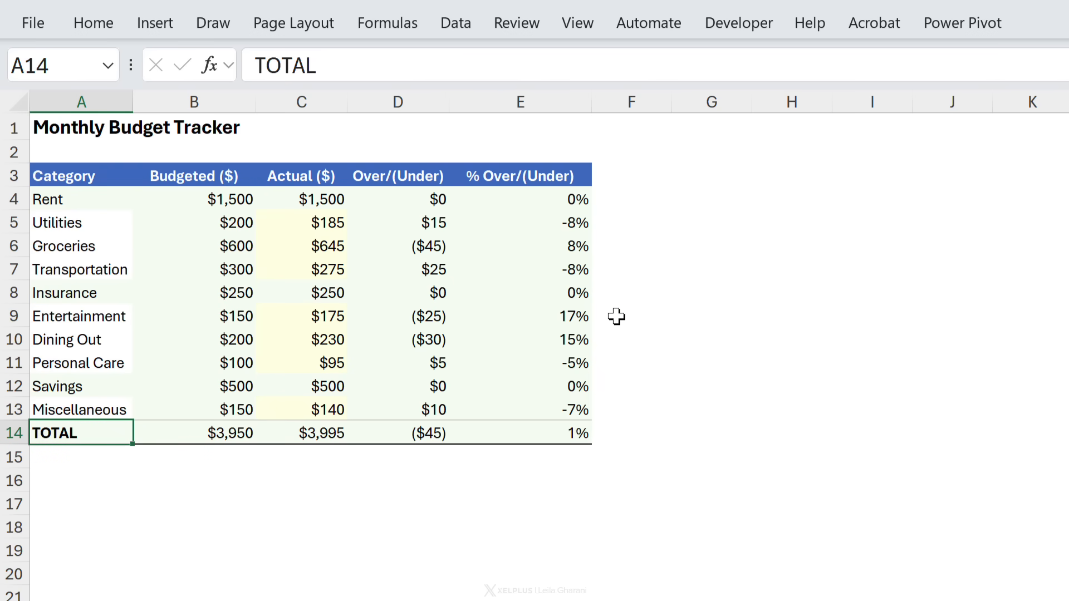
Drag column G narrower, then repeat the narrow width on columns I and K with F4
{"action": "left_click", "coordinate": [711, 101]}
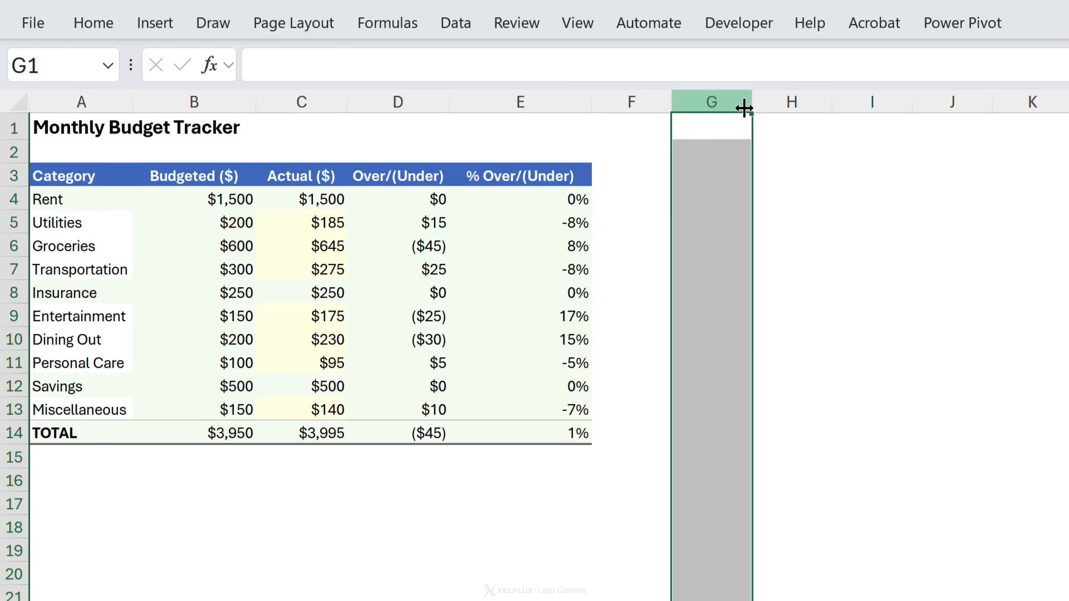
{"action": "left_click_drag", "start_coordinate": [748, 102], "coordinate": [713, 102]}
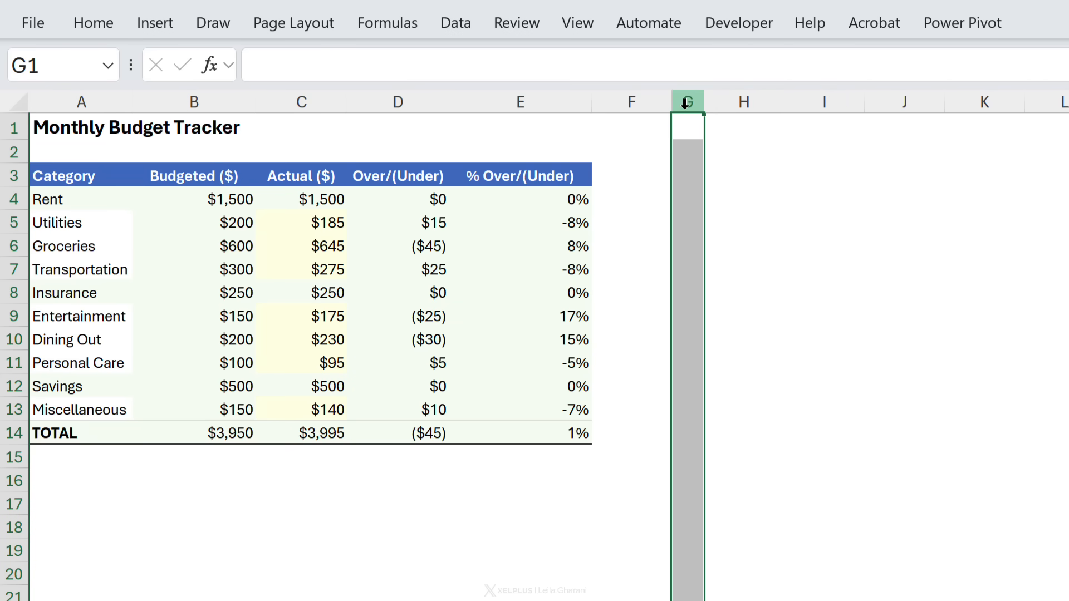
{"action": "left_click", "coordinate": [823, 101]}
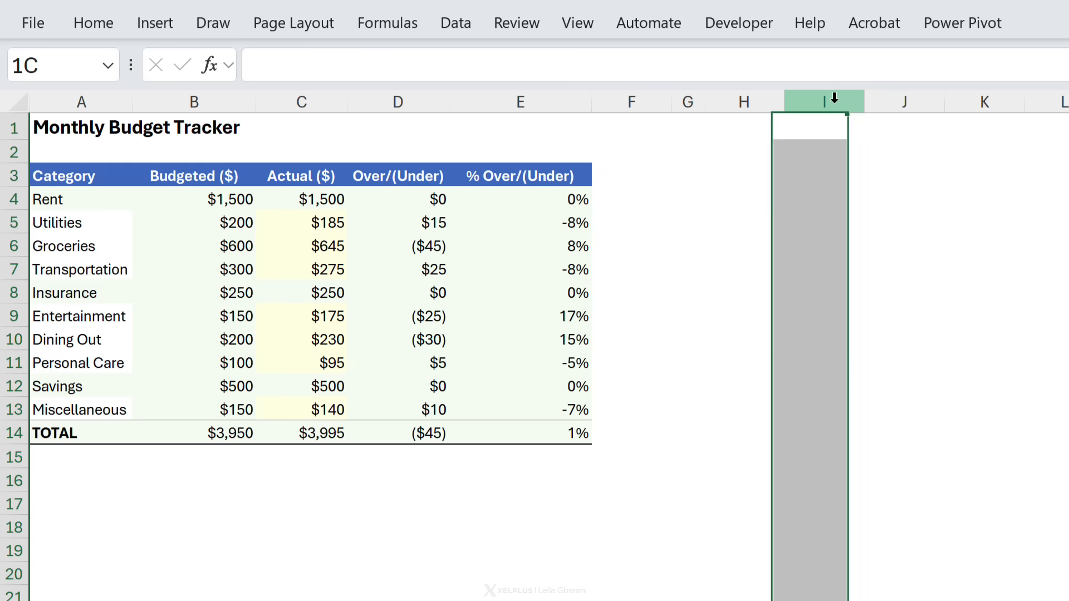
{"action": "left_click", "coordinate": [823, 101]}
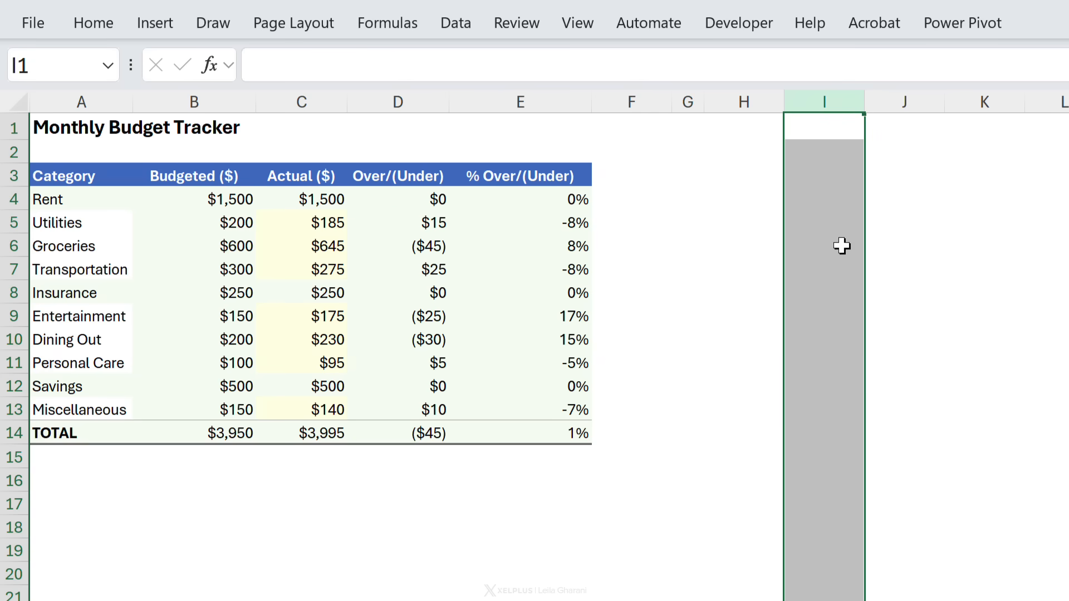
{"action": "key", "text": "f4"}
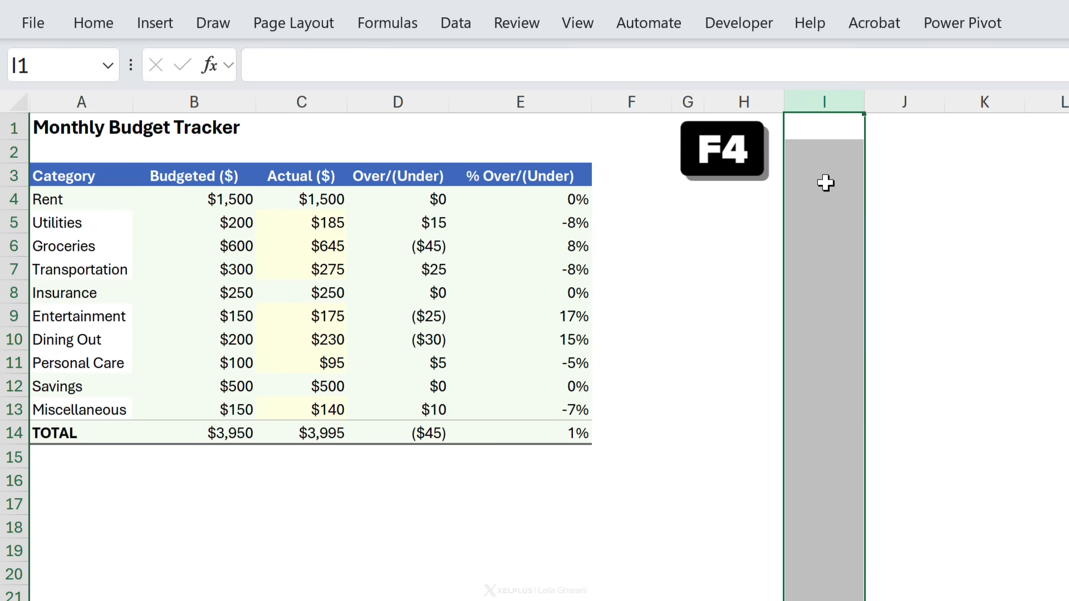
{"action": "key", "text": "f4"}
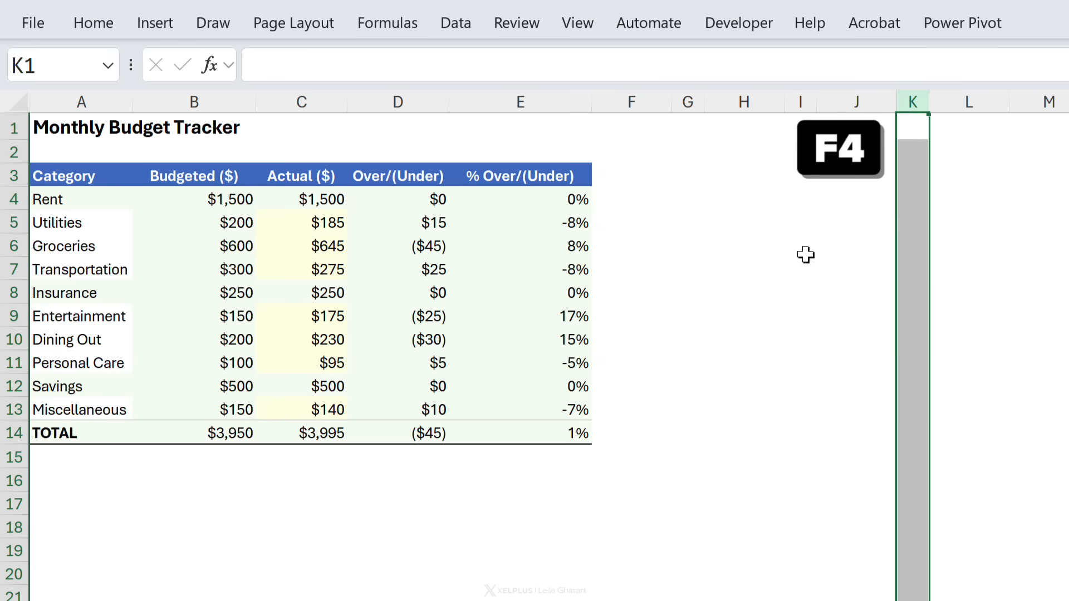
{"action": "left_click", "coordinate": [744, 198]}
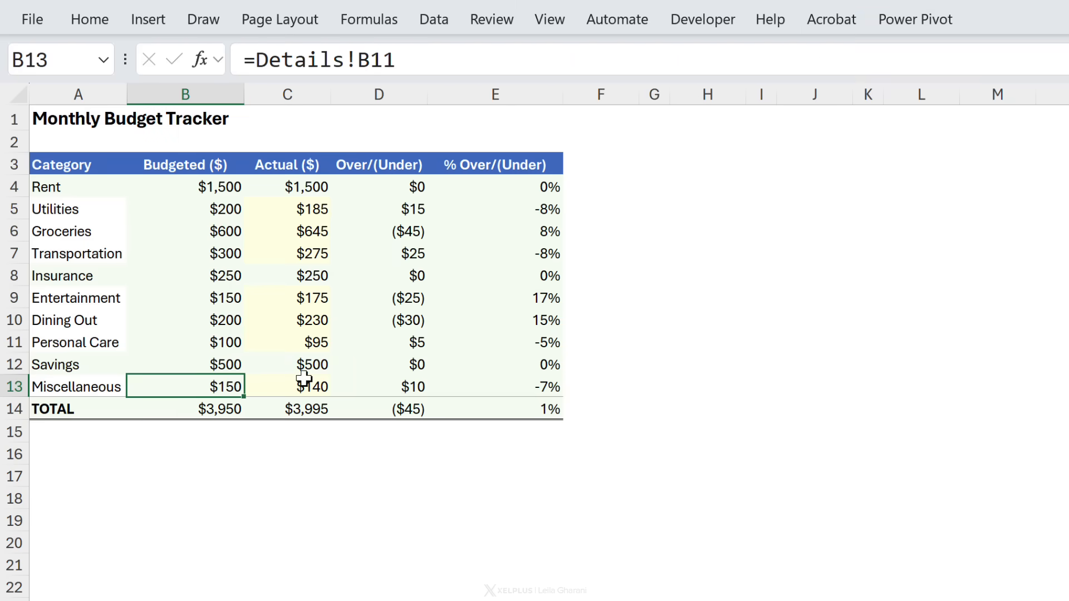
{"action": "left_click", "coordinate": [311, 387]}
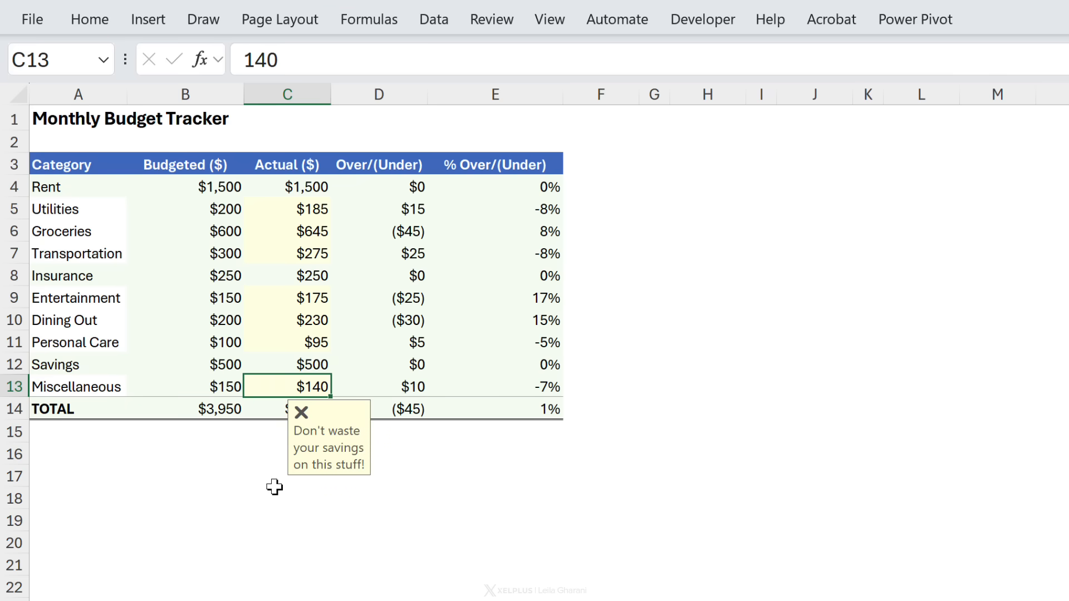
{"action": "left_click", "coordinate": [184, 364]}
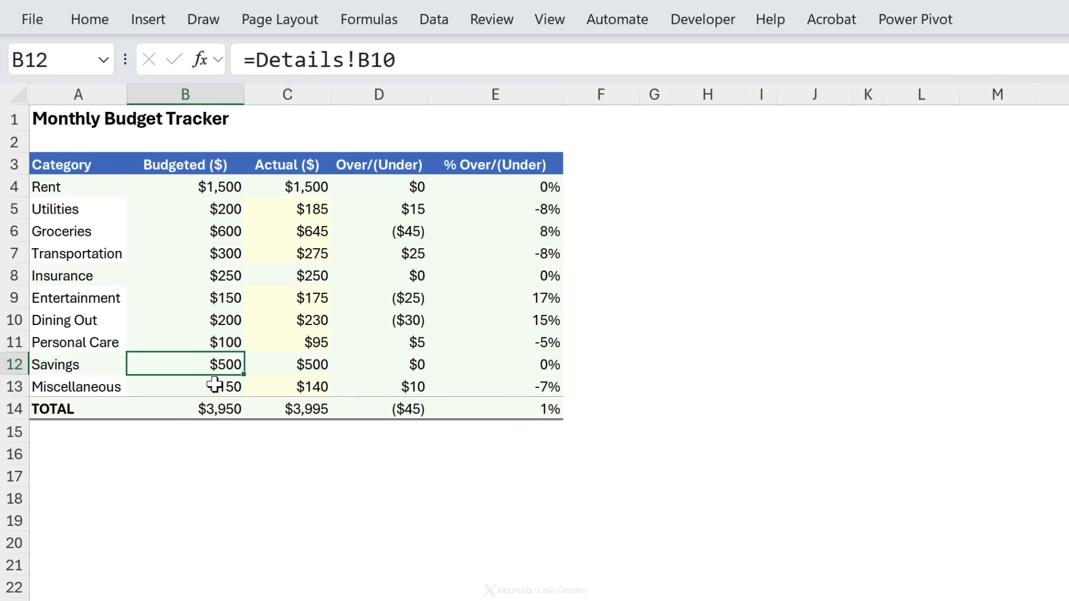
{"action": "left_click", "coordinate": [310, 386]}
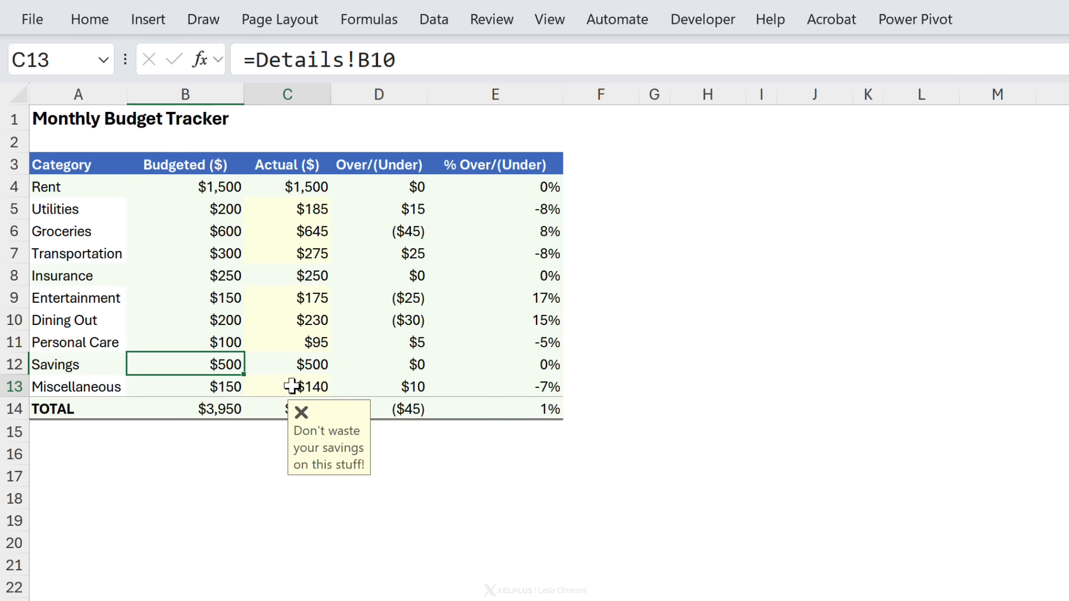
{"action": "right_click", "coordinate": [305, 386]}
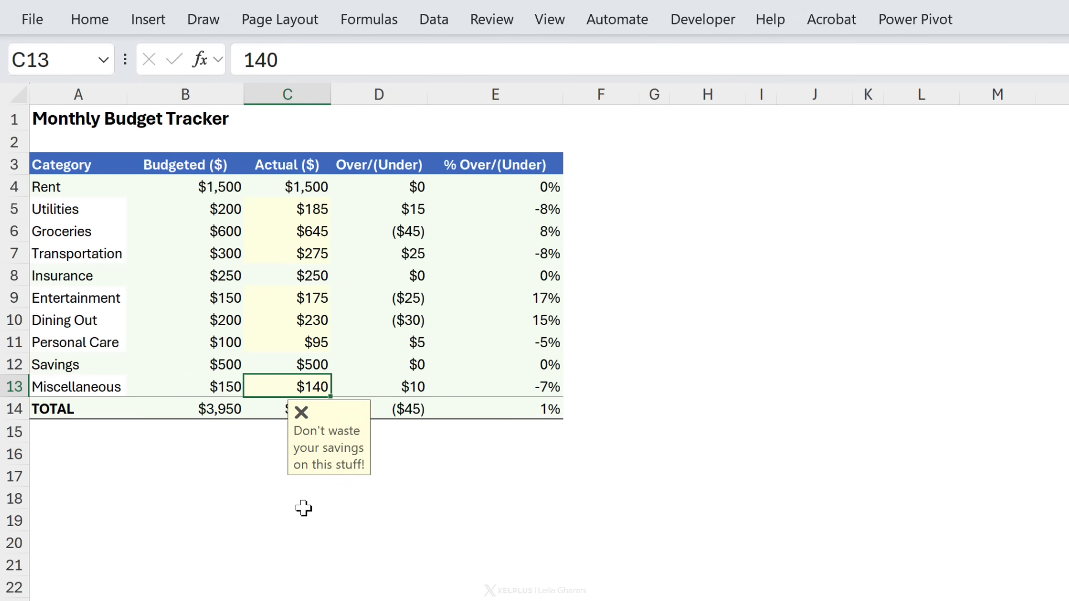
{"action": "mouse_move", "coordinate": [402, 516]}
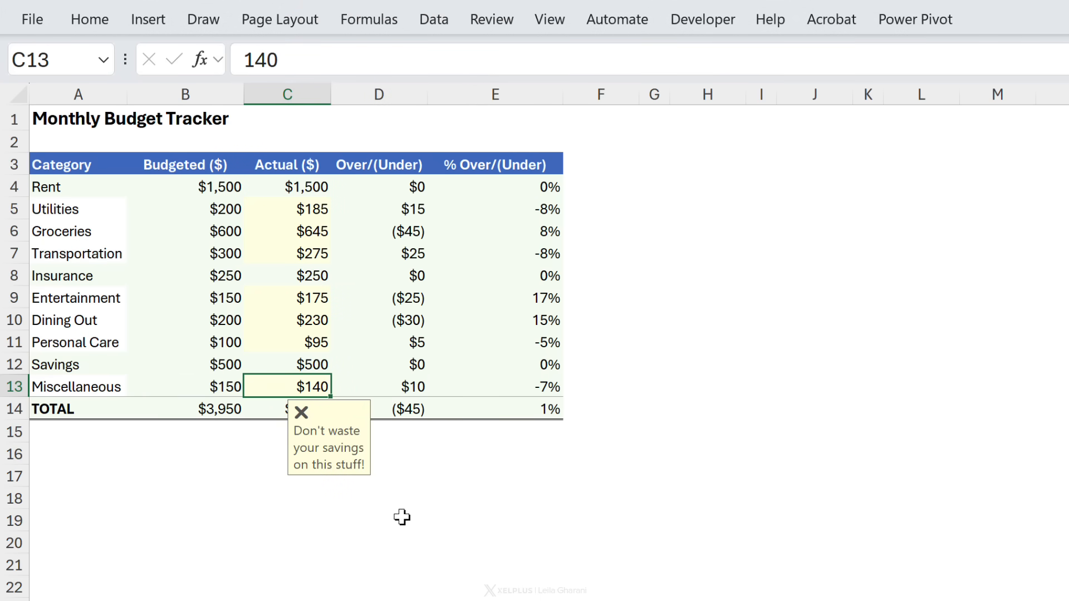
{"action": "mouse_move", "coordinate": [274, 508]}
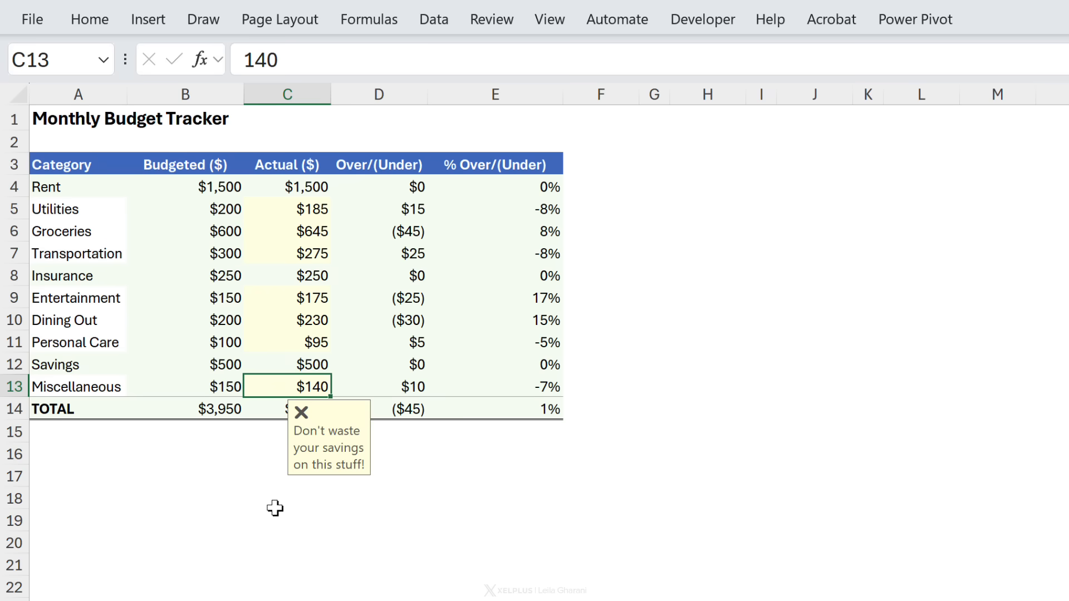
{"action": "mouse_move", "coordinate": [238, 402]}
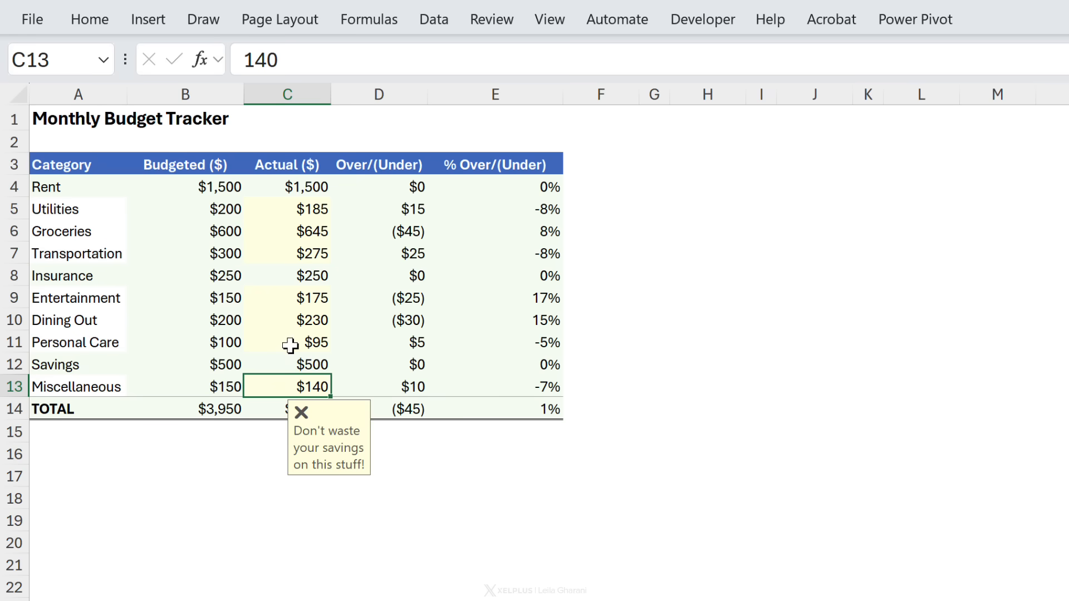
{"action": "left_click", "coordinate": [286, 320]}
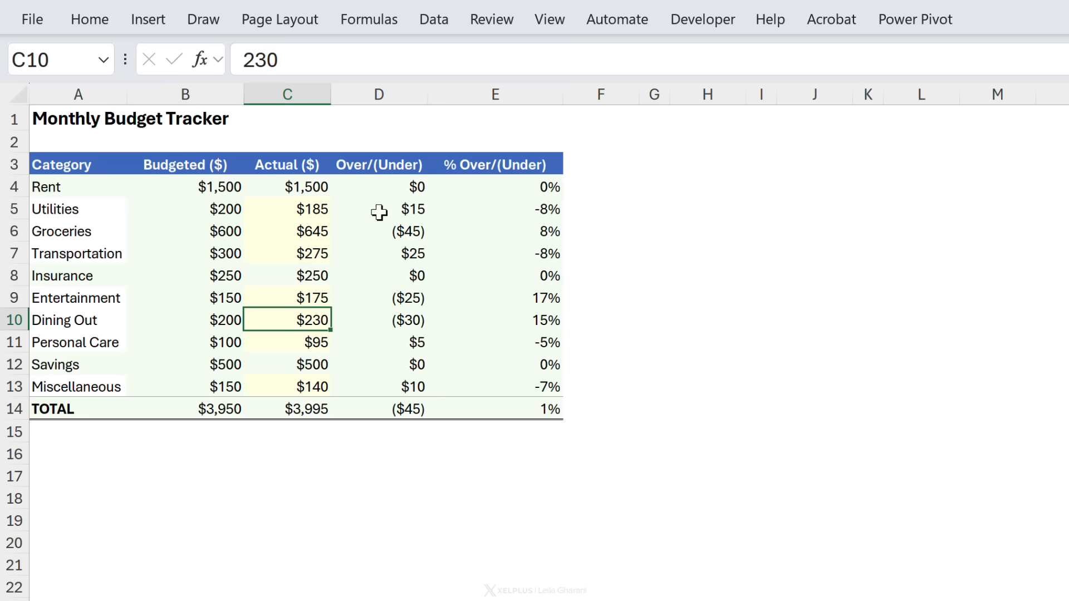
{"action": "left_click", "coordinate": [433, 19]}
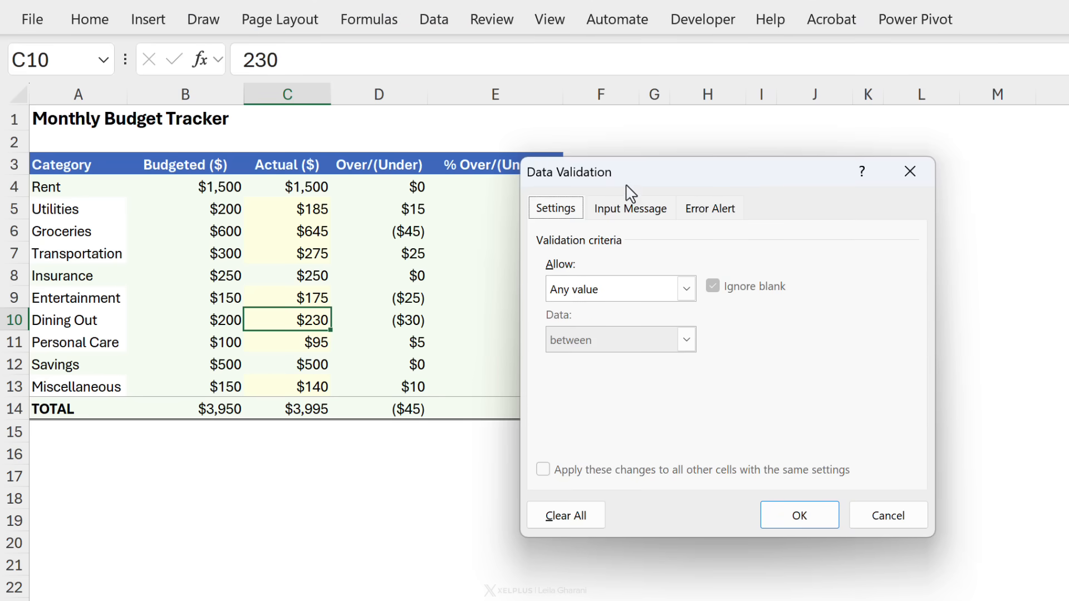
Review the Dining Out cell's Don't overspend! input message, then return to Data Validation to clear it
{"action": "left_click", "coordinate": [630, 208]}
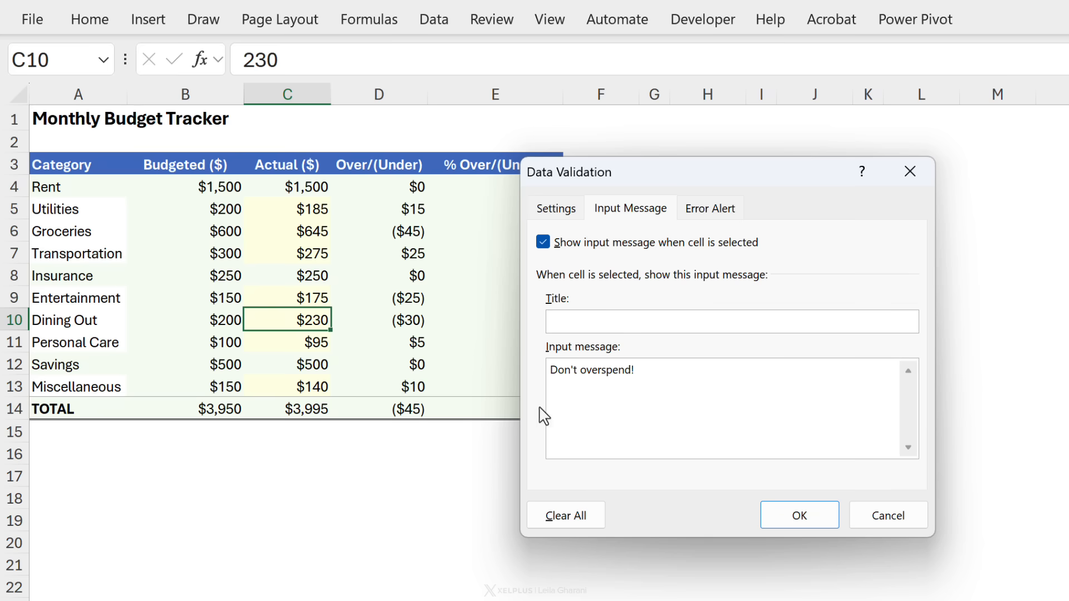
{"action": "left_click", "coordinate": [799, 514]}
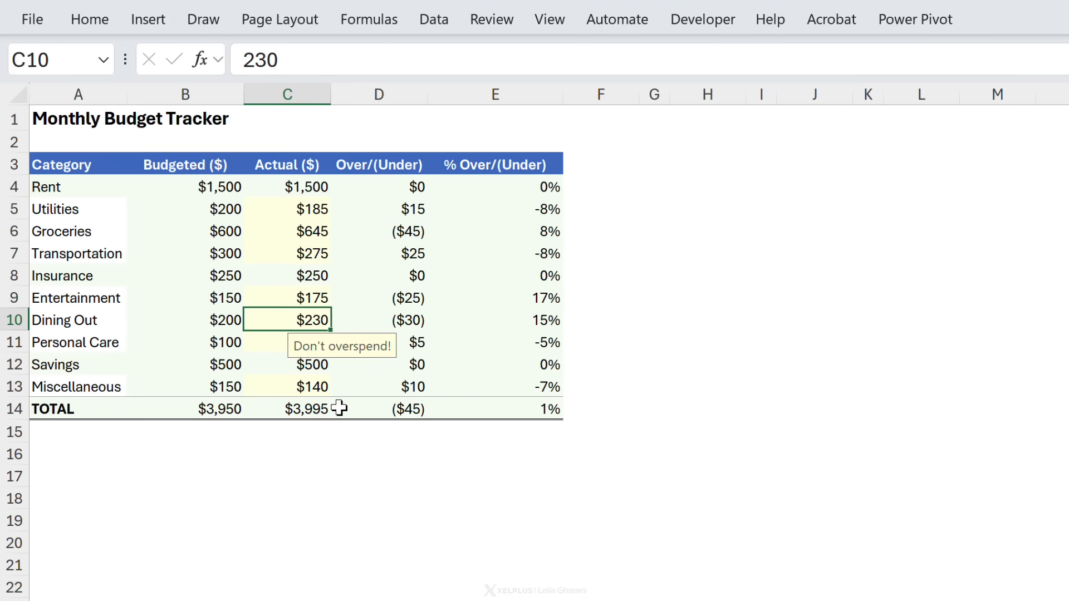
{"action": "mouse_move", "coordinate": [450, 119]}
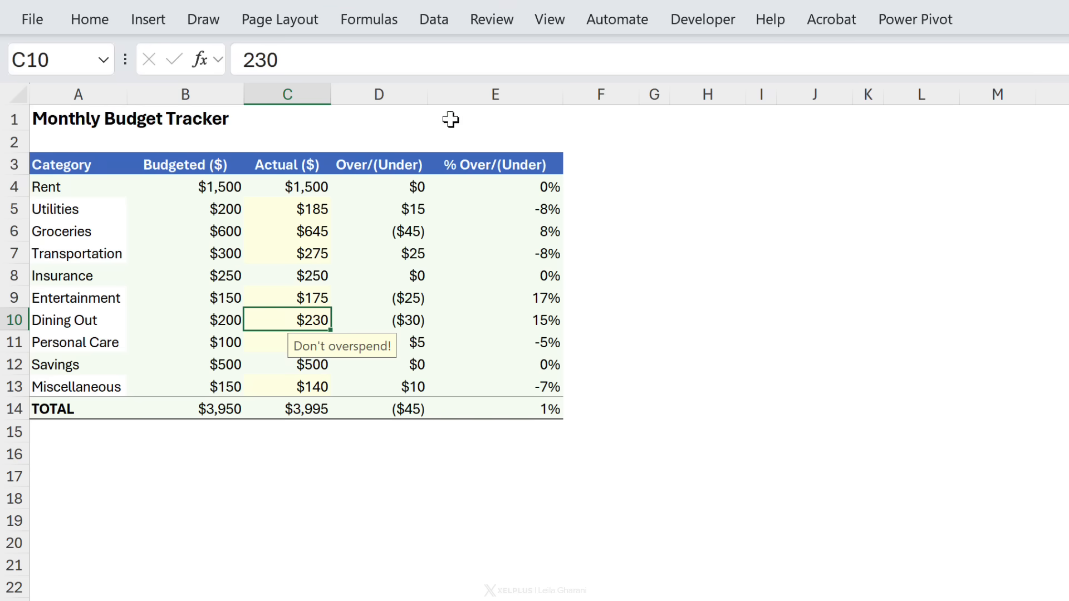
{"action": "left_click", "coordinate": [433, 19]}
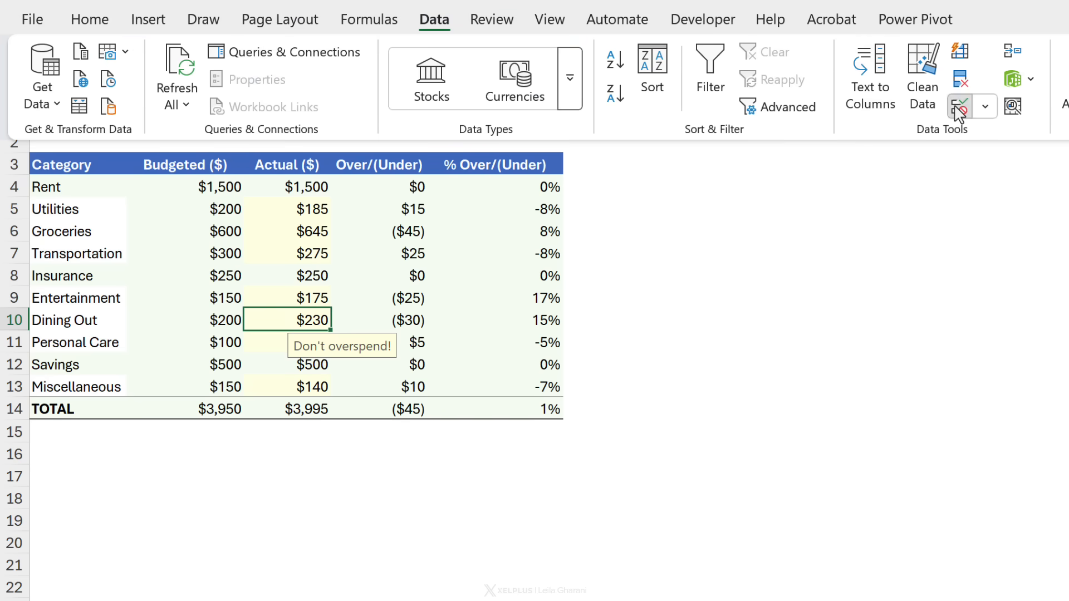
{"action": "left_click", "coordinate": [958, 105]}
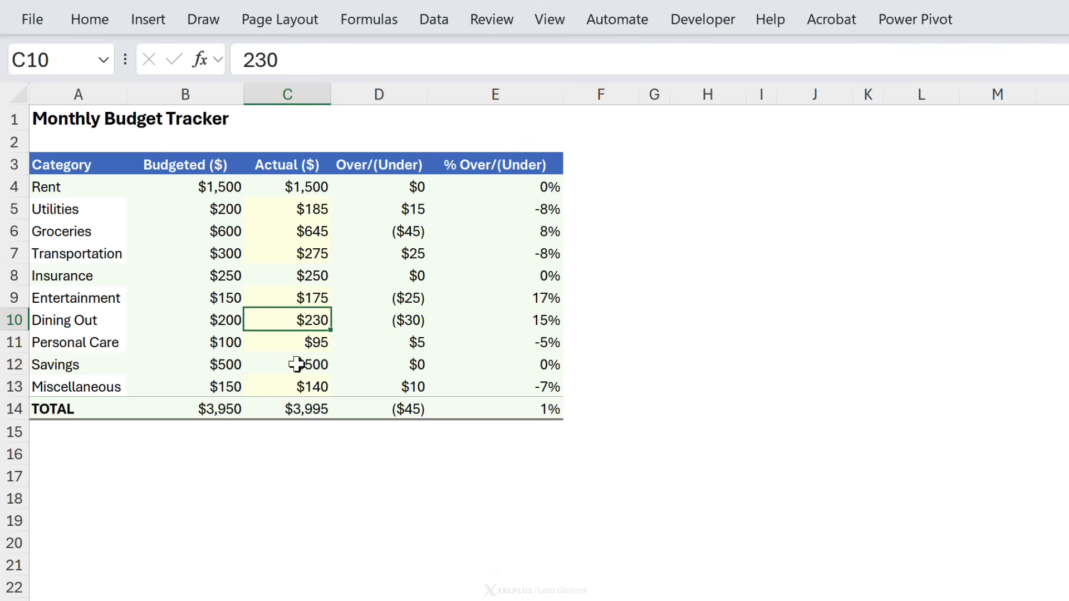
{"action": "left_click", "coordinate": [312, 386]}
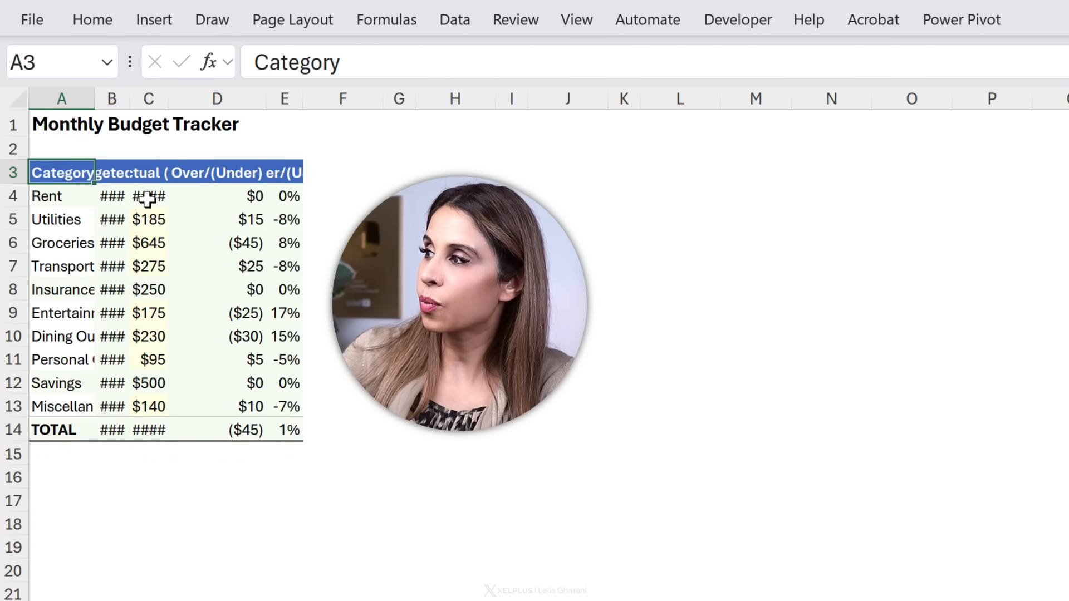
Narrow the budget columns, shrinking column A until category names and amounts truncate
{"action": "left_click", "coordinate": [148, 196]}
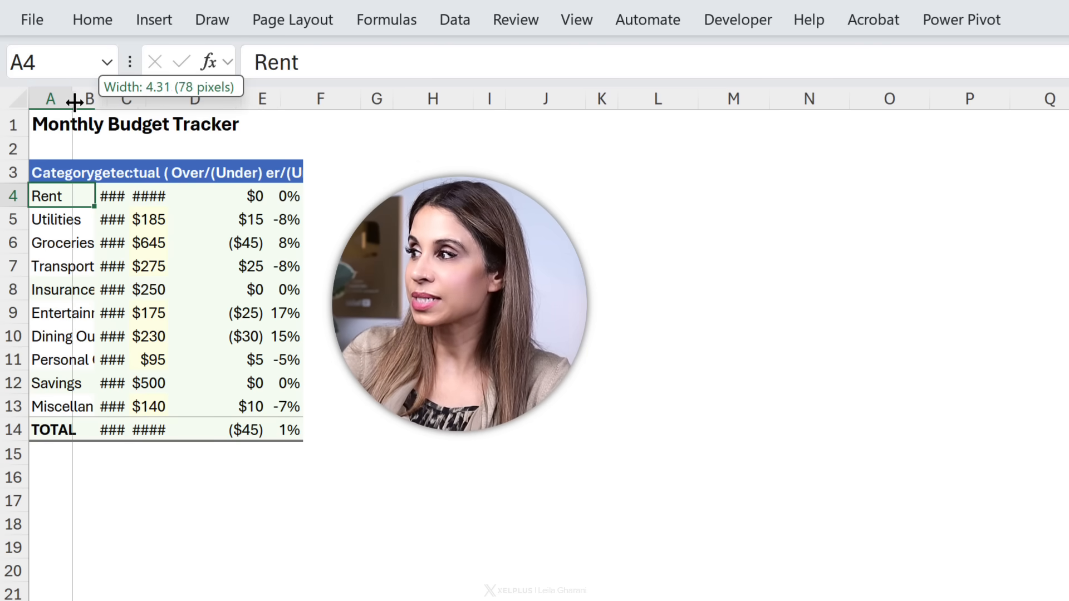
{"action": "left_click_drag", "start_coordinate": [78, 102], "coordinate": [67, 103]}
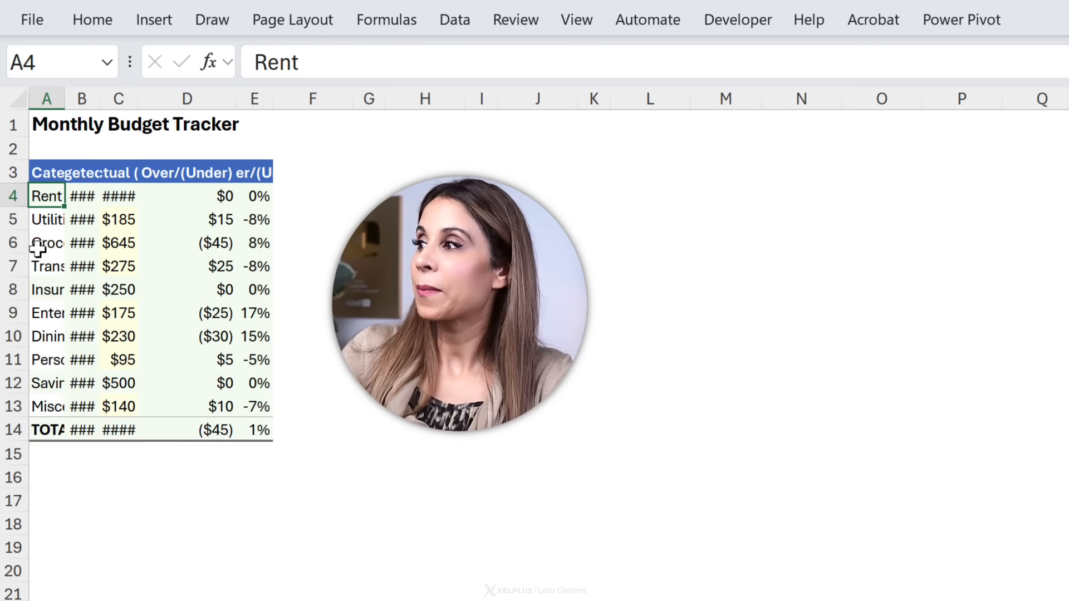
{"action": "left_click", "coordinate": [118, 196]}
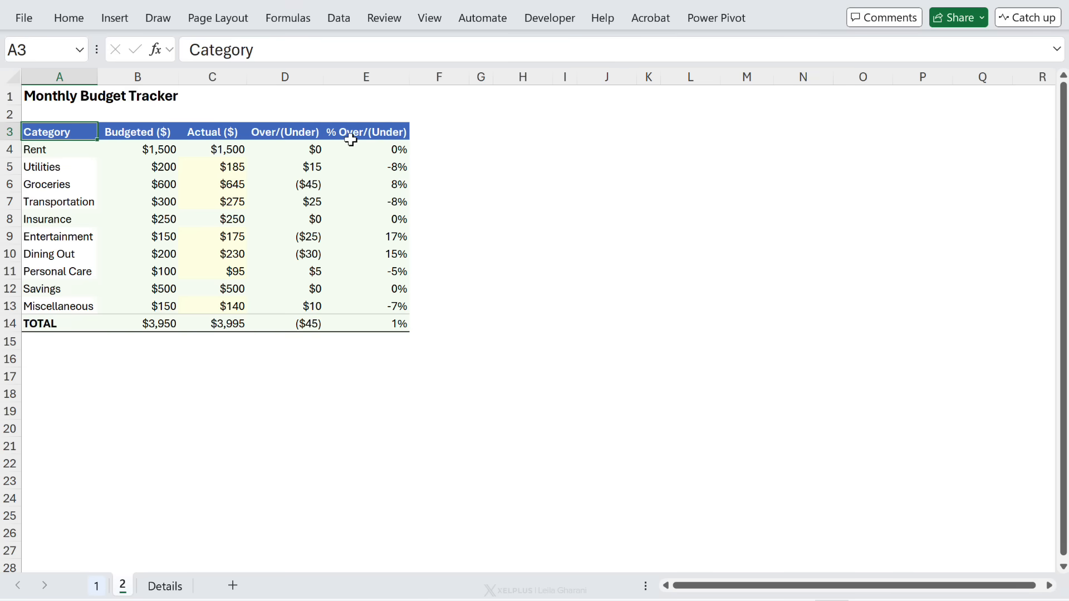
{"action": "mouse_move", "coordinate": [80, 143]}
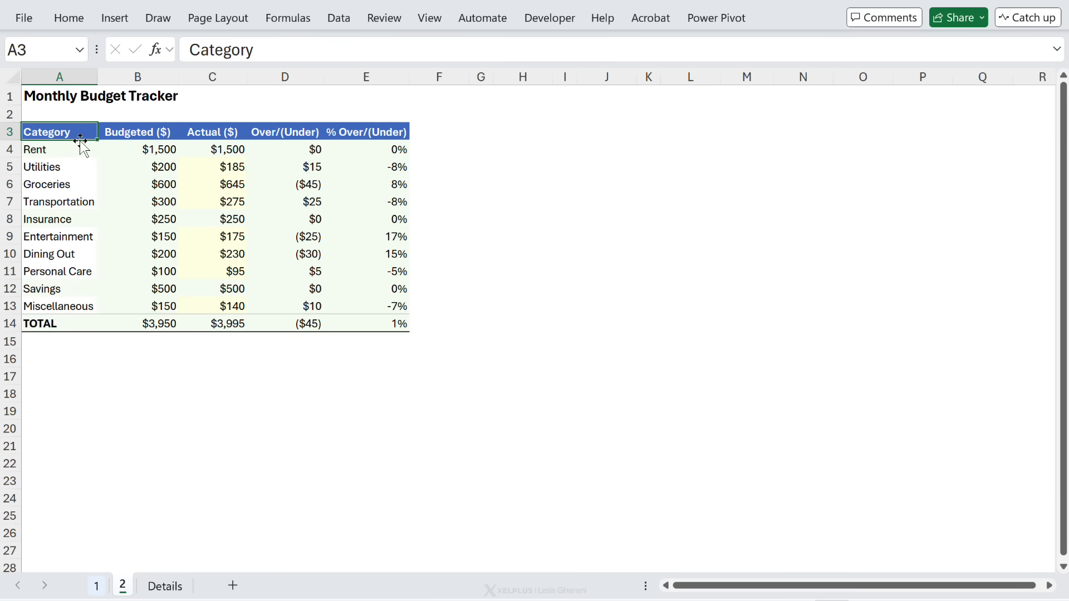
Give the Category header A3 no fill and black font, then select the blue Budgeted ($) header
{"action": "left_click", "coordinate": [95, 587]}
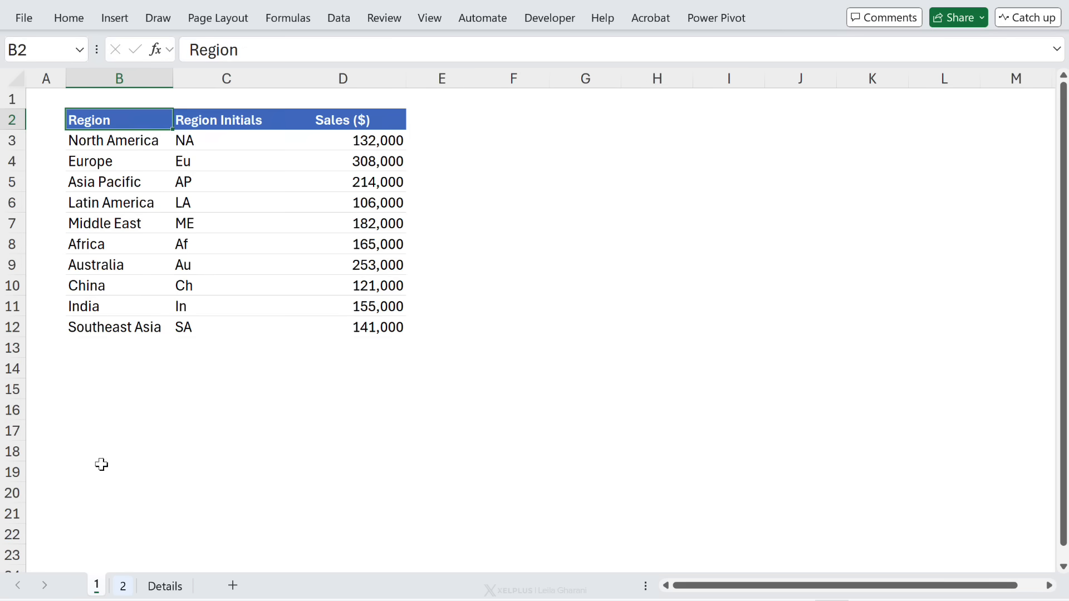
{"action": "mouse_move", "coordinate": [119, 589]}
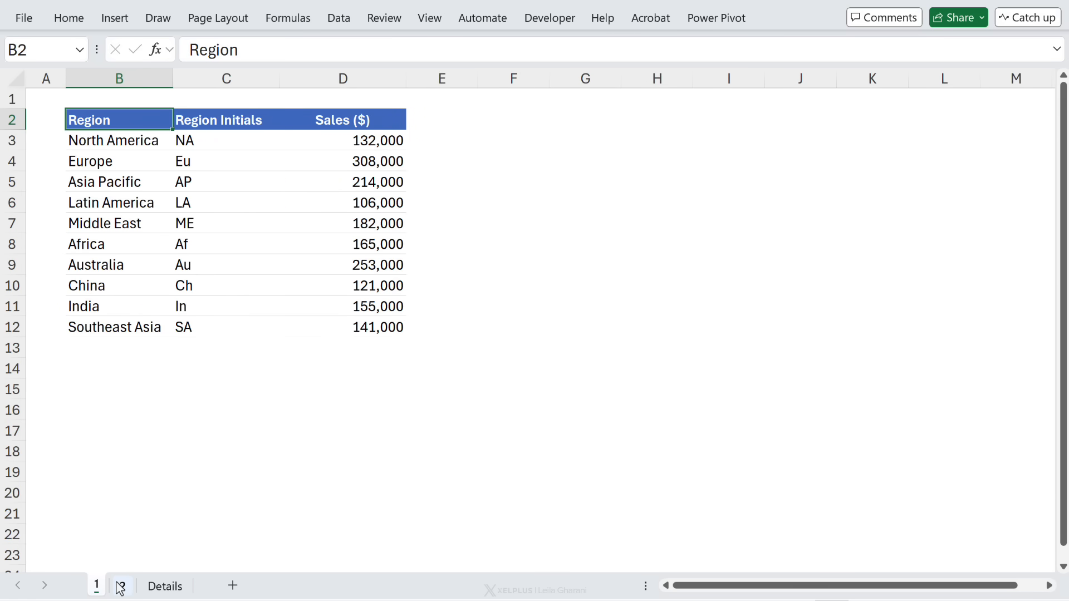
{"action": "left_click", "coordinate": [123, 586]}
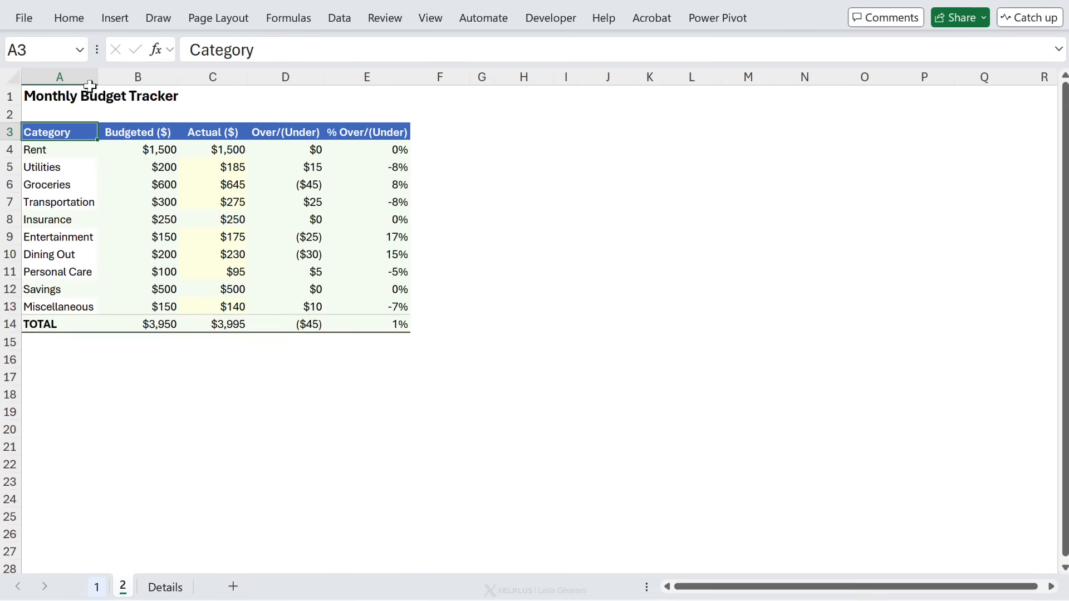
{"action": "left_click", "coordinate": [68, 18]}
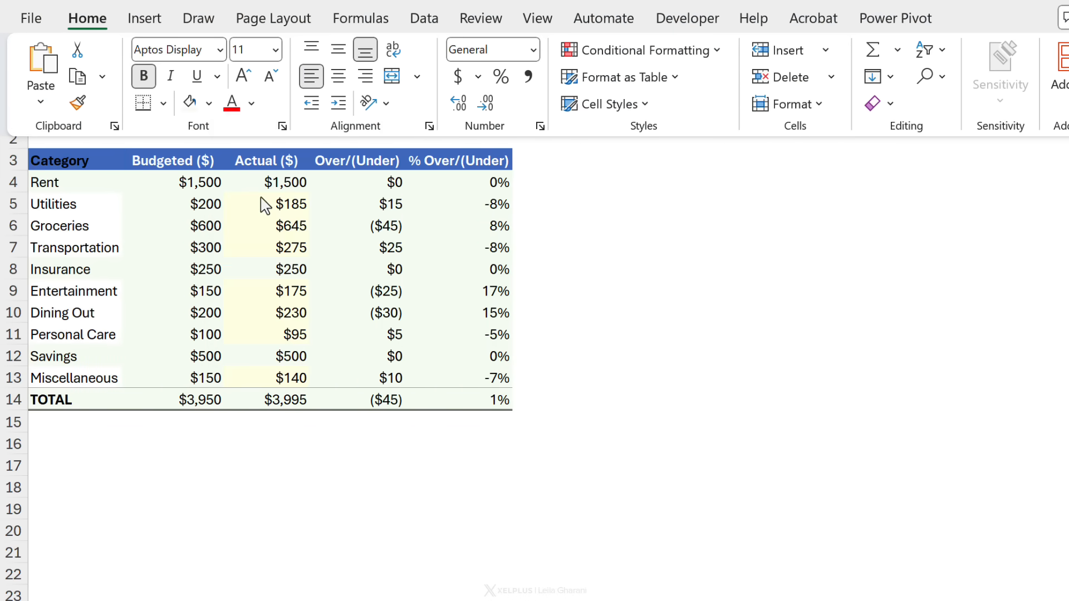
{"action": "left_click", "coordinate": [209, 102]}
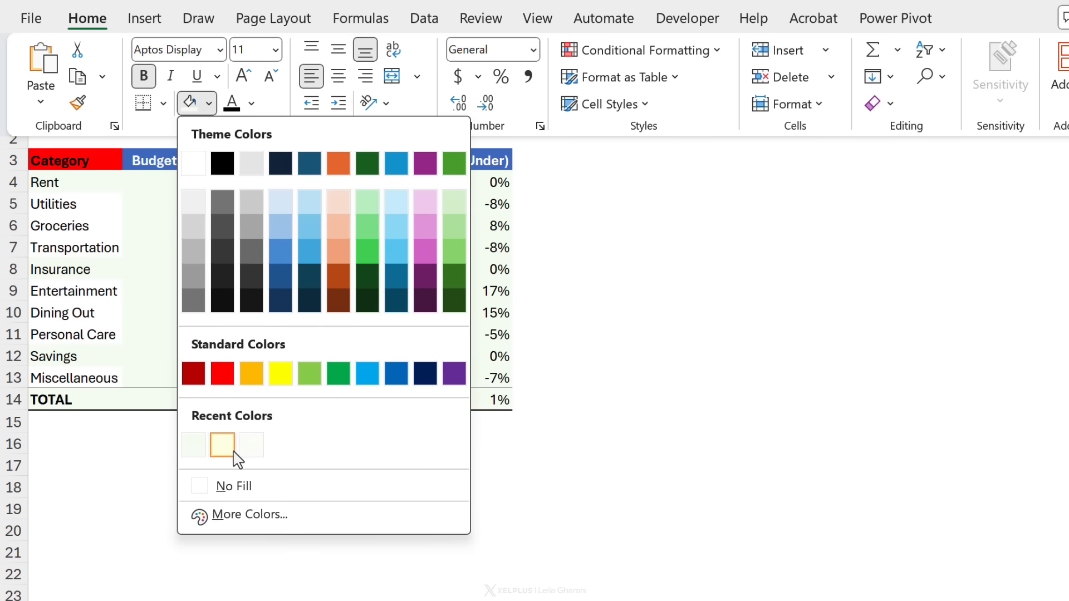
{"action": "left_click", "coordinate": [221, 444]}
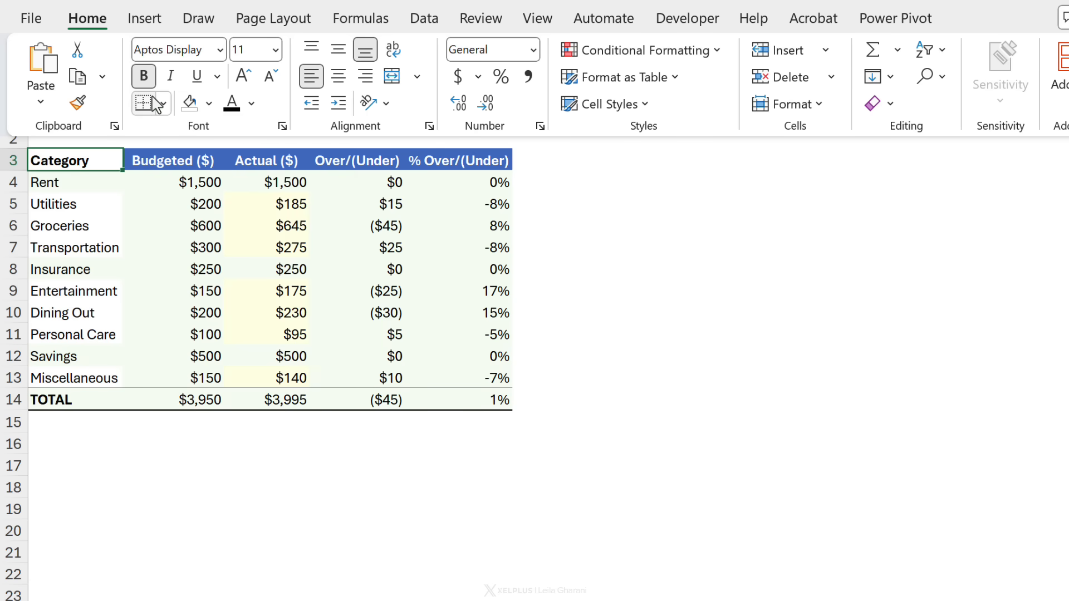
{"action": "left_click", "coordinate": [164, 103]}
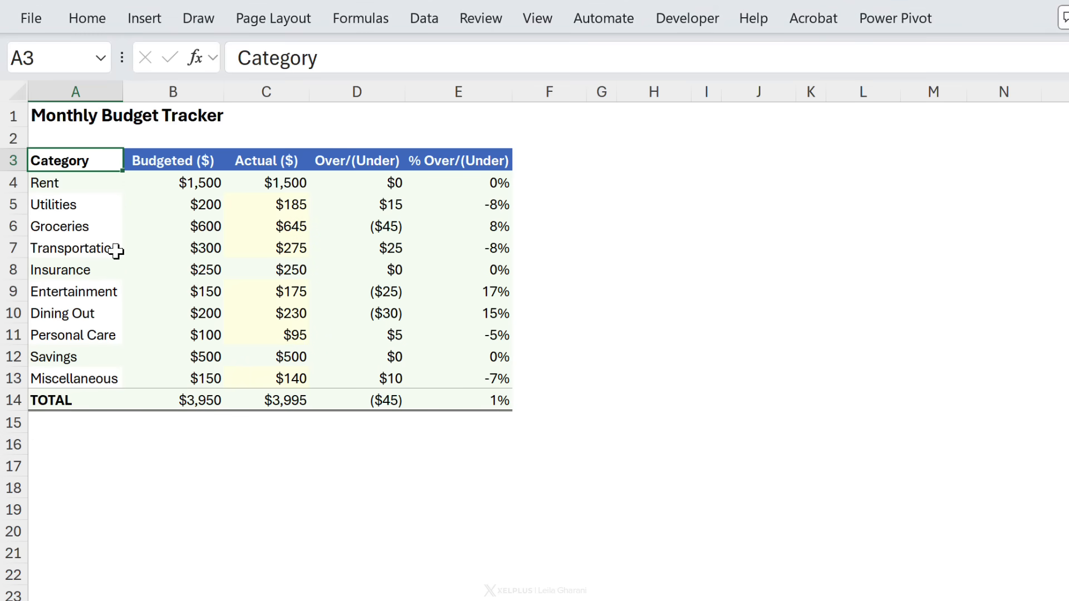
{"action": "left_click", "coordinate": [75, 226]}
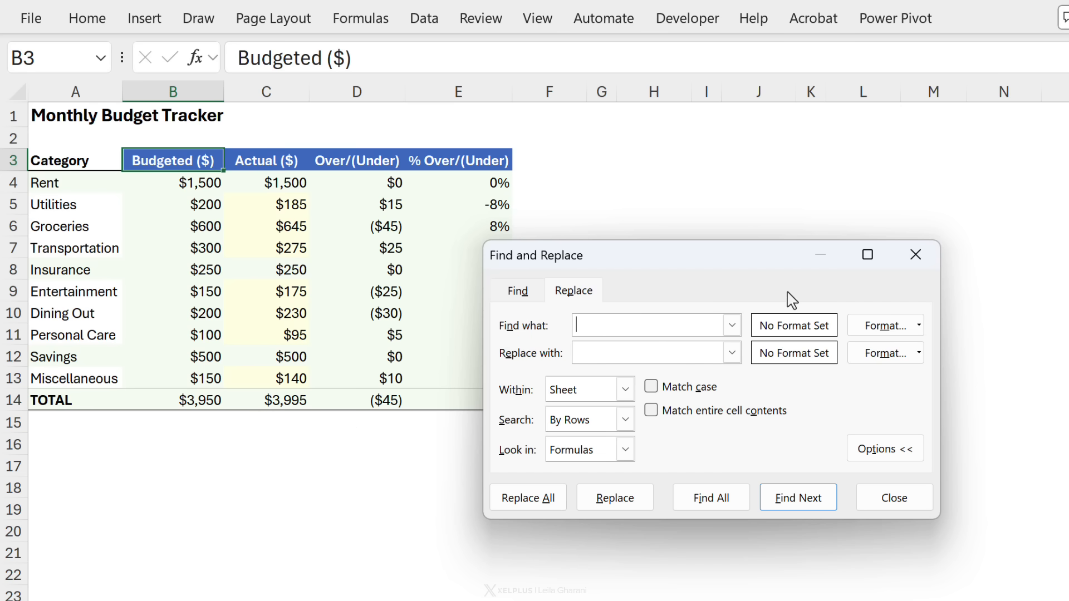
In Find & Replace (Ctrl+H), pick the Find format from cell B3 and review its Find Format settings
{"action": "left_click", "coordinate": [916, 326]}
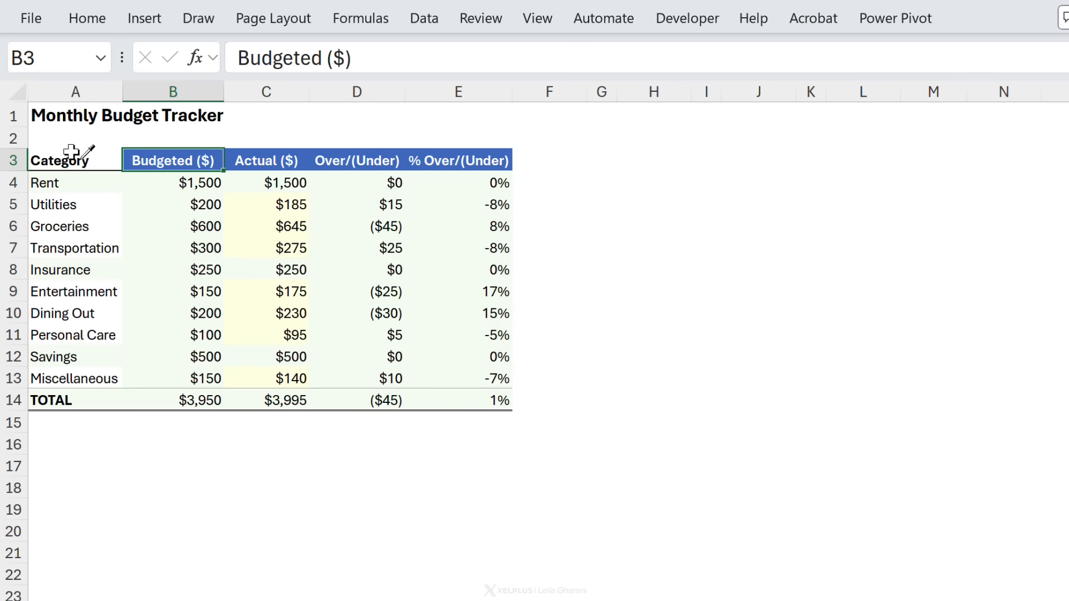
{"action": "key", "text": "ctrl+h"}
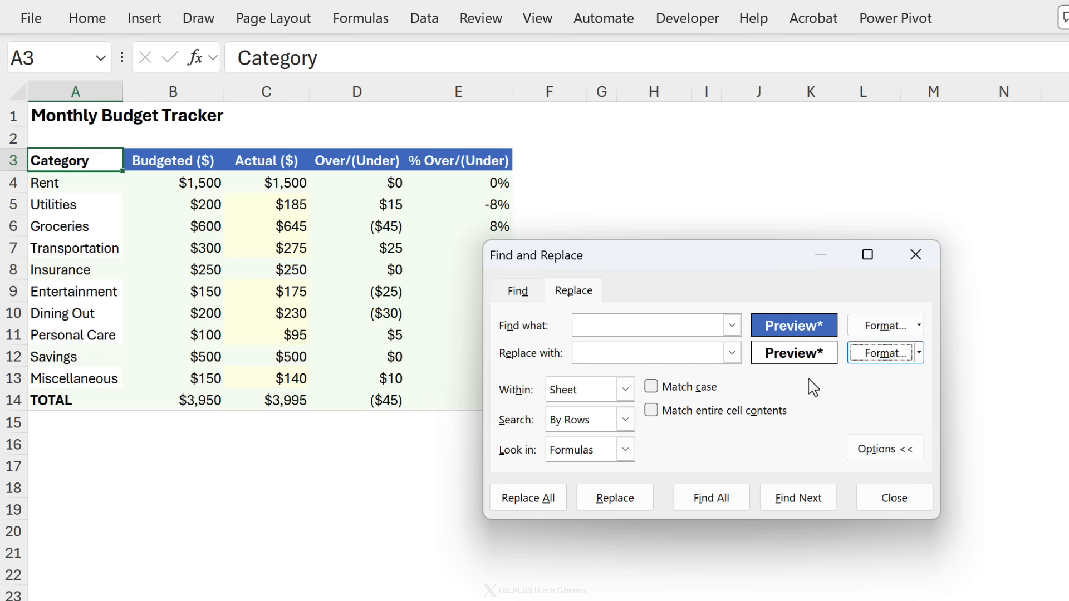
{"action": "mouse_move", "coordinate": [820, 390]}
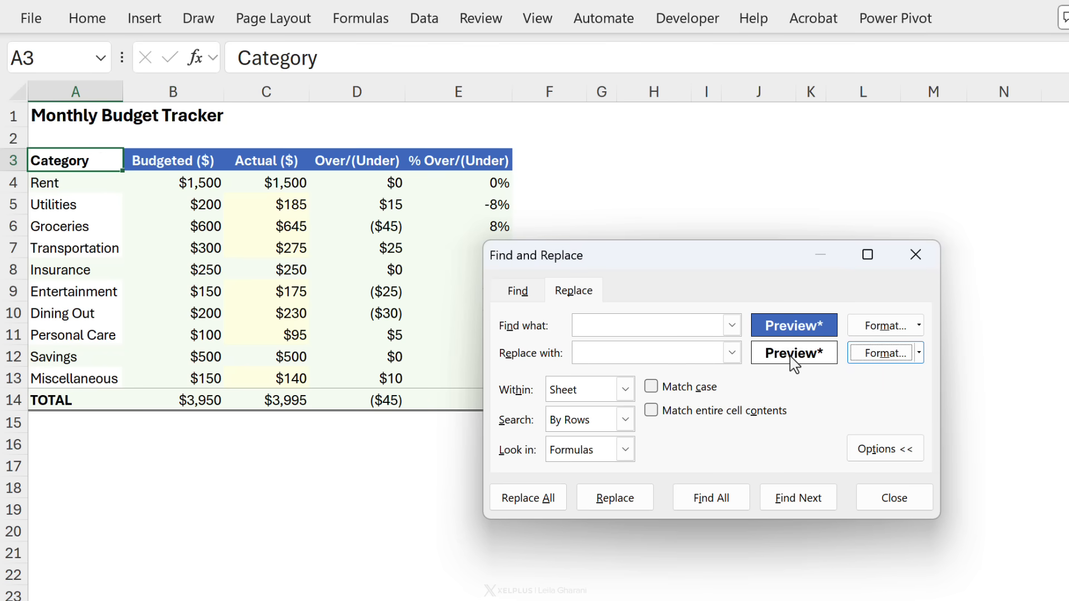
{"action": "left_click", "coordinate": [918, 325]}
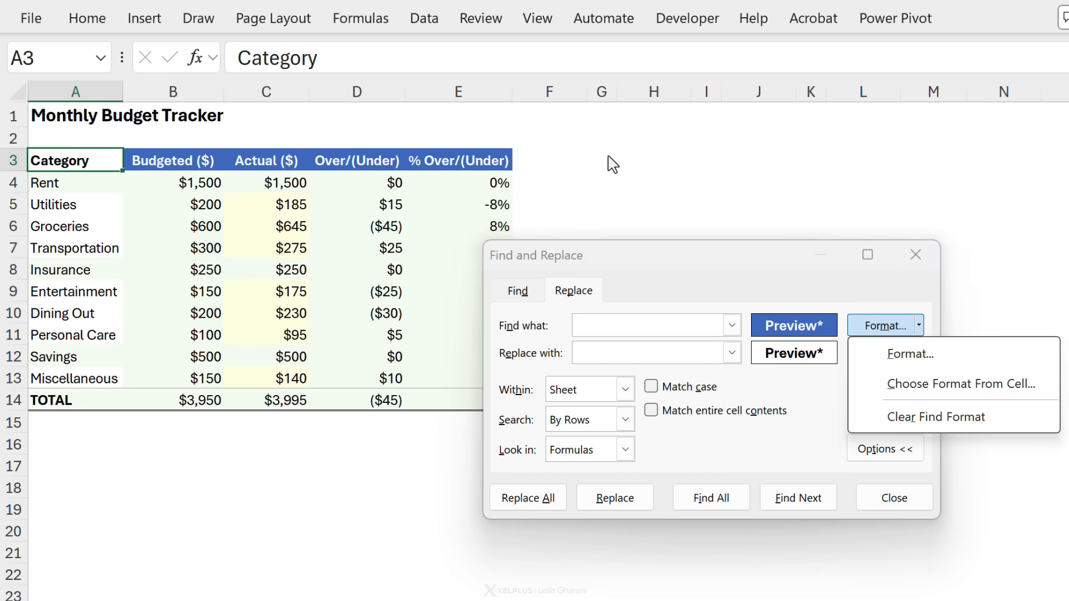
{"action": "mouse_move", "coordinate": [909, 353]}
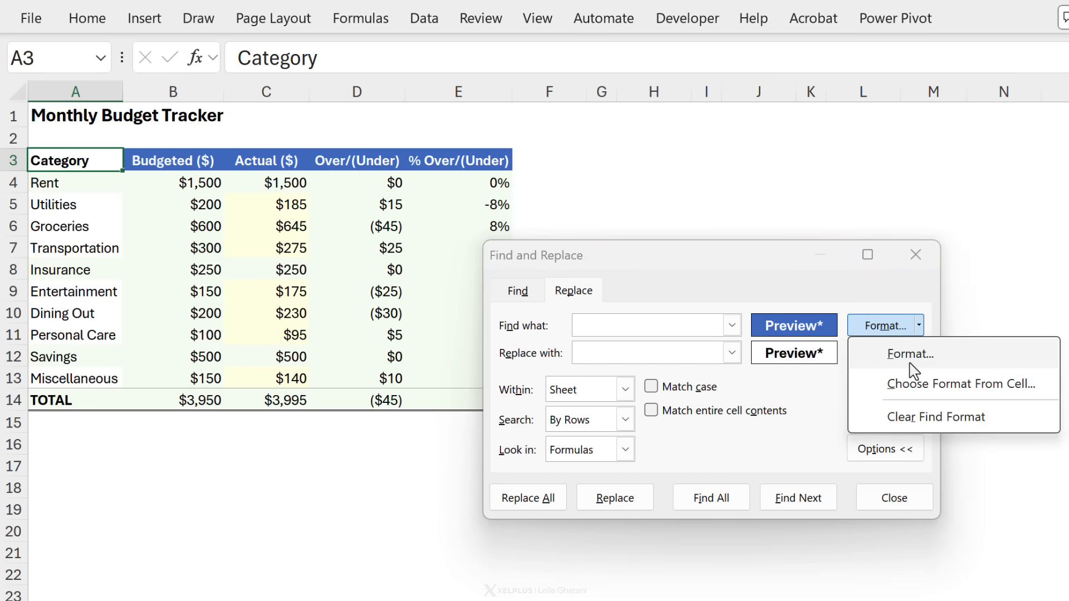
{"action": "mouse_move", "coordinate": [593, 209]}
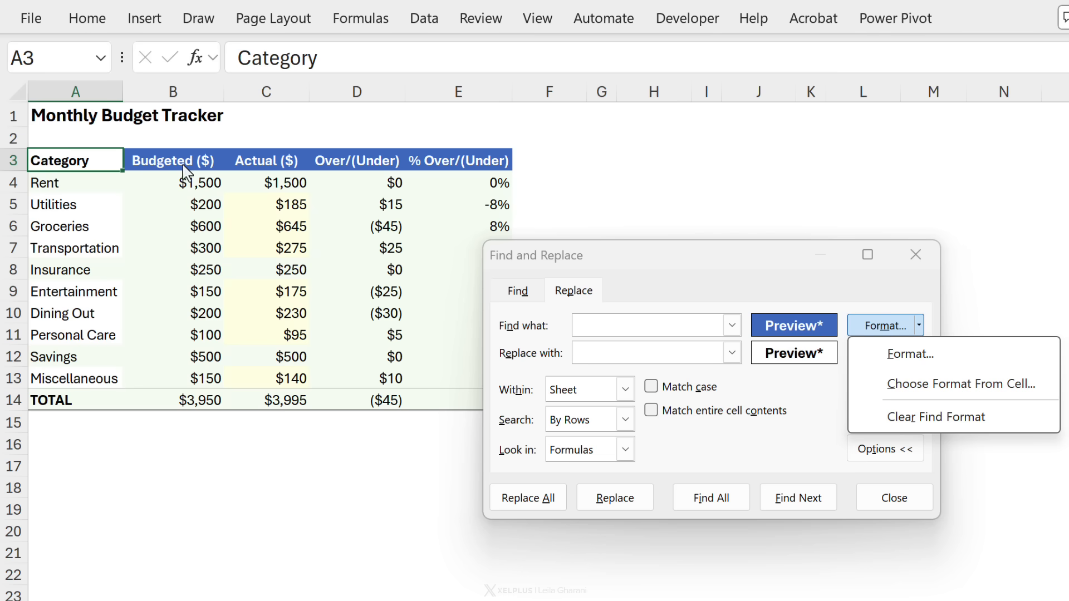
{"action": "mouse_move", "coordinate": [169, 178]}
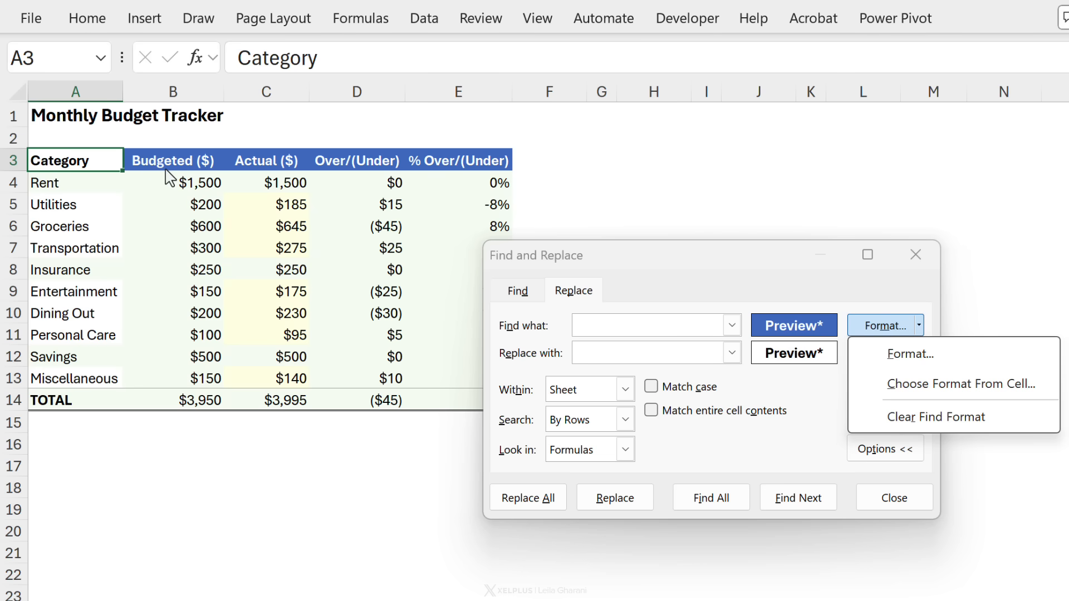
{"action": "mouse_move", "coordinate": [950, 392]}
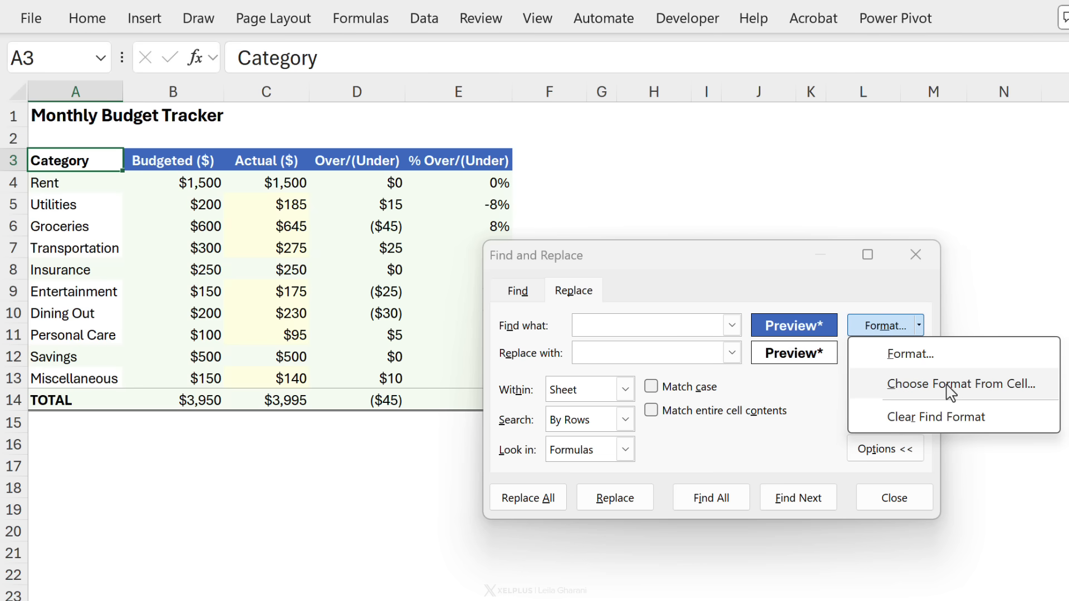
{"action": "mouse_move", "coordinate": [892, 362]}
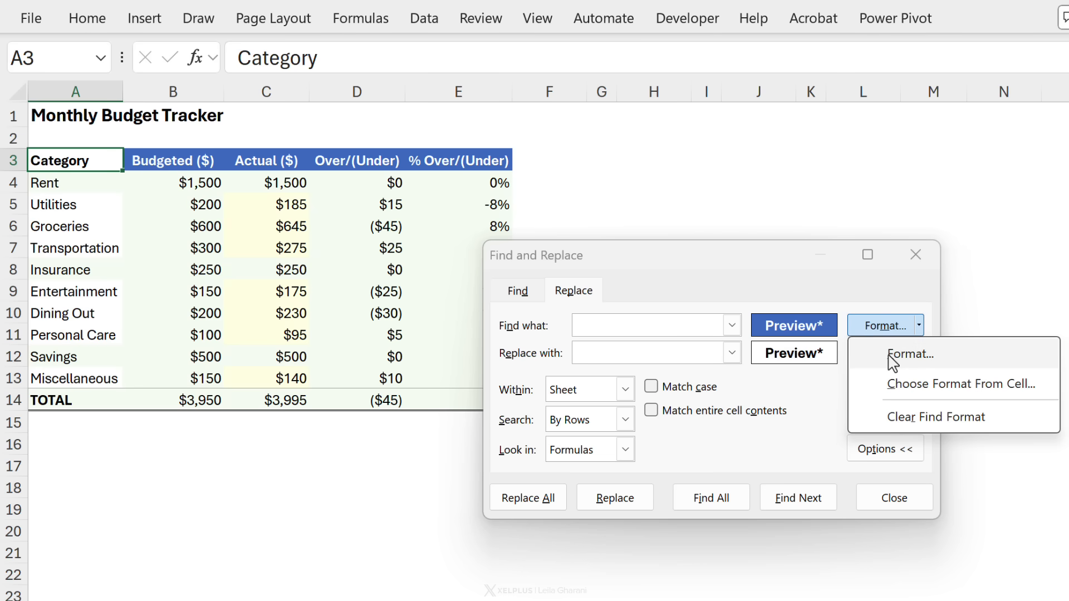
{"action": "left_click", "coordinate": [910, 354]}
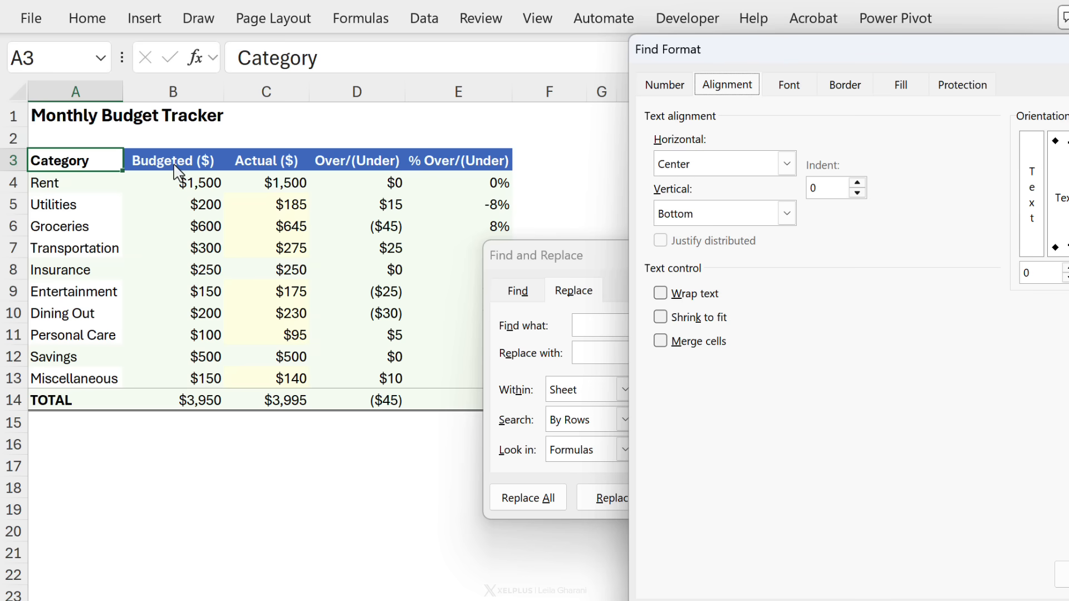
{"action": "mouse_move", "coordinate": [685, 186]}
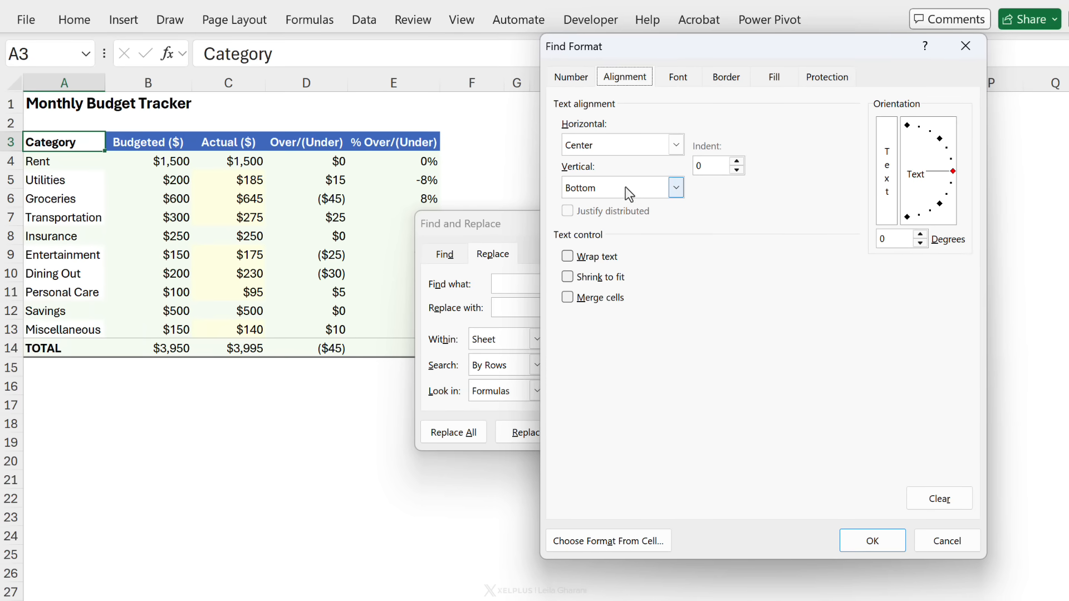
{"action": "mouse_move", "coordinate": [658, 275]}
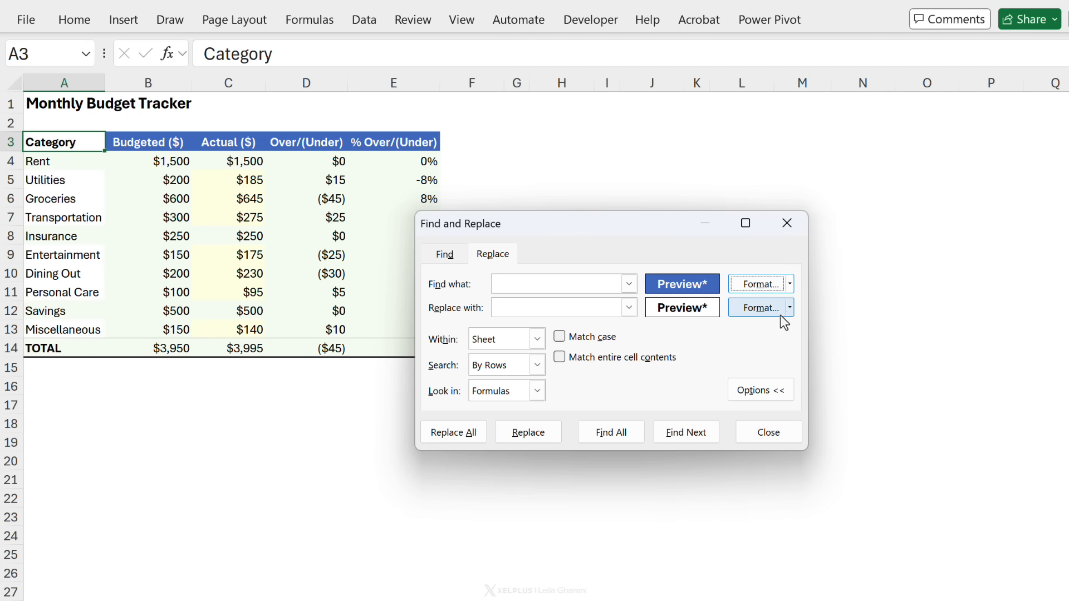
Review the replacement format settings and set the search scope to the whole Workbook
{"action": "left_click", "coordinate": [788, 307]}
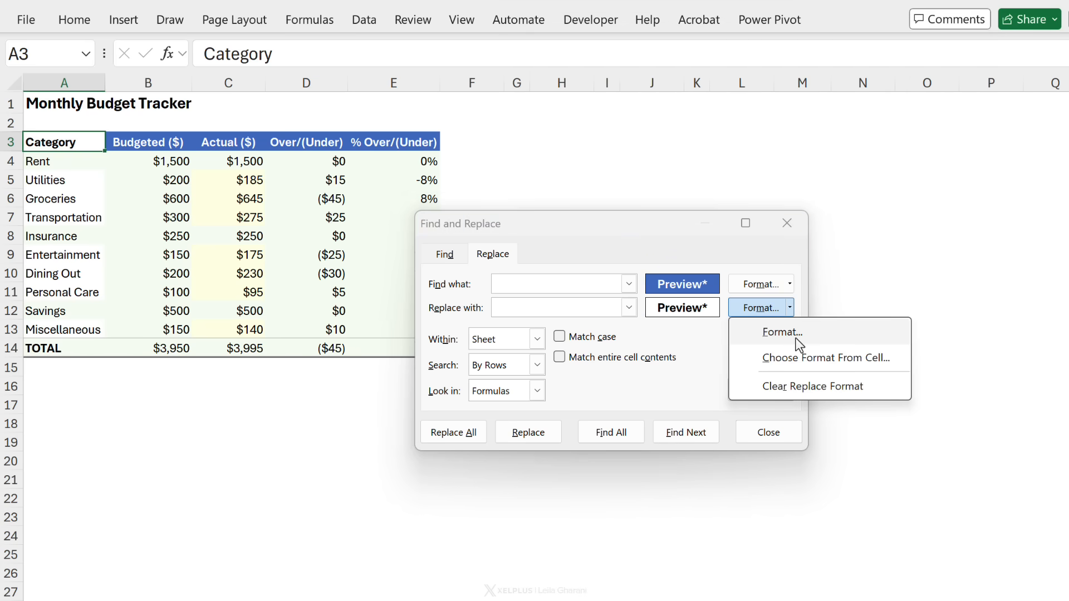
{"action": "left_click", "coordinate": [781, 332]}
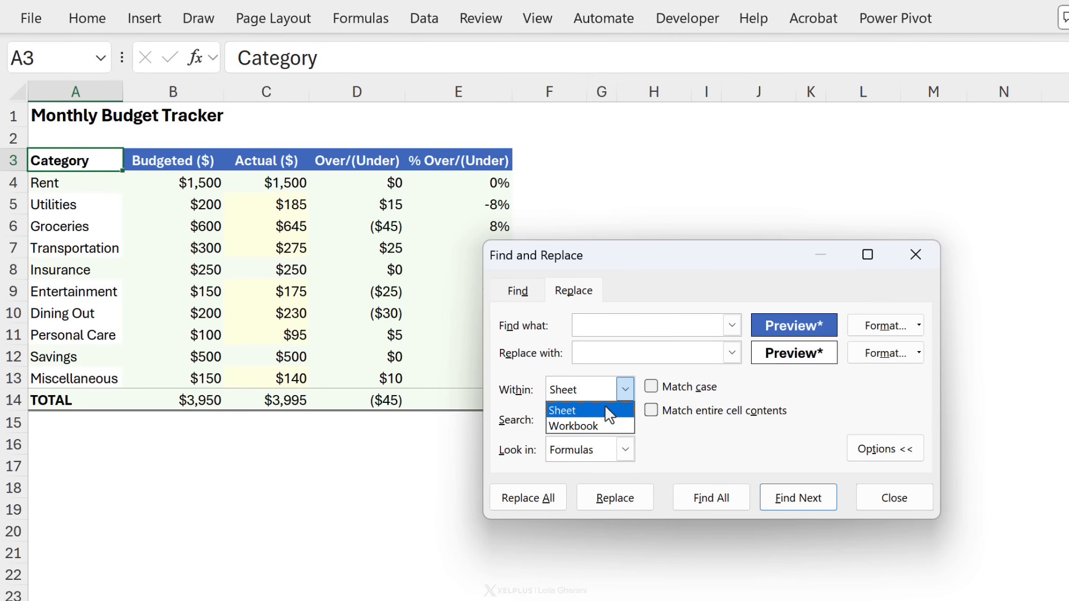
{"action": "left_click", "coordinate": [575, 425]}
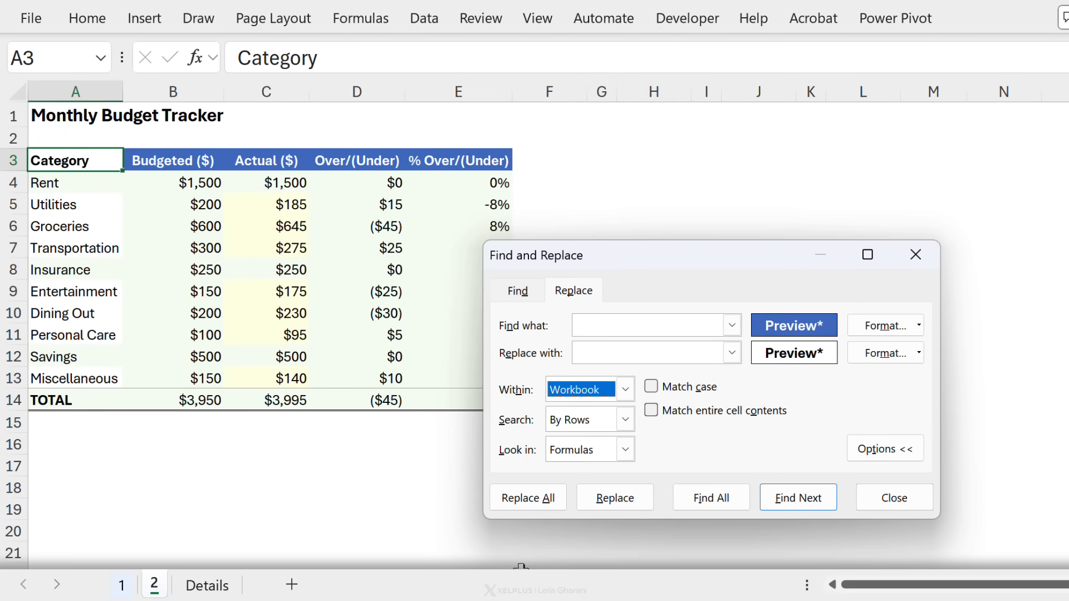
Replace All blue headers workbook-wide, accept the 9-replacement summary and close the dialog
{"action": "left_click", "coordinate": [527, 496]}
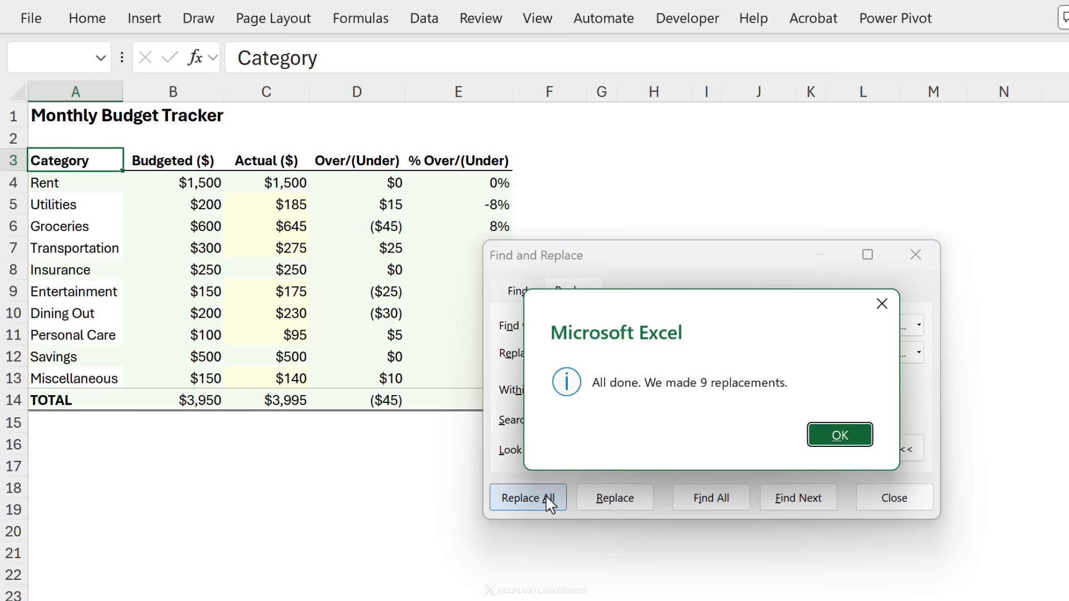
{"action": "left_click", "coordinate": [840, 435]}
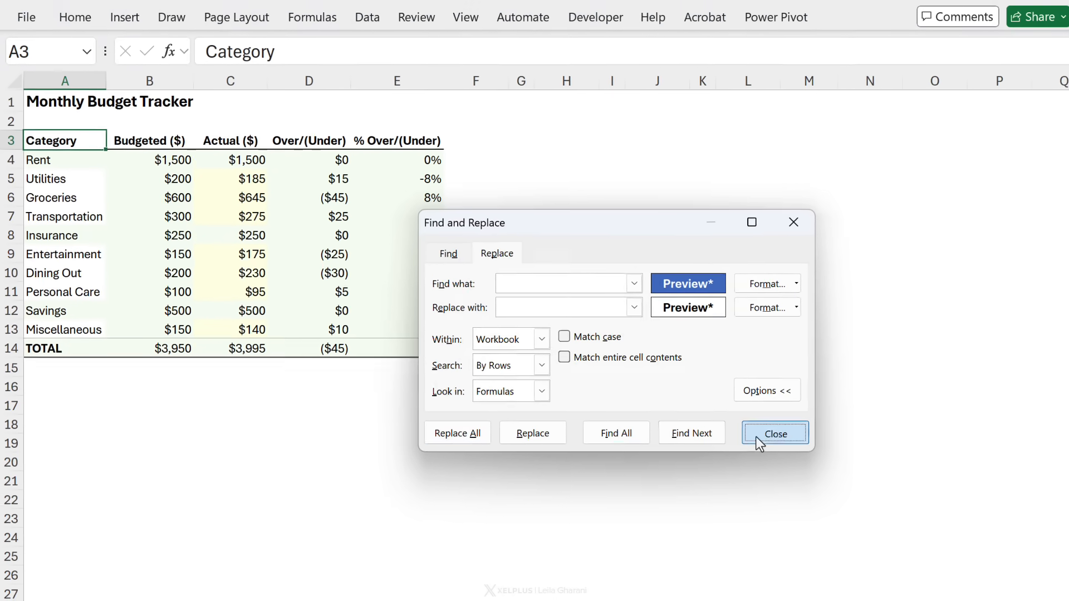
{"action": "left_click", "coordinate": [775, 433]}
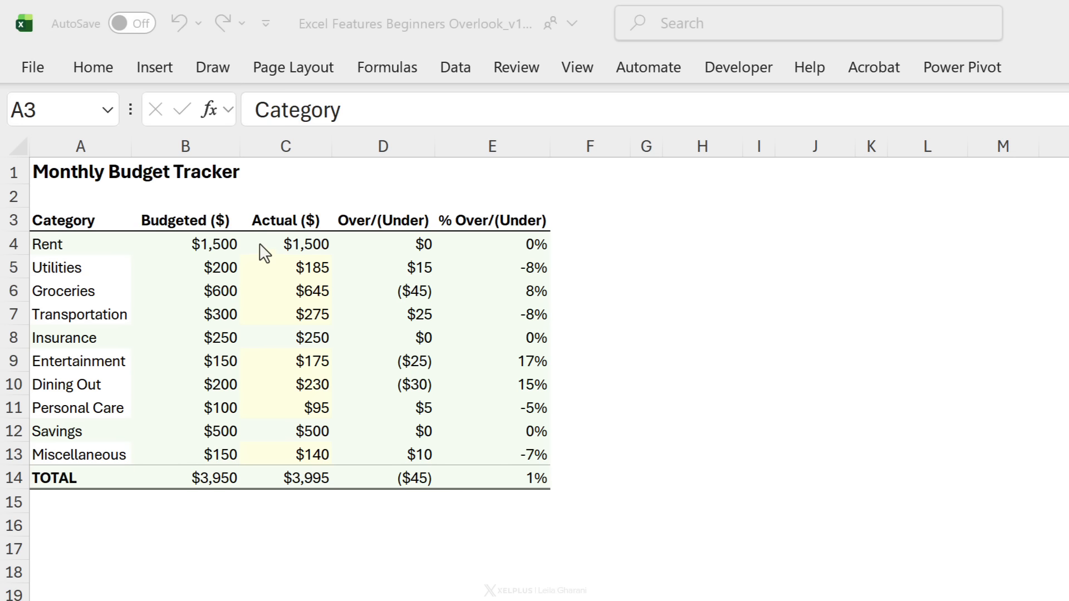
{"action": "mouse_move", "coordinate": [238, 39]}
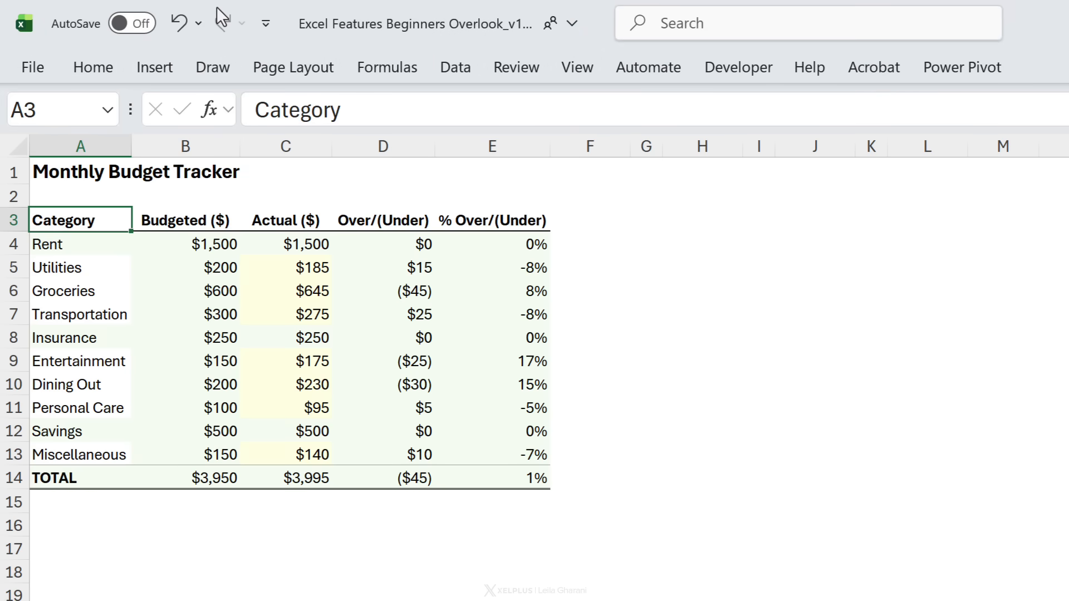
Add Email to the Quick Access Toolbar and start a new email with the workbook attached
{"action": "left_click", "coordinate": [265, 22]}
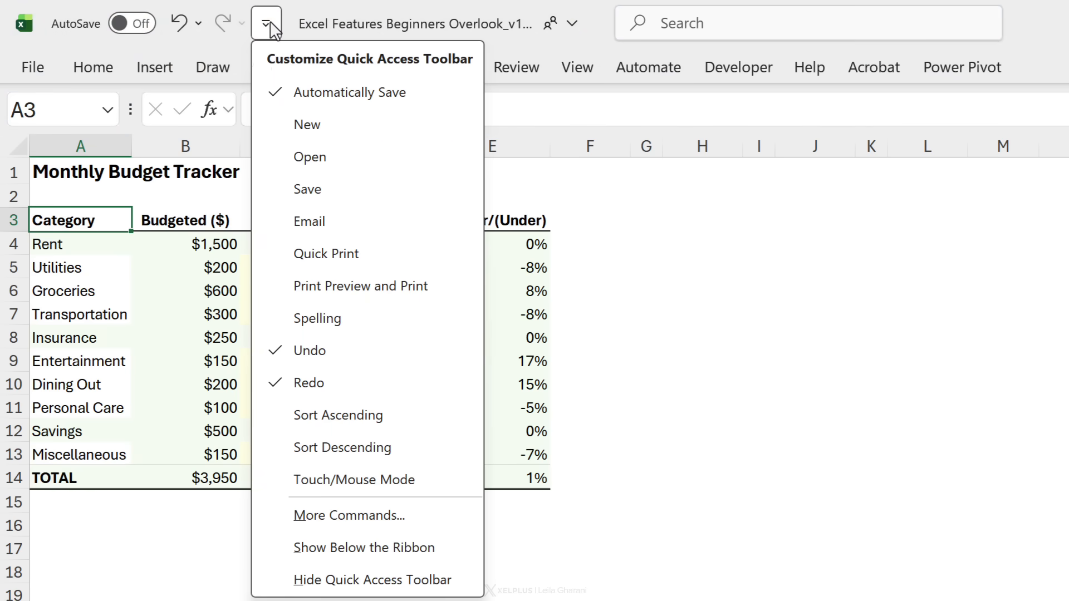
{"action": "mouse_move", "coordinate": [326, 220]}
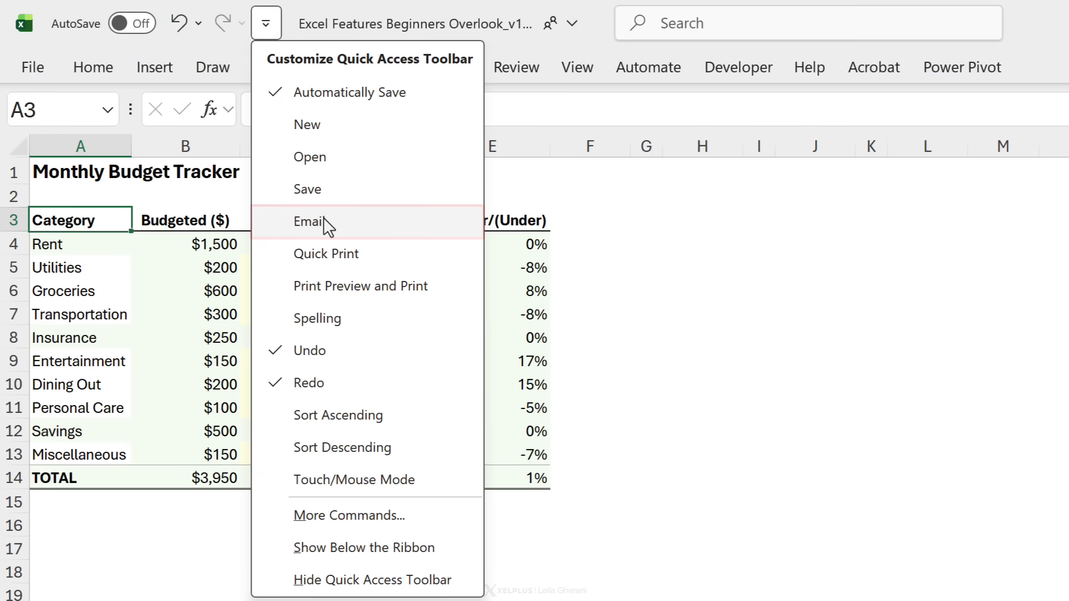
{"action": "left_click", "coordinate": [312, 220]}
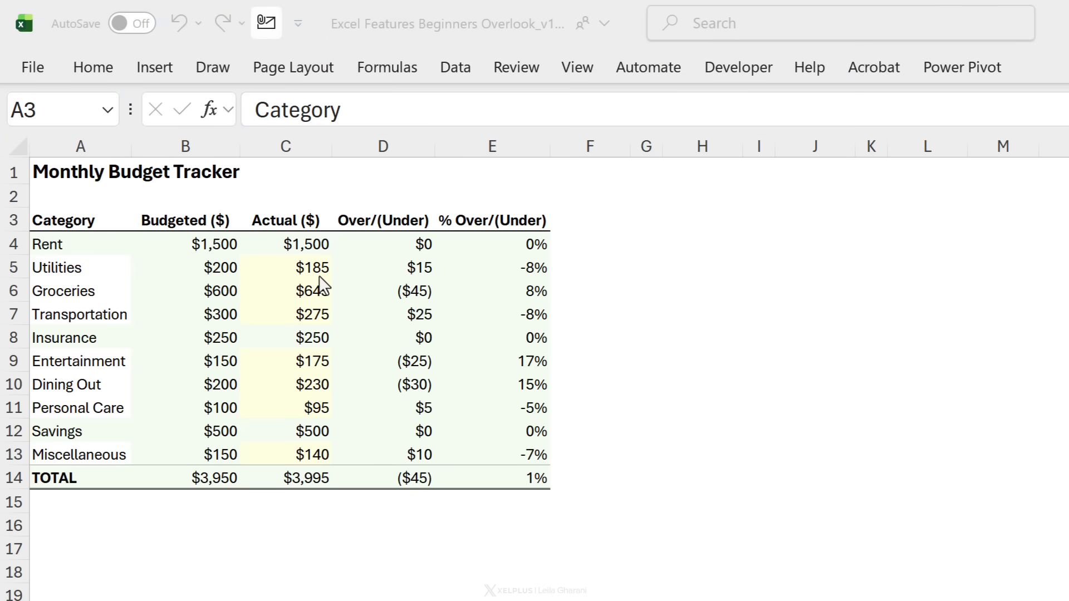
{"action": "left_click", "coordinate": [265, 22]}
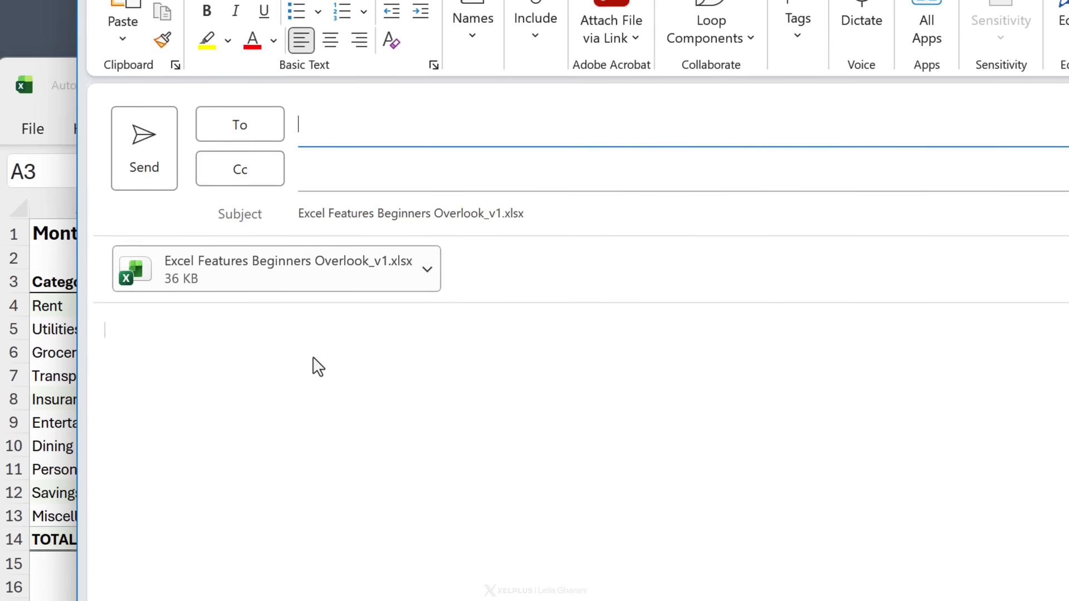